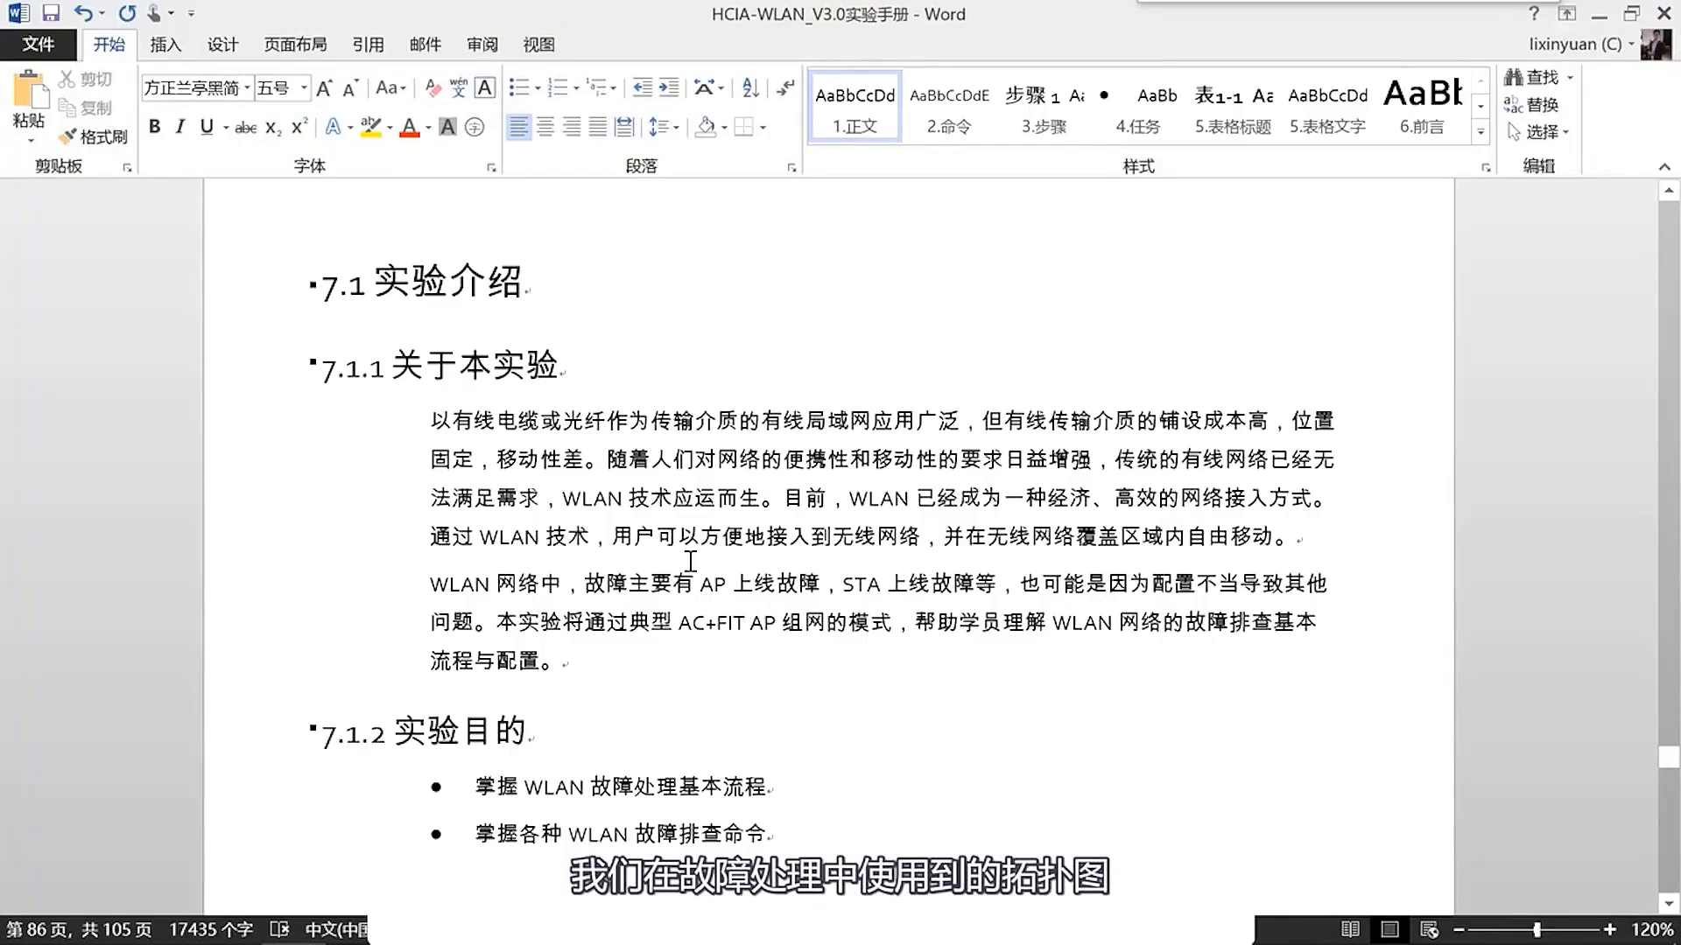
# Scroll the Word manual from section 7.1 down to the topology figure with AC1, SW1, SW2 and two APs
pyautogui.scroll(-3)
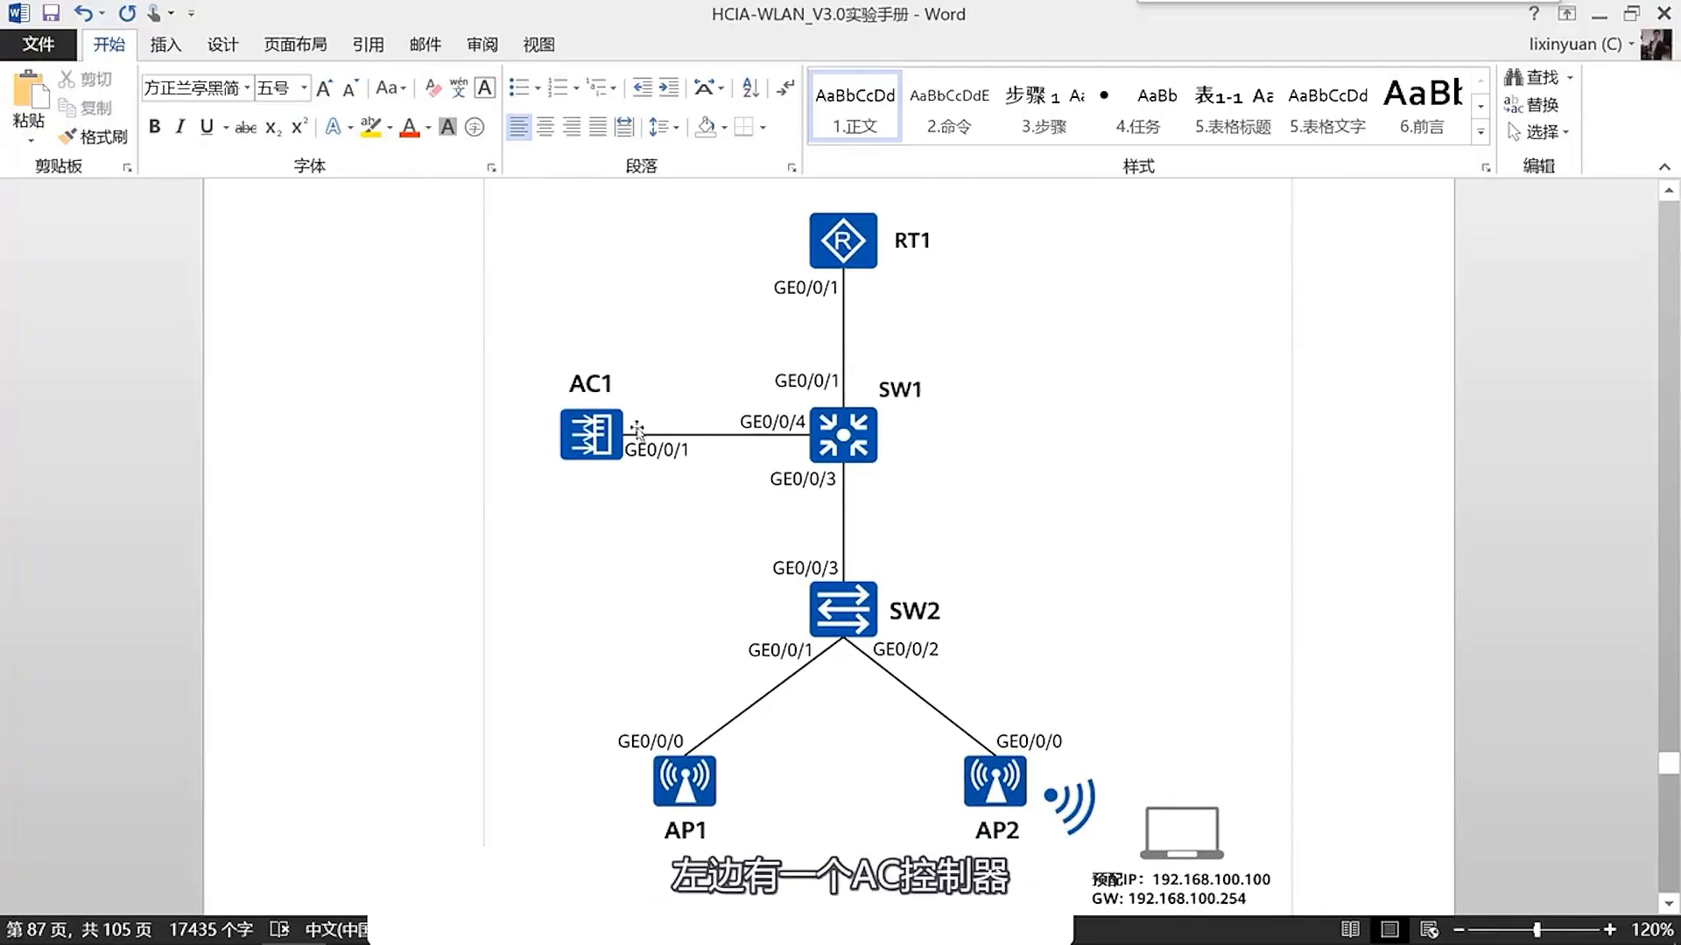
pyautogui.moveTo(854, 284)
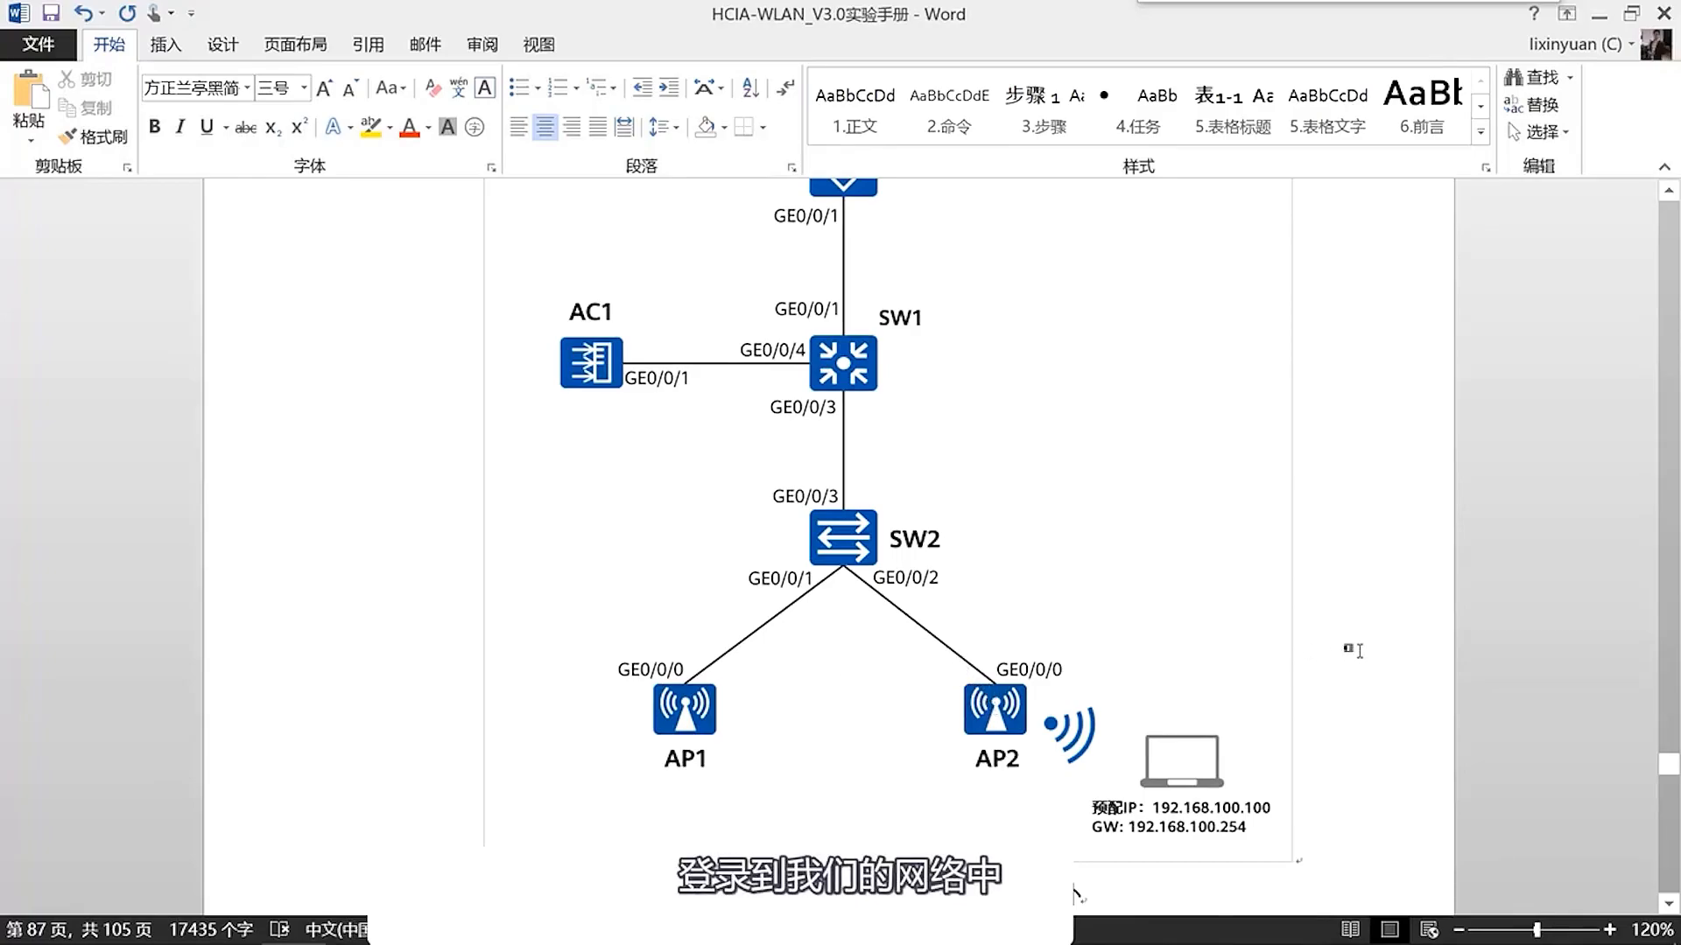
pyautogui.scroll(-3)
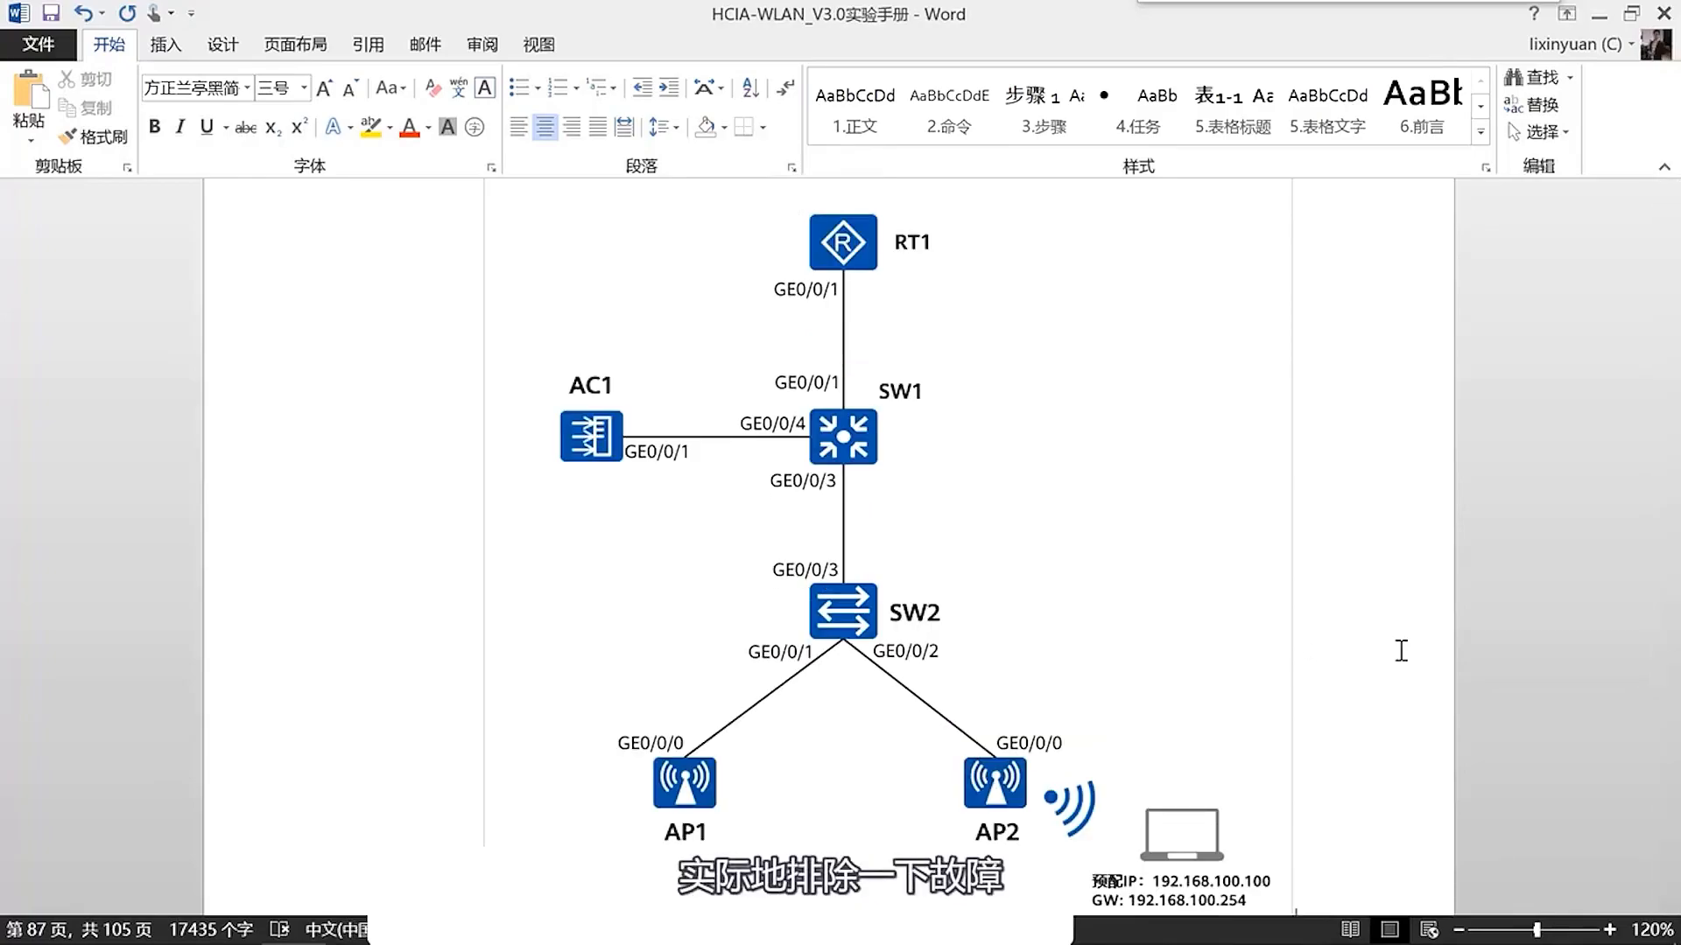
# Scroll through the section 7.2.1 AP and STA online-failure troubleshooting flowcharts
pyautogui.scroll(-3)
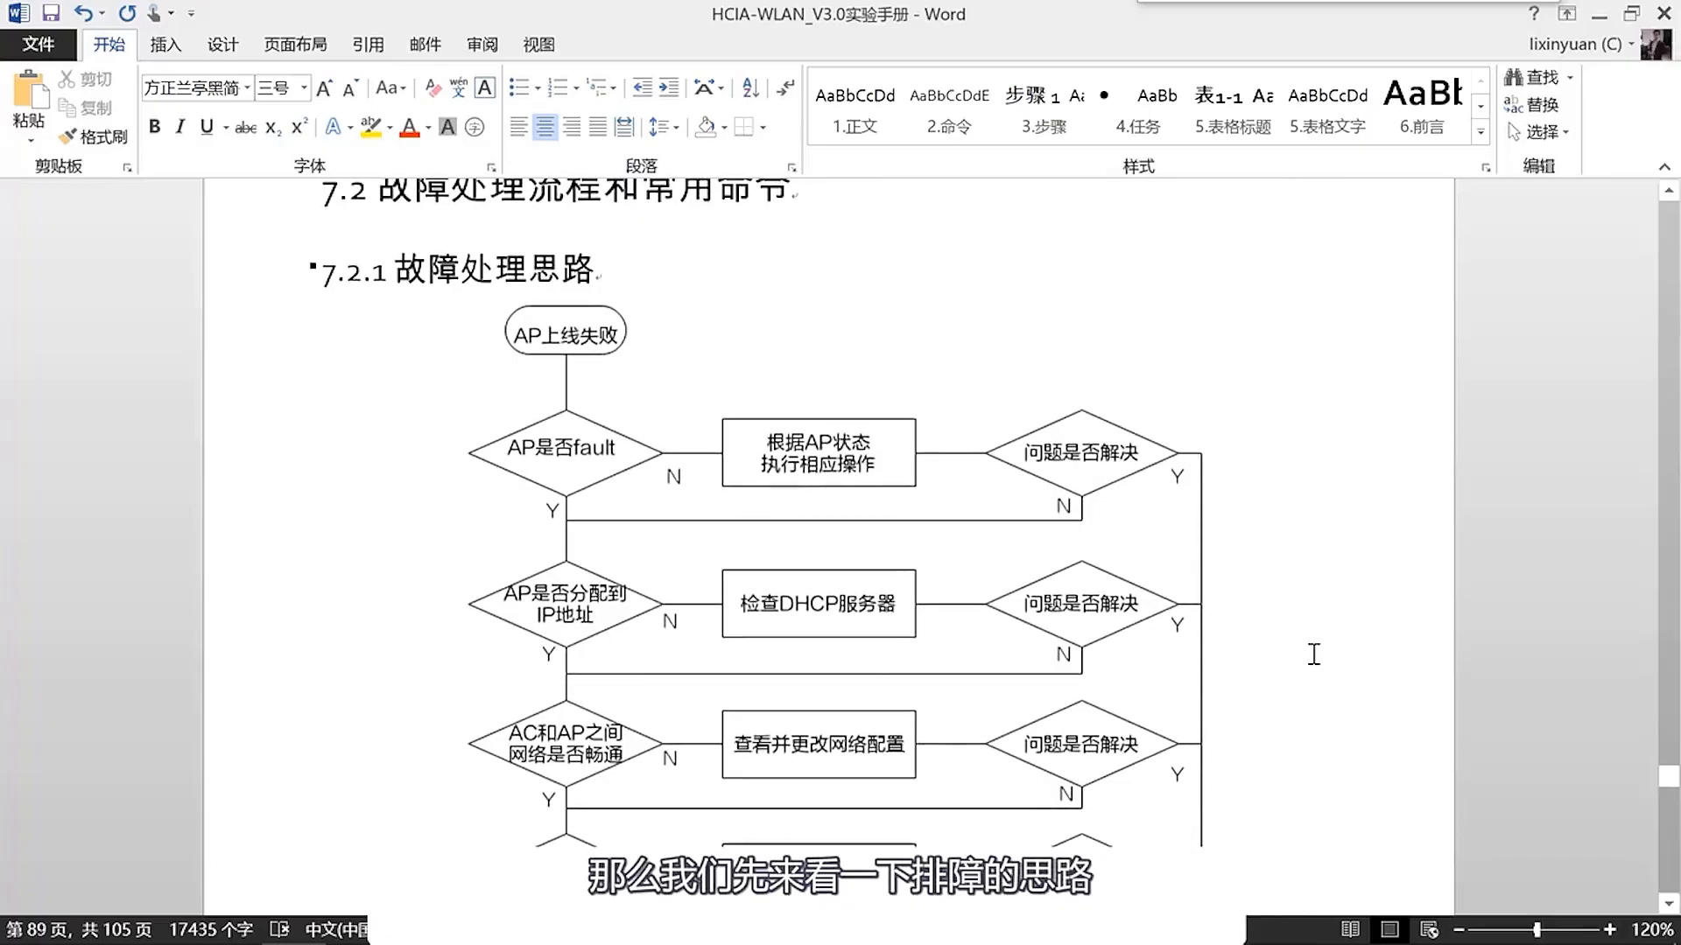
pyautogui.scroll(-3)
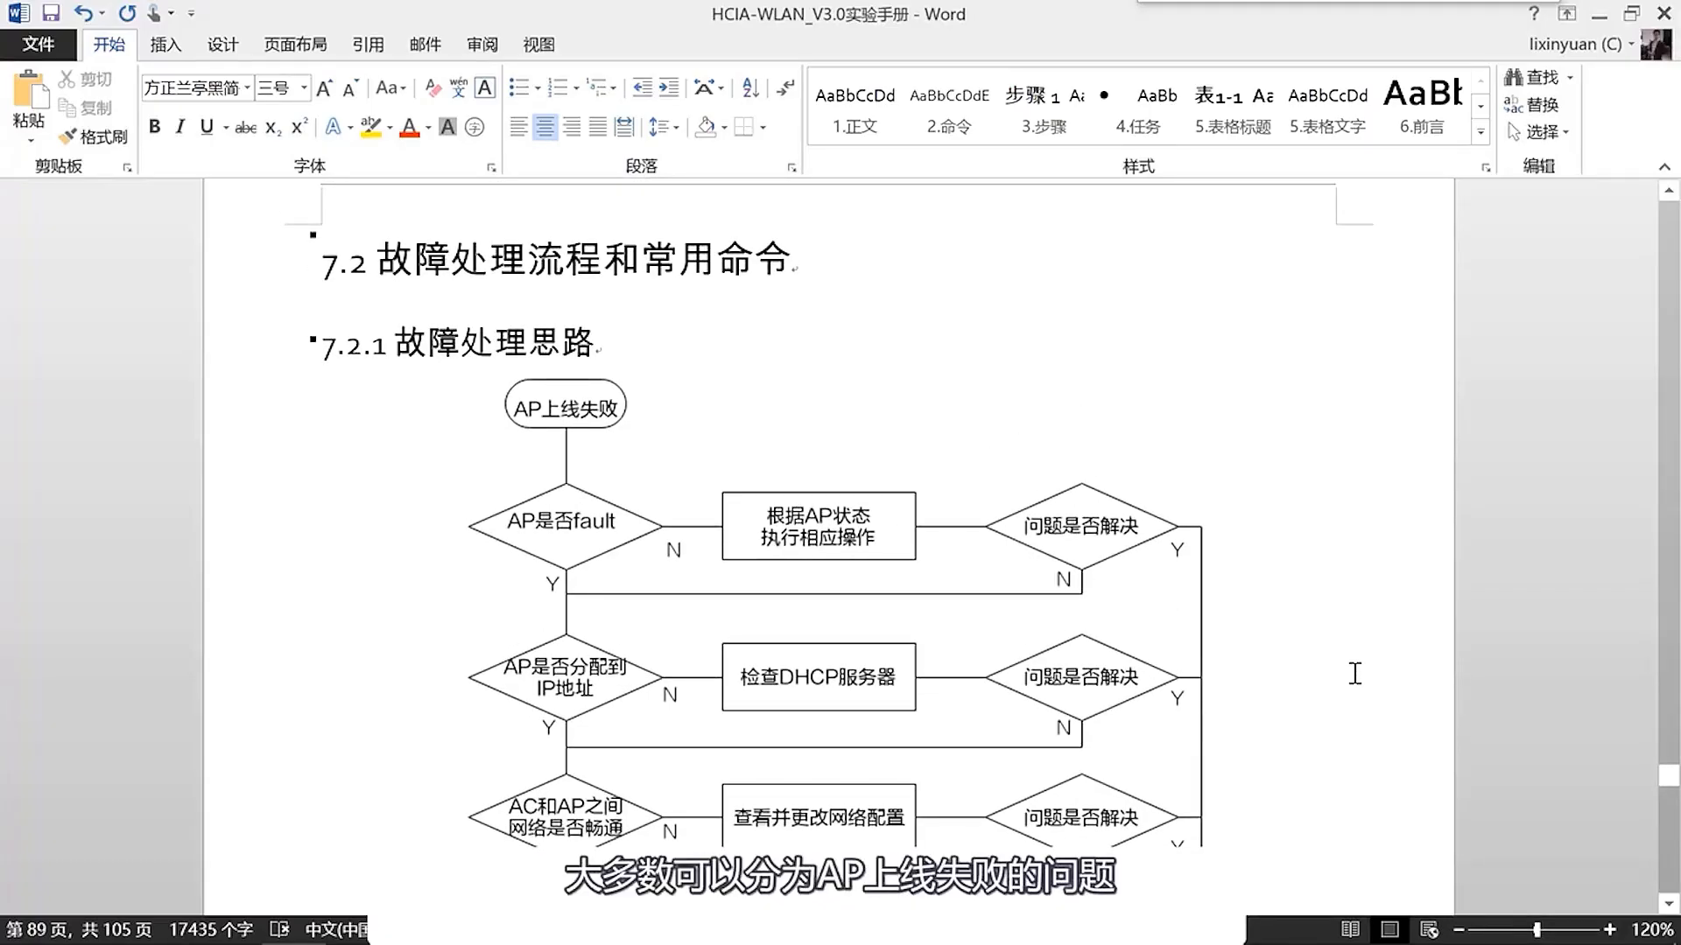
pyautogui.scroll(-3)
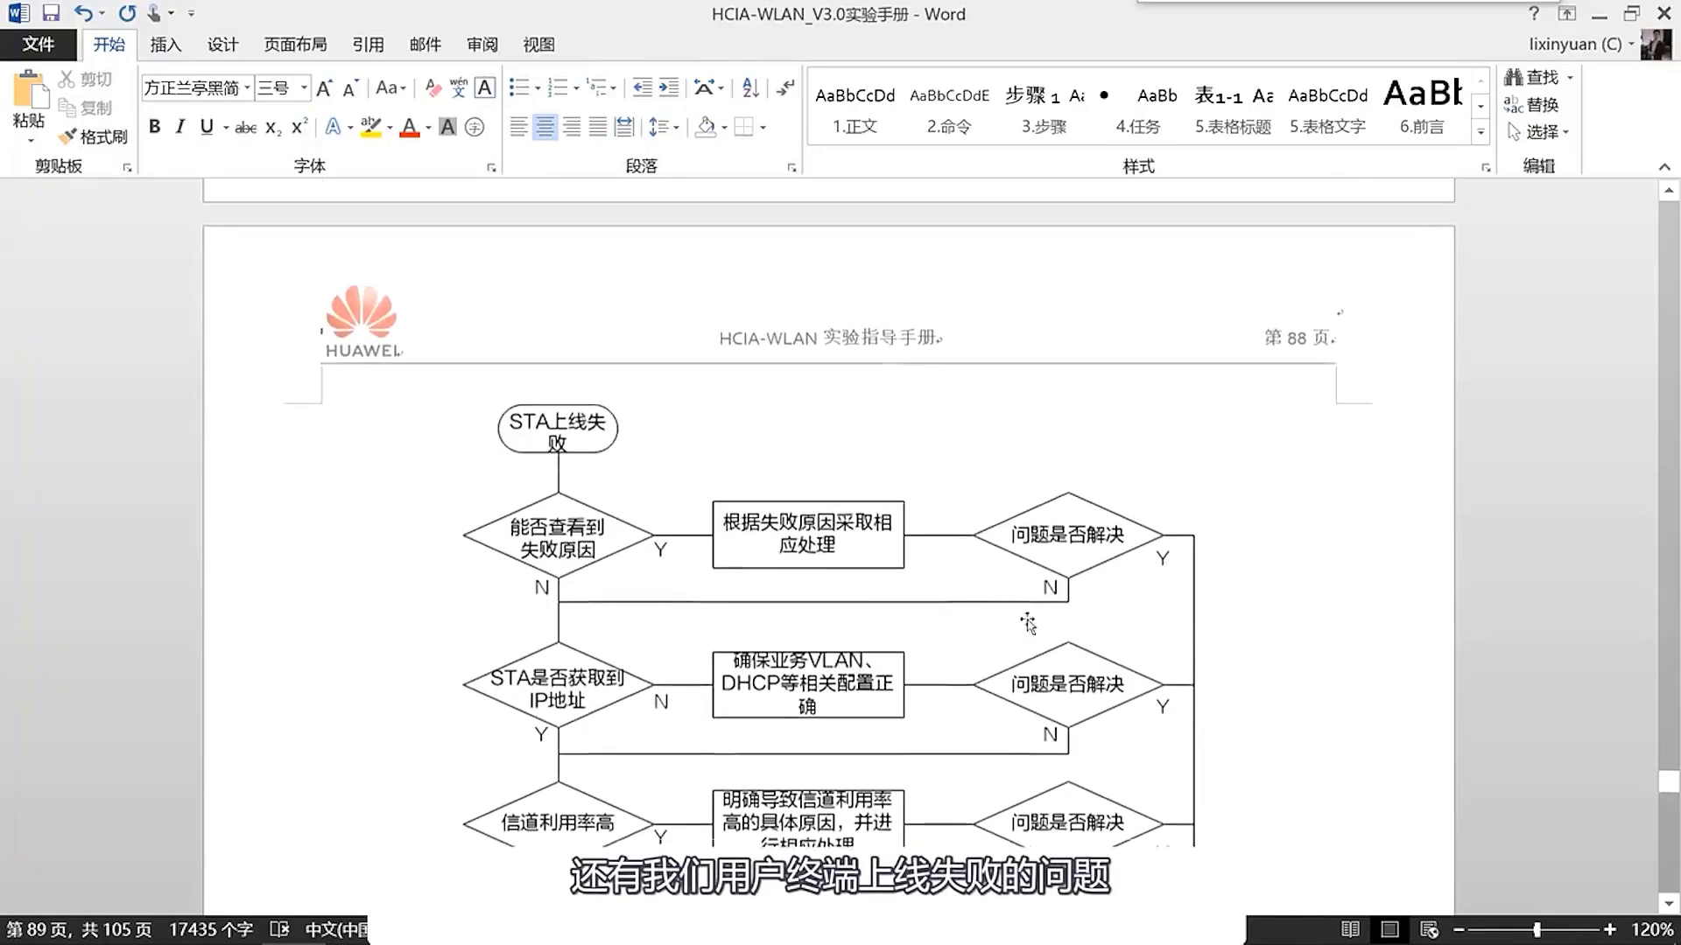
pyautogui.scroll(-3)
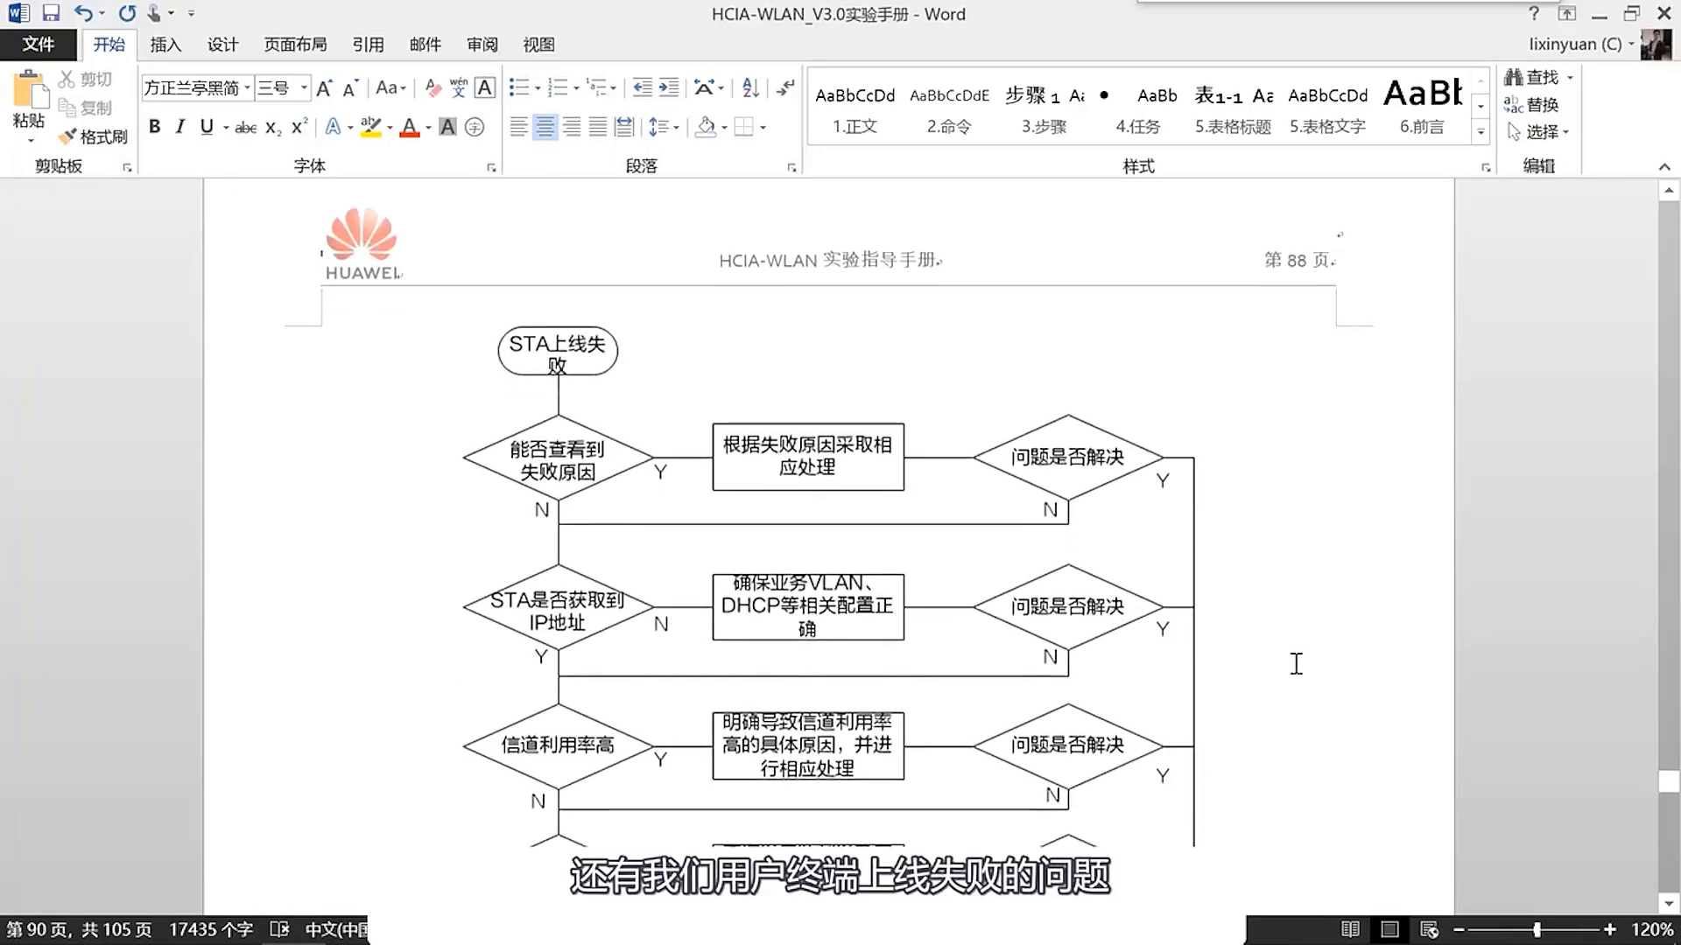
pyautogui.scroll(-3)
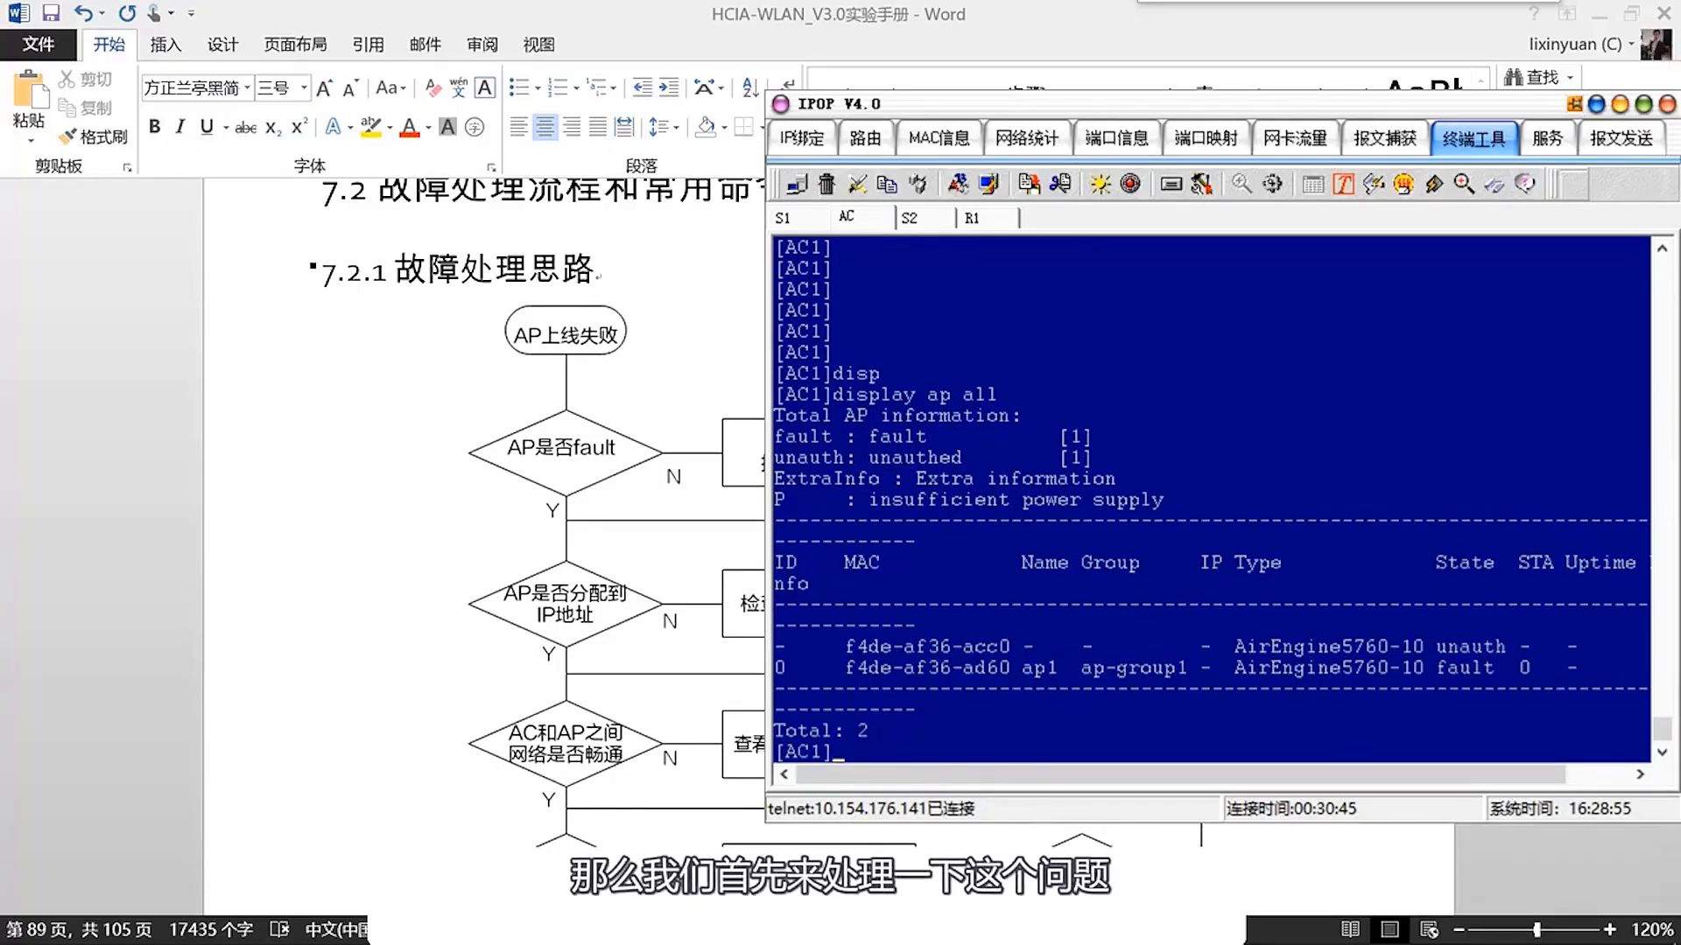
# In wlan view, confirm AP f4de-af36-acc0 by MAC and verify it shows idle with dis ap all
pyautogui.write('wlan')
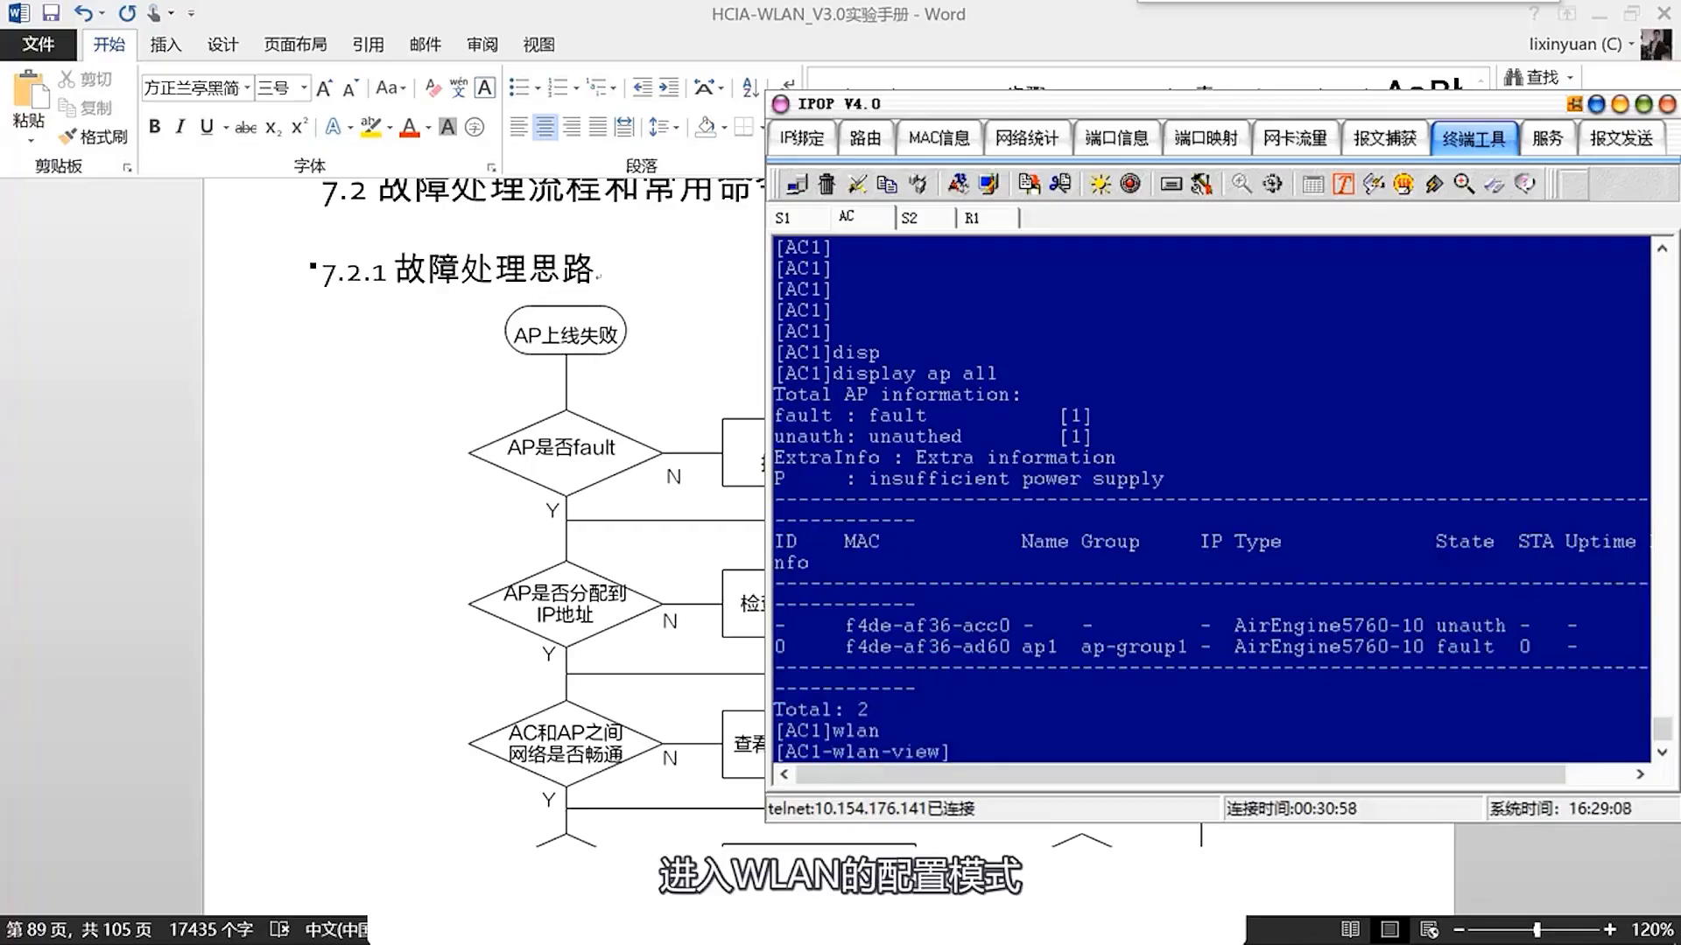
pyautogui.write('ap con')
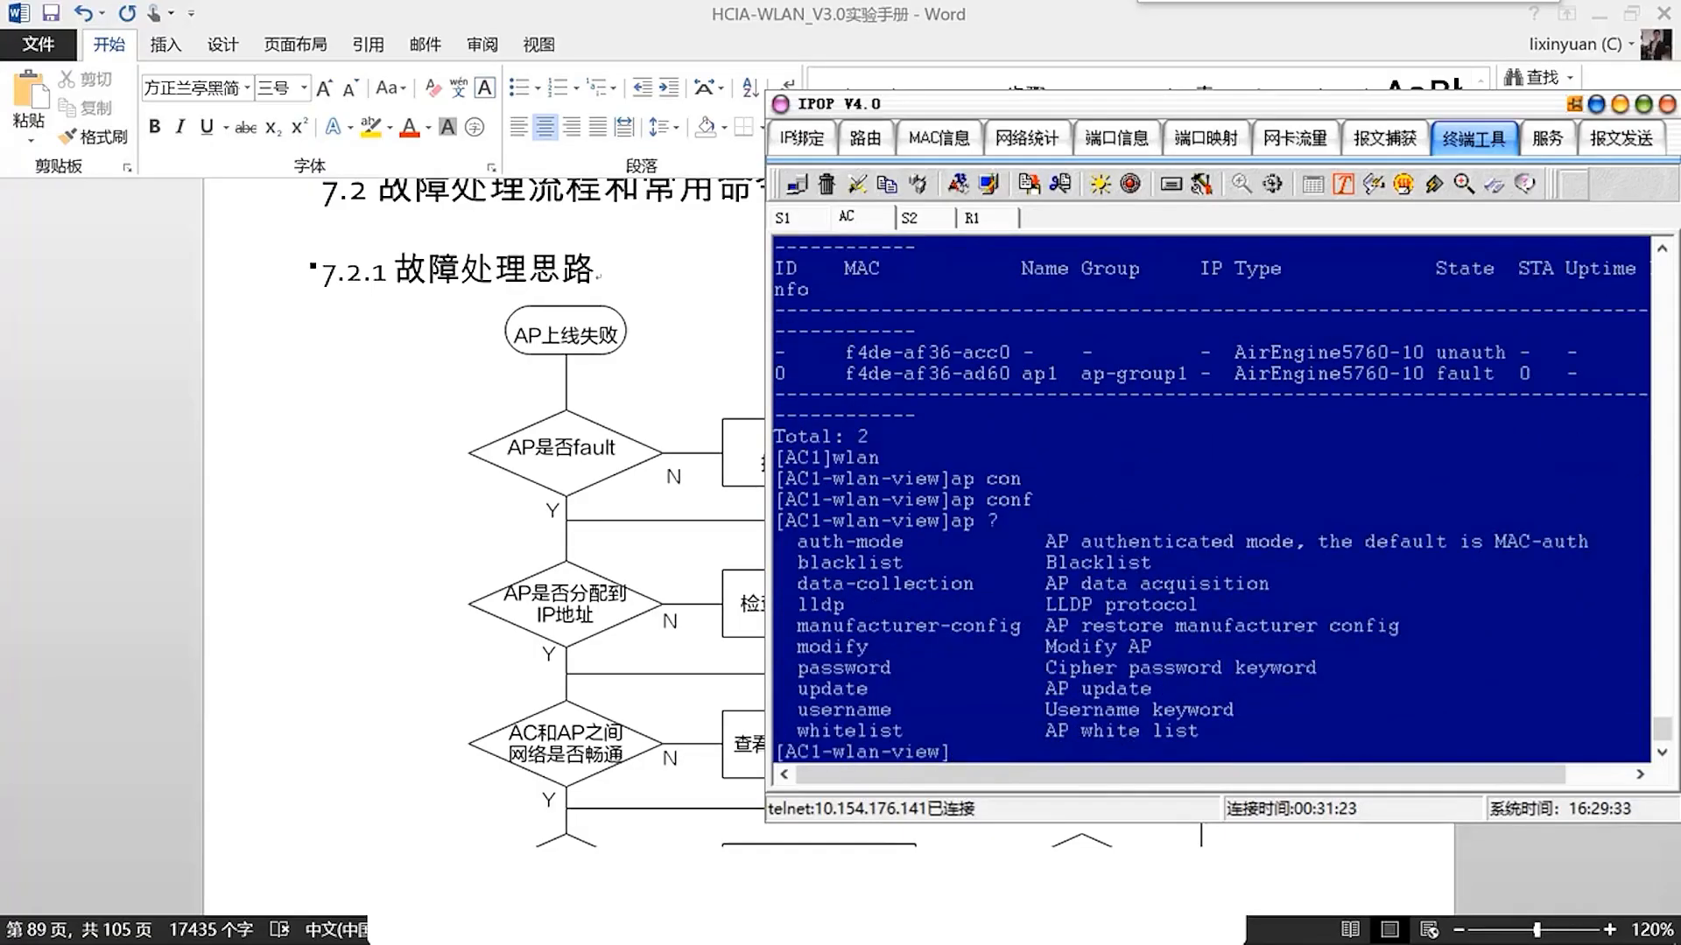
pyautogui.write('confir')
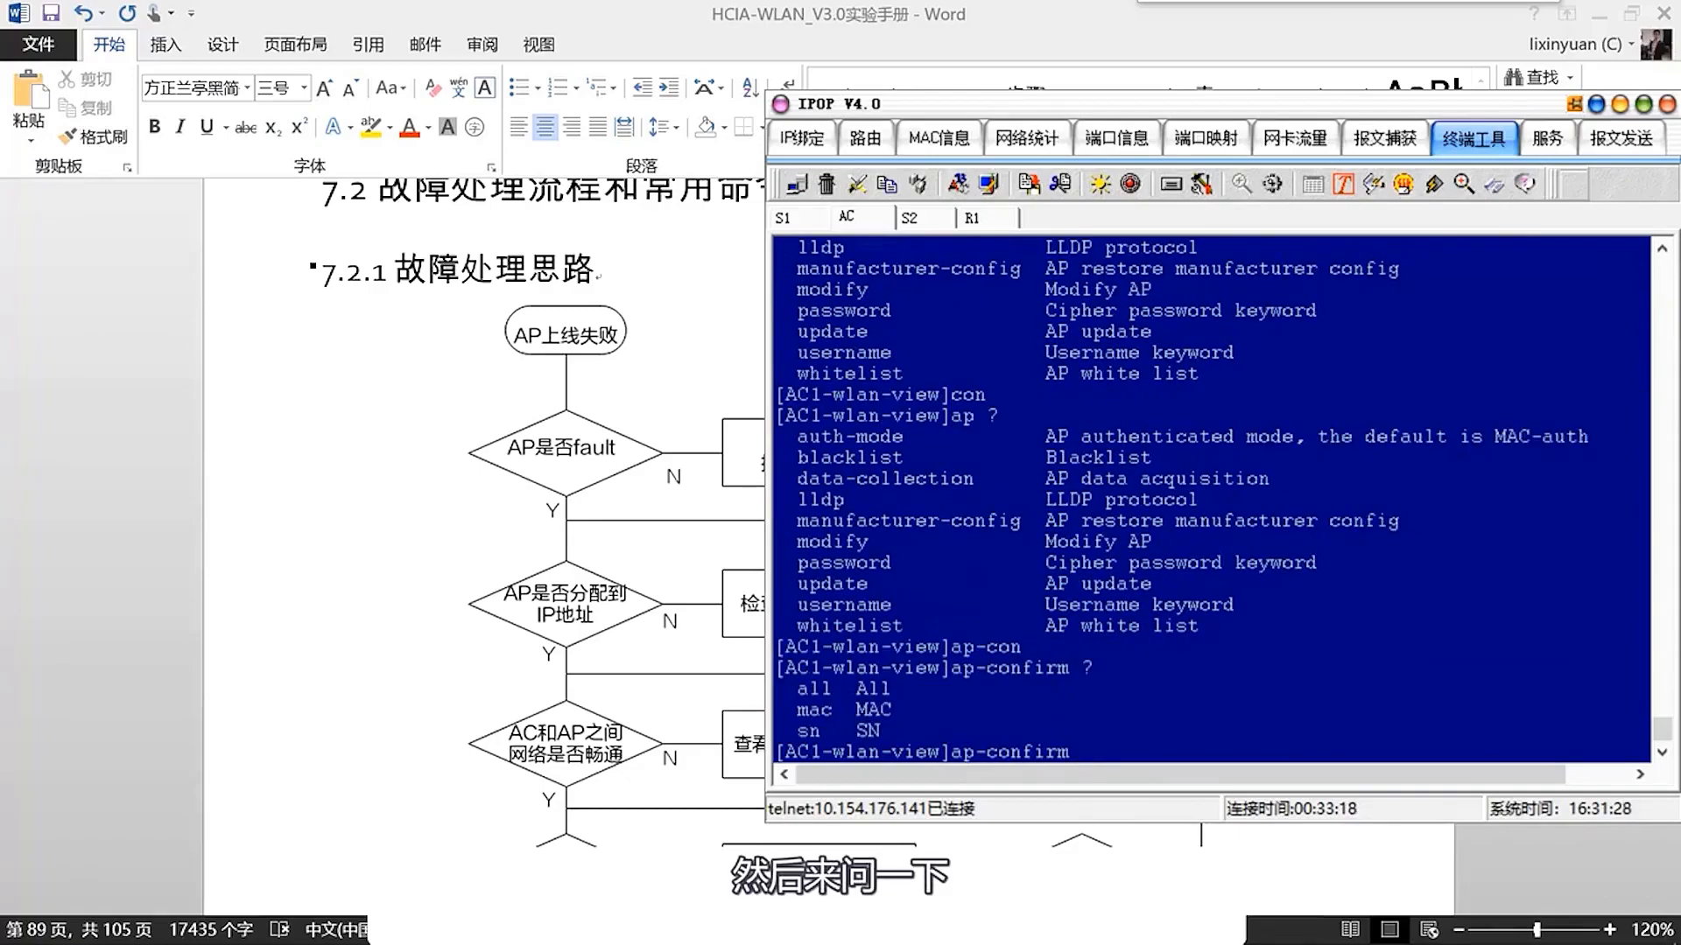
pyautogui.write('mac f4de-af36-acc0')
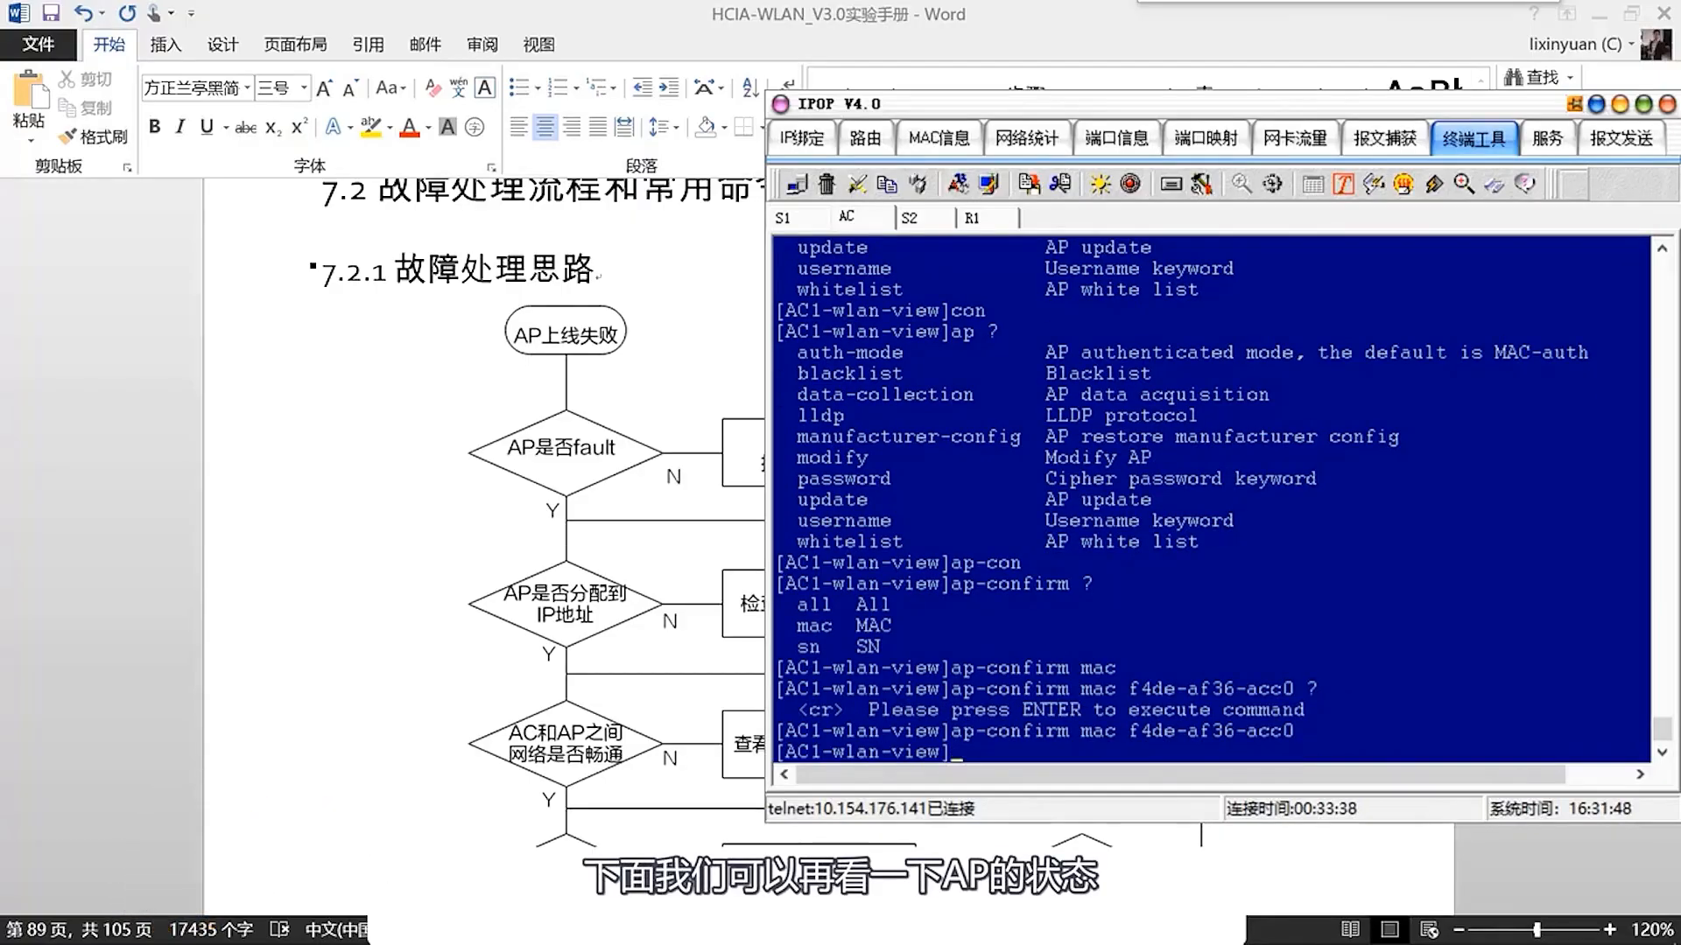
pyautogui.write('dis ap all')
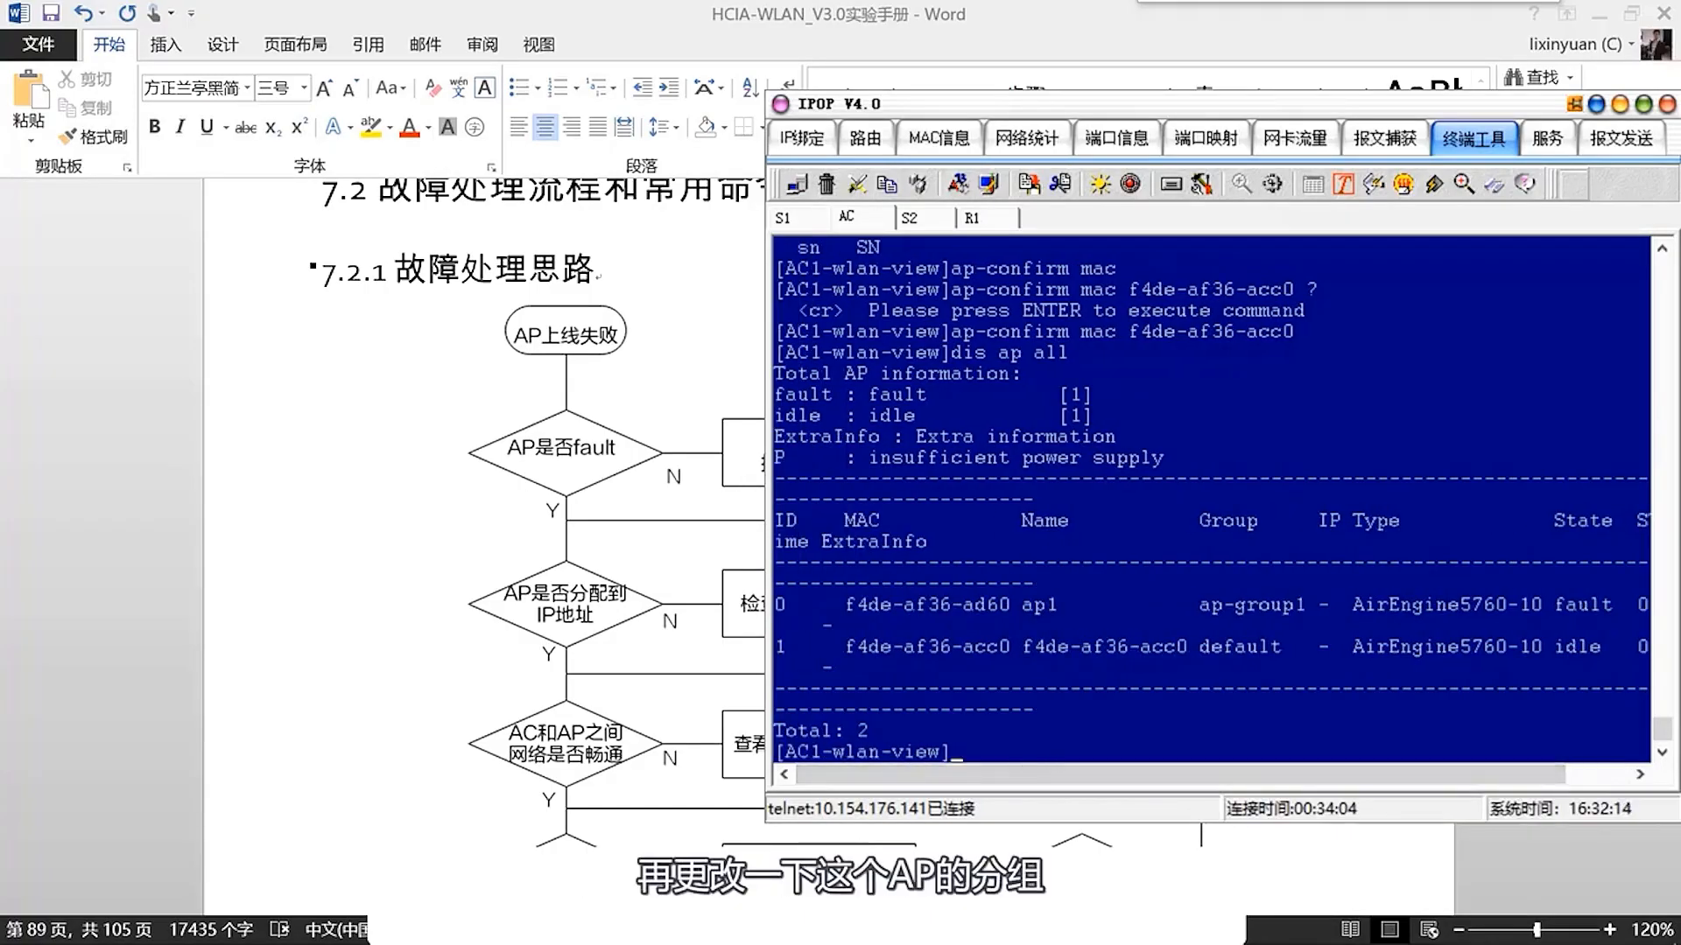
# Rename AP 1 to ap2 via ap-id 1 / ap-name ap2, confirming with y
pyautogui.write('ap-id')
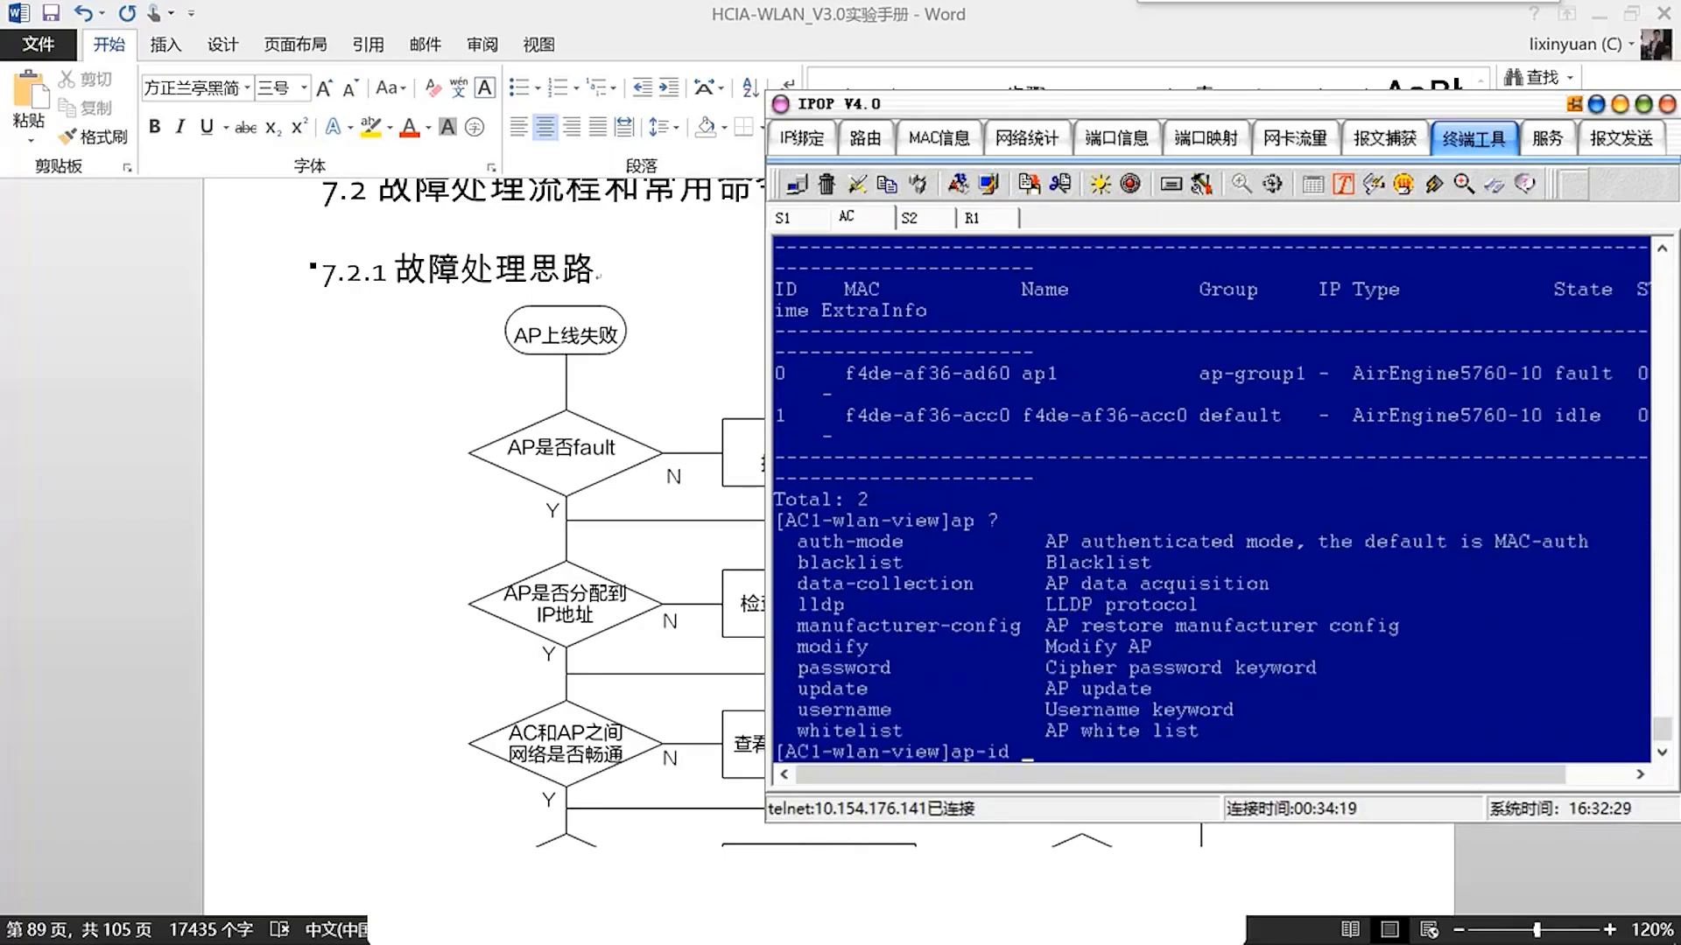
pyautogui.write('ap-id 1')
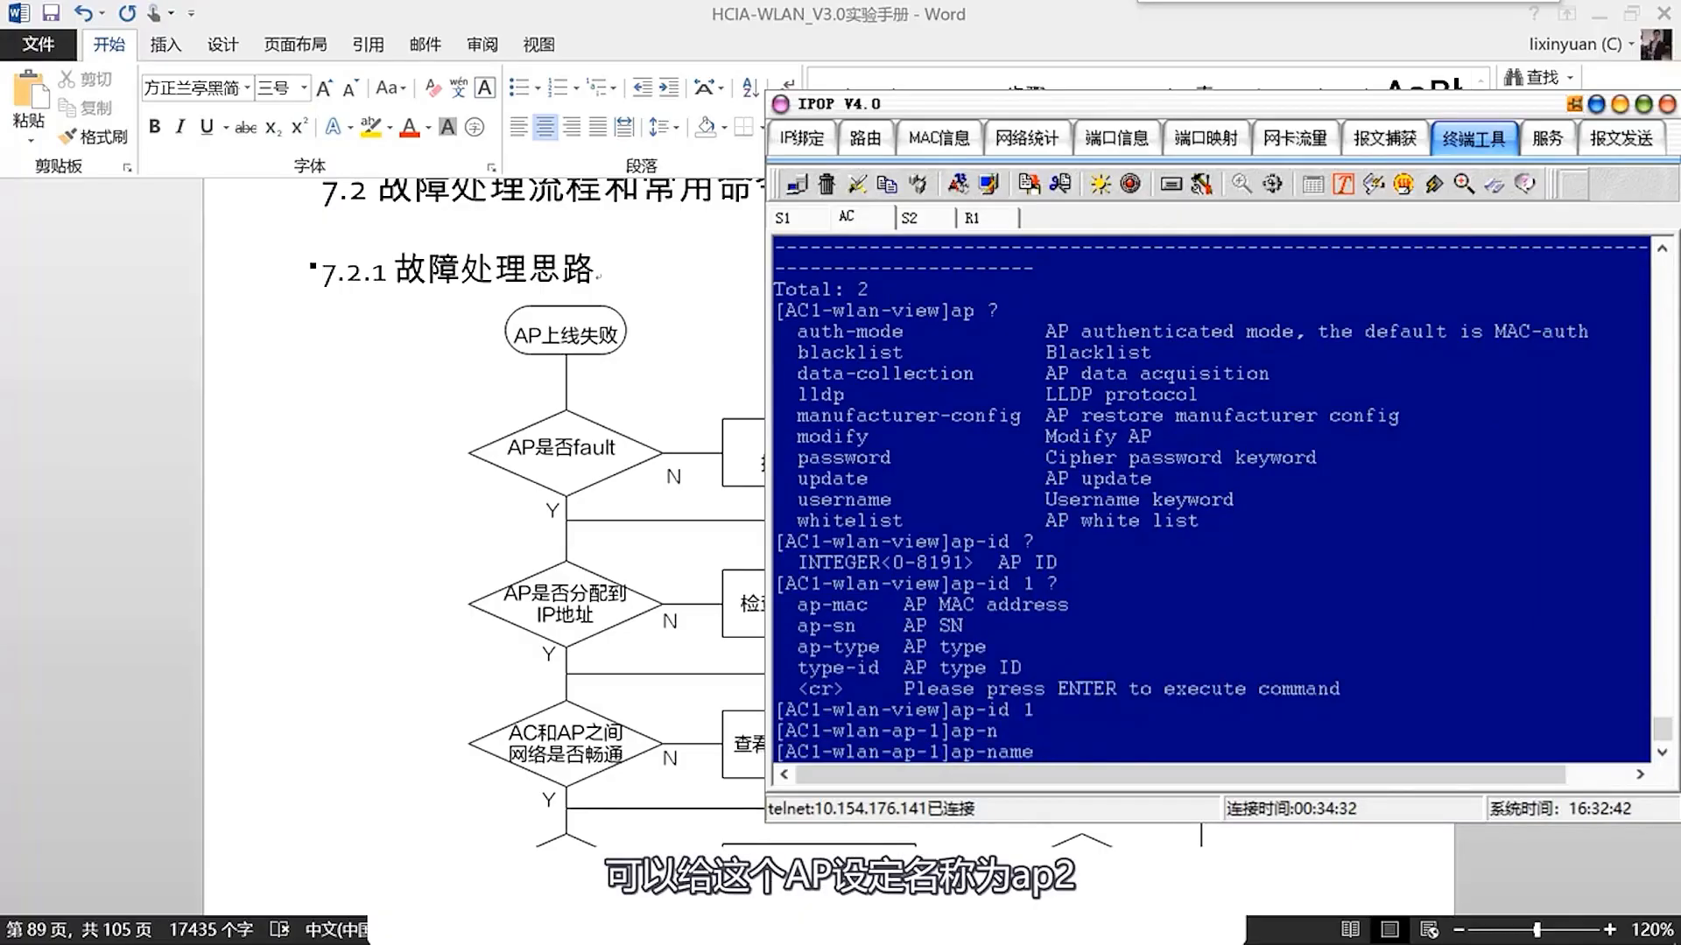
pyautogui.write('ap2')
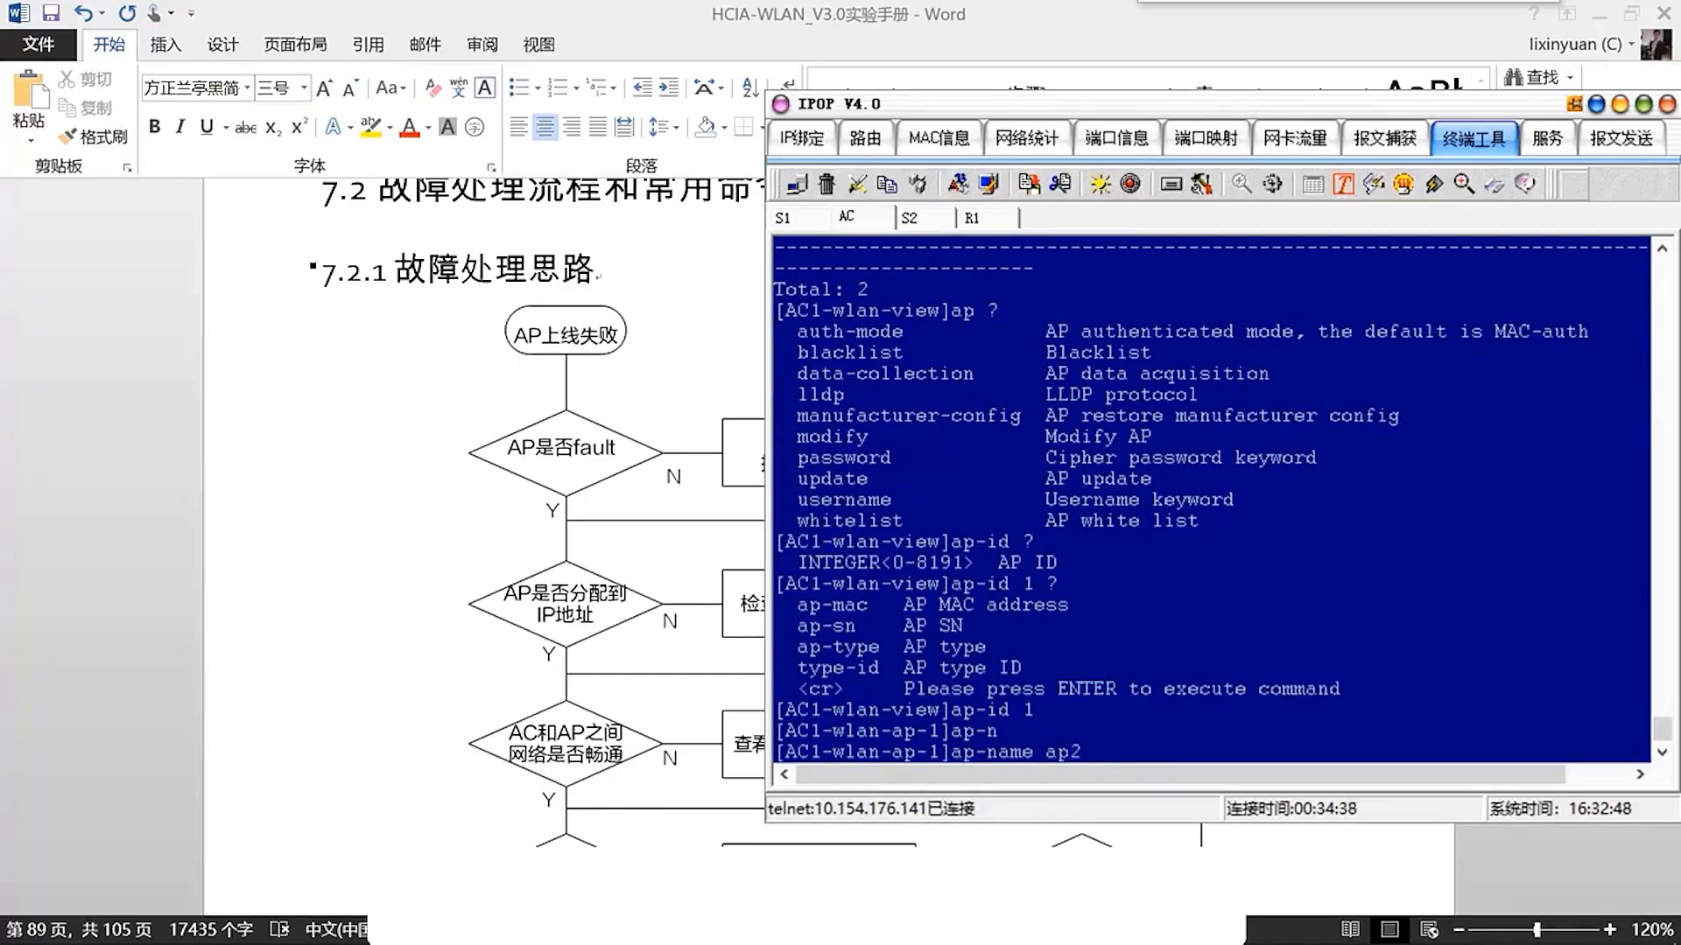
pyautogui.press('enter')
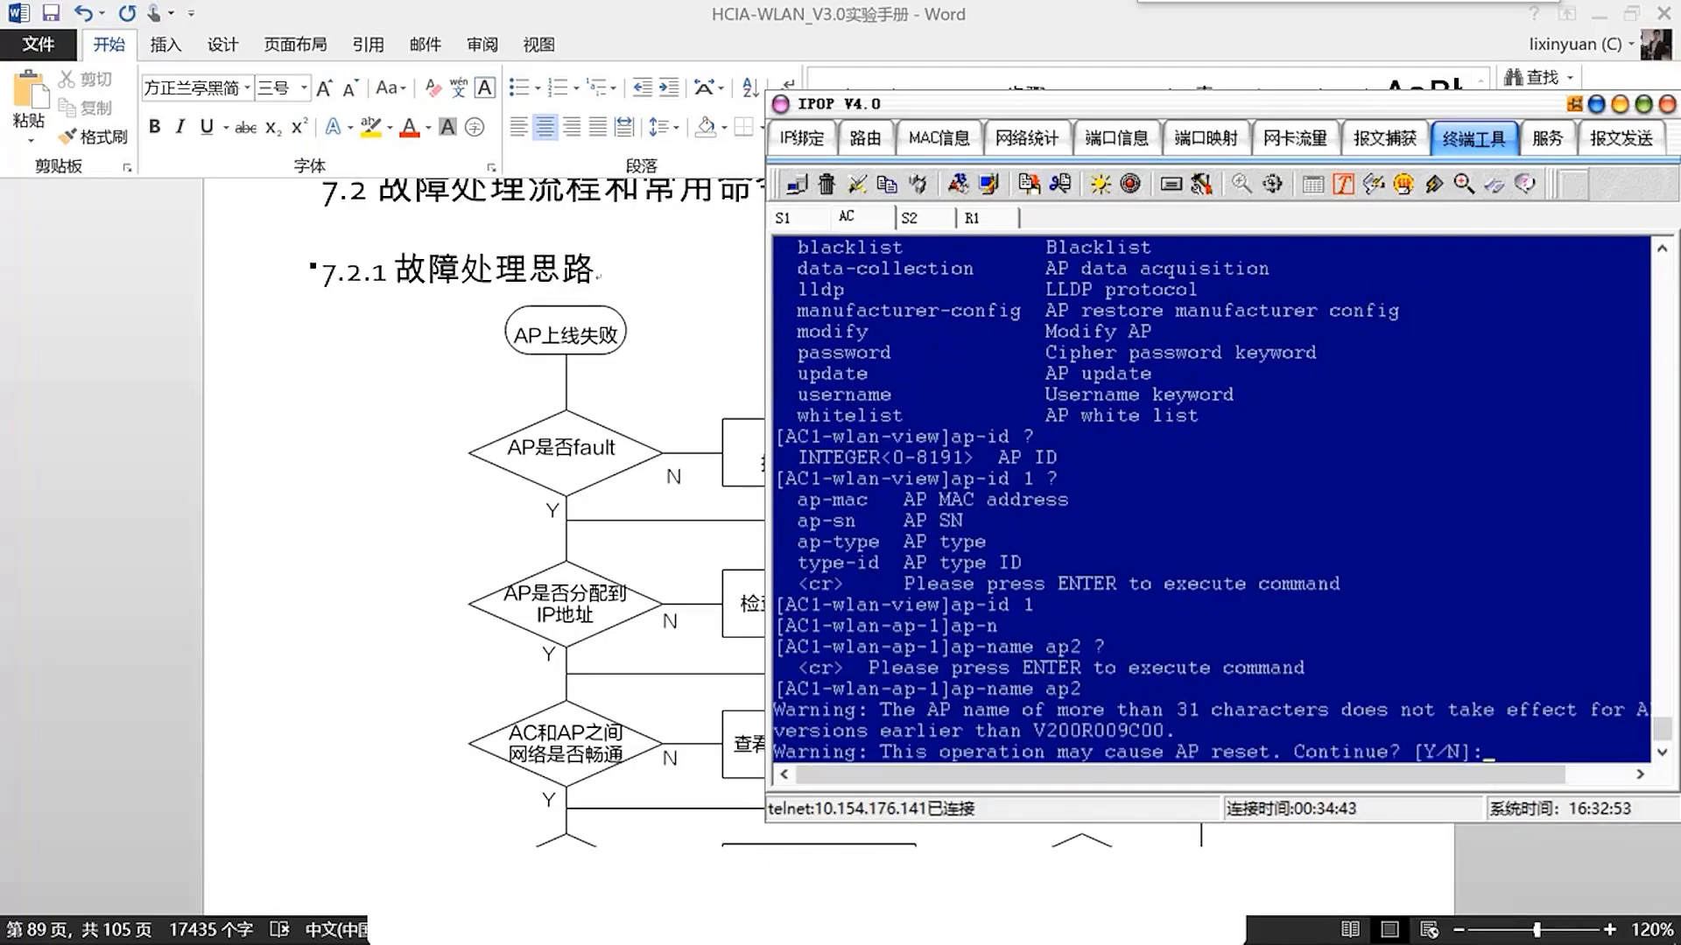
pyautogui.write('y')
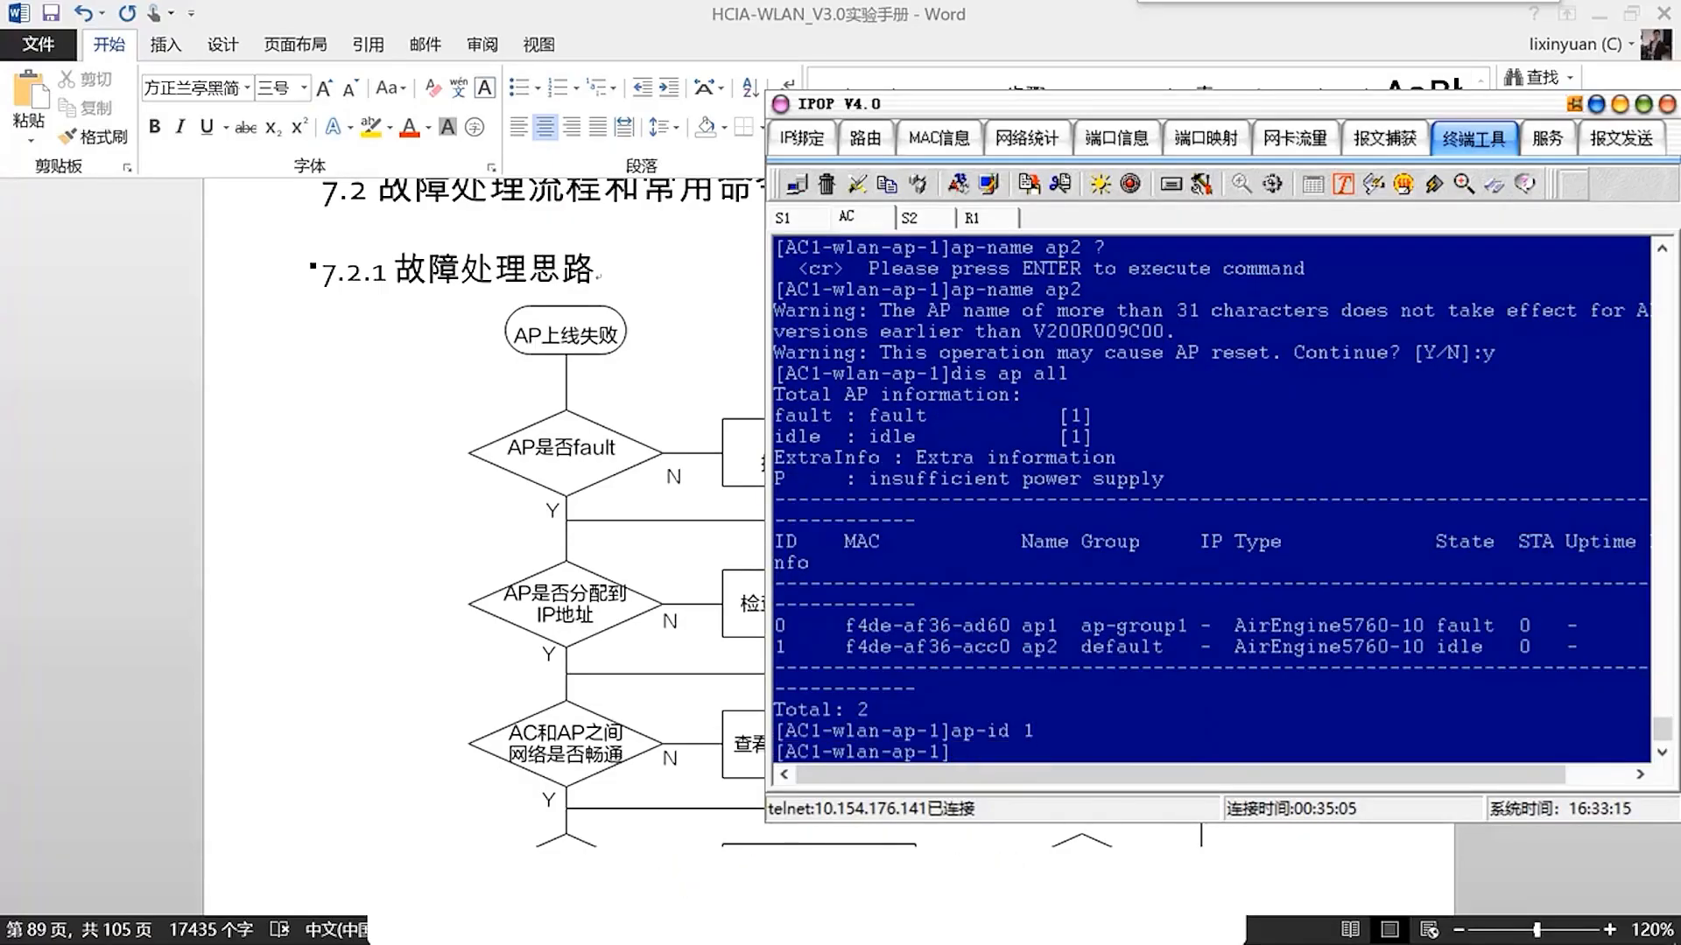
# Assign ap2 to ap-group1, copying the group name from the AP list into the command
pyautogui.write('apgr')
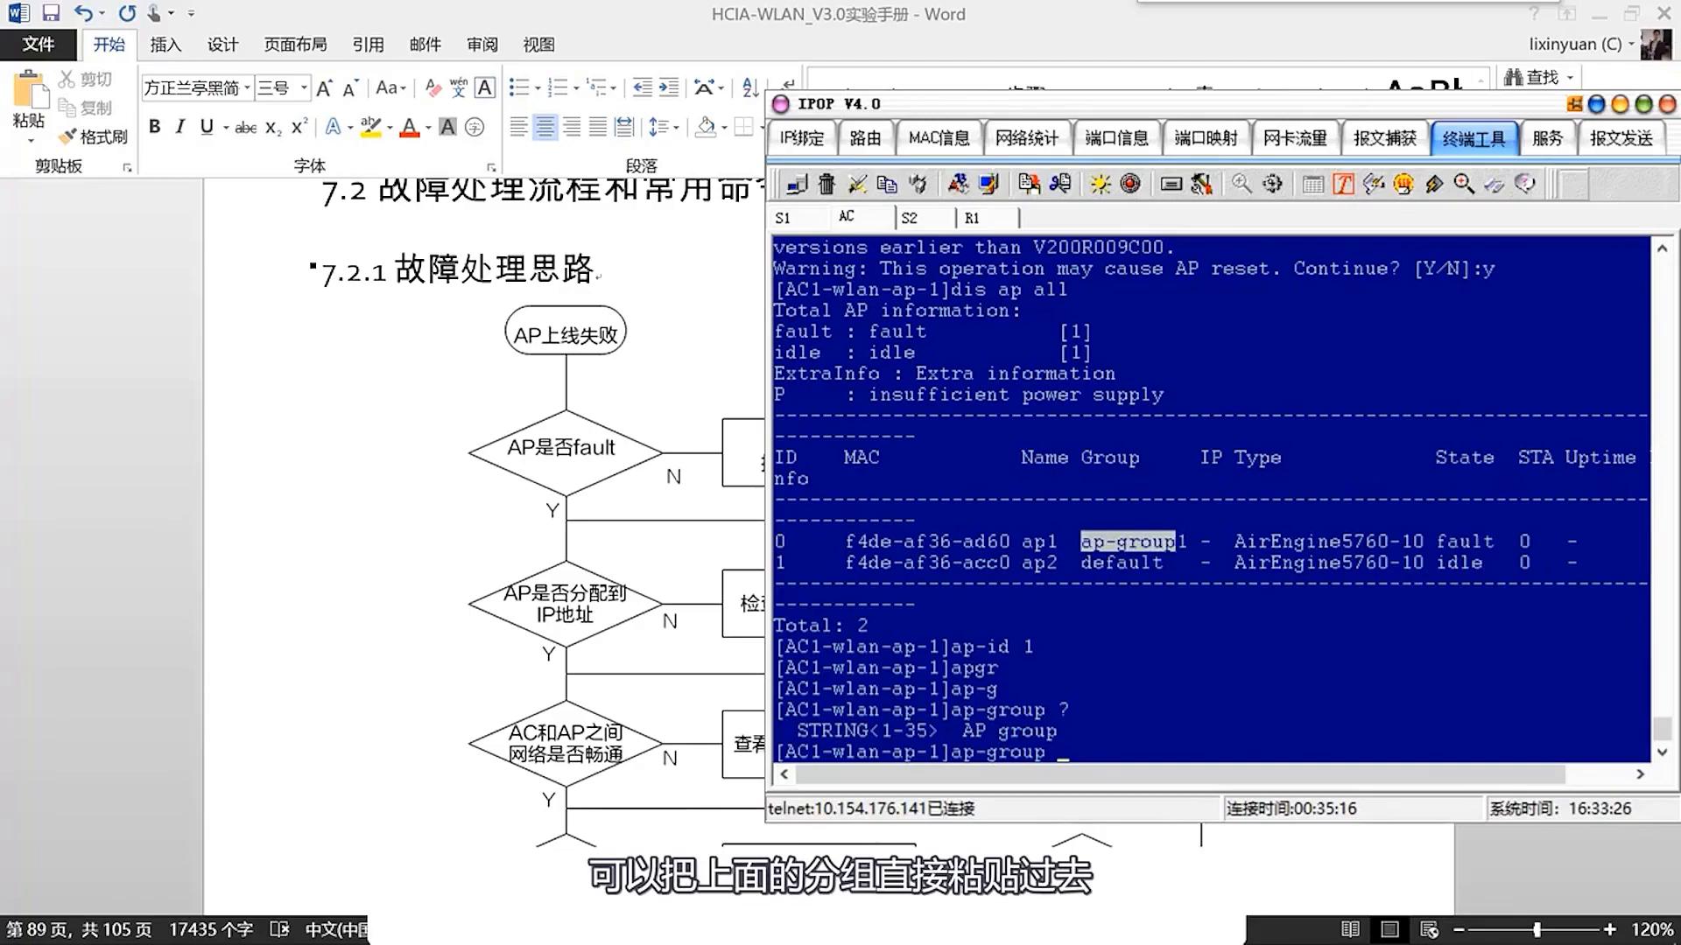
pyautogui.rightClick(1129, 541)
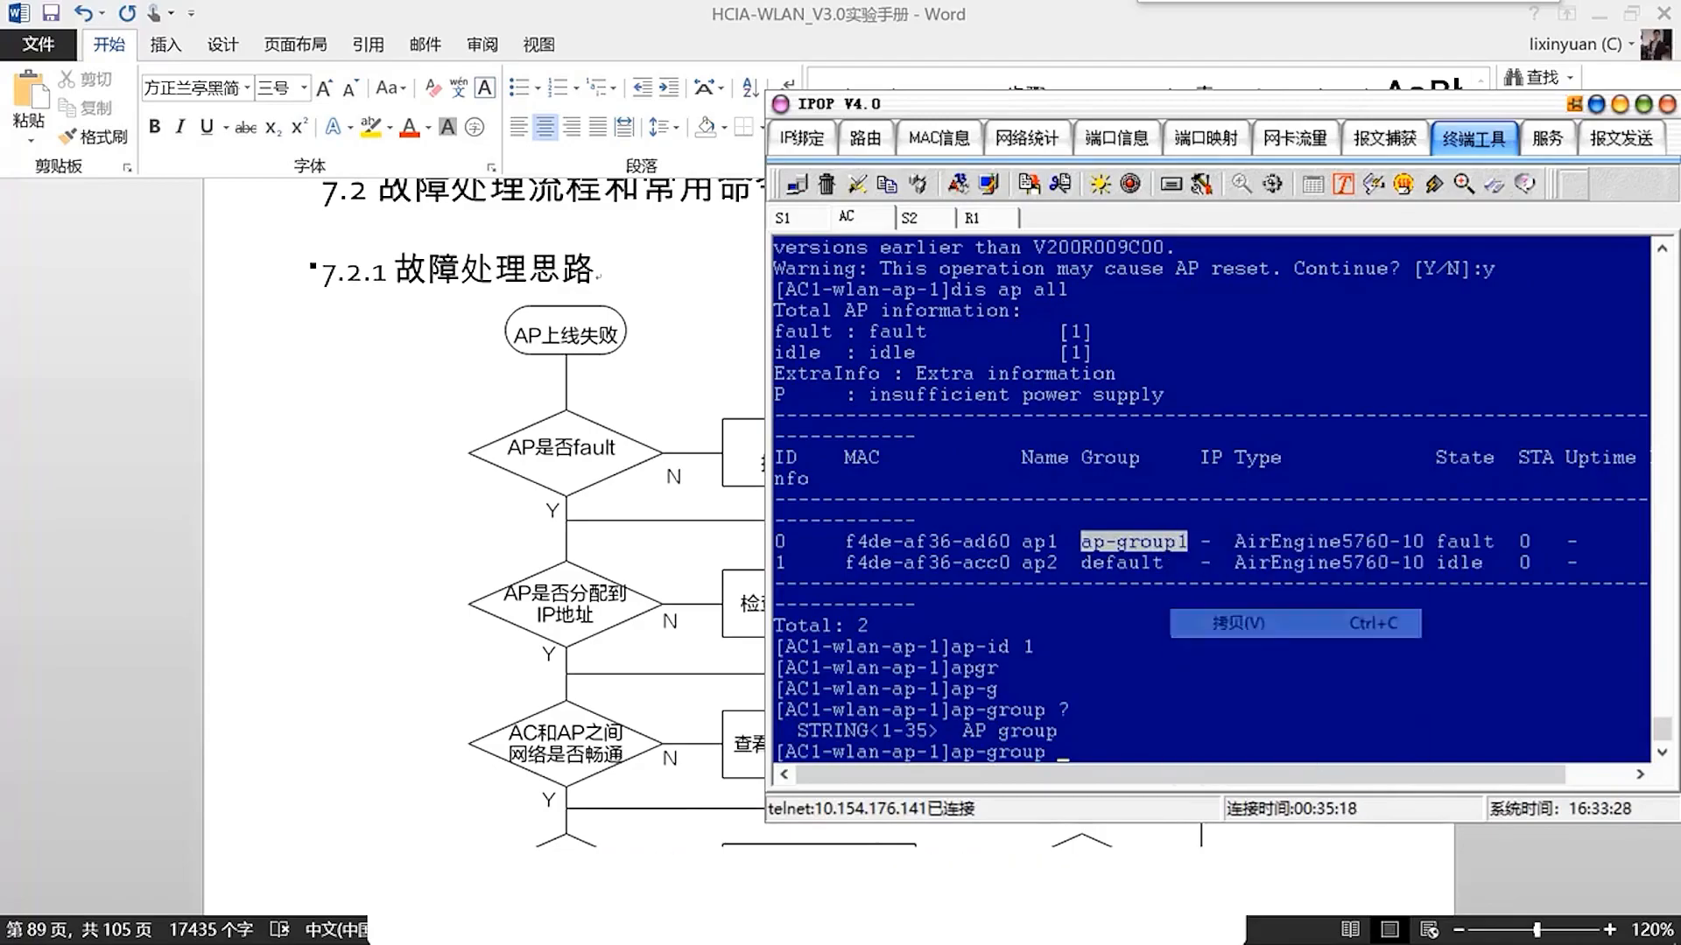
pyautogui.rightClick(1178, 546)
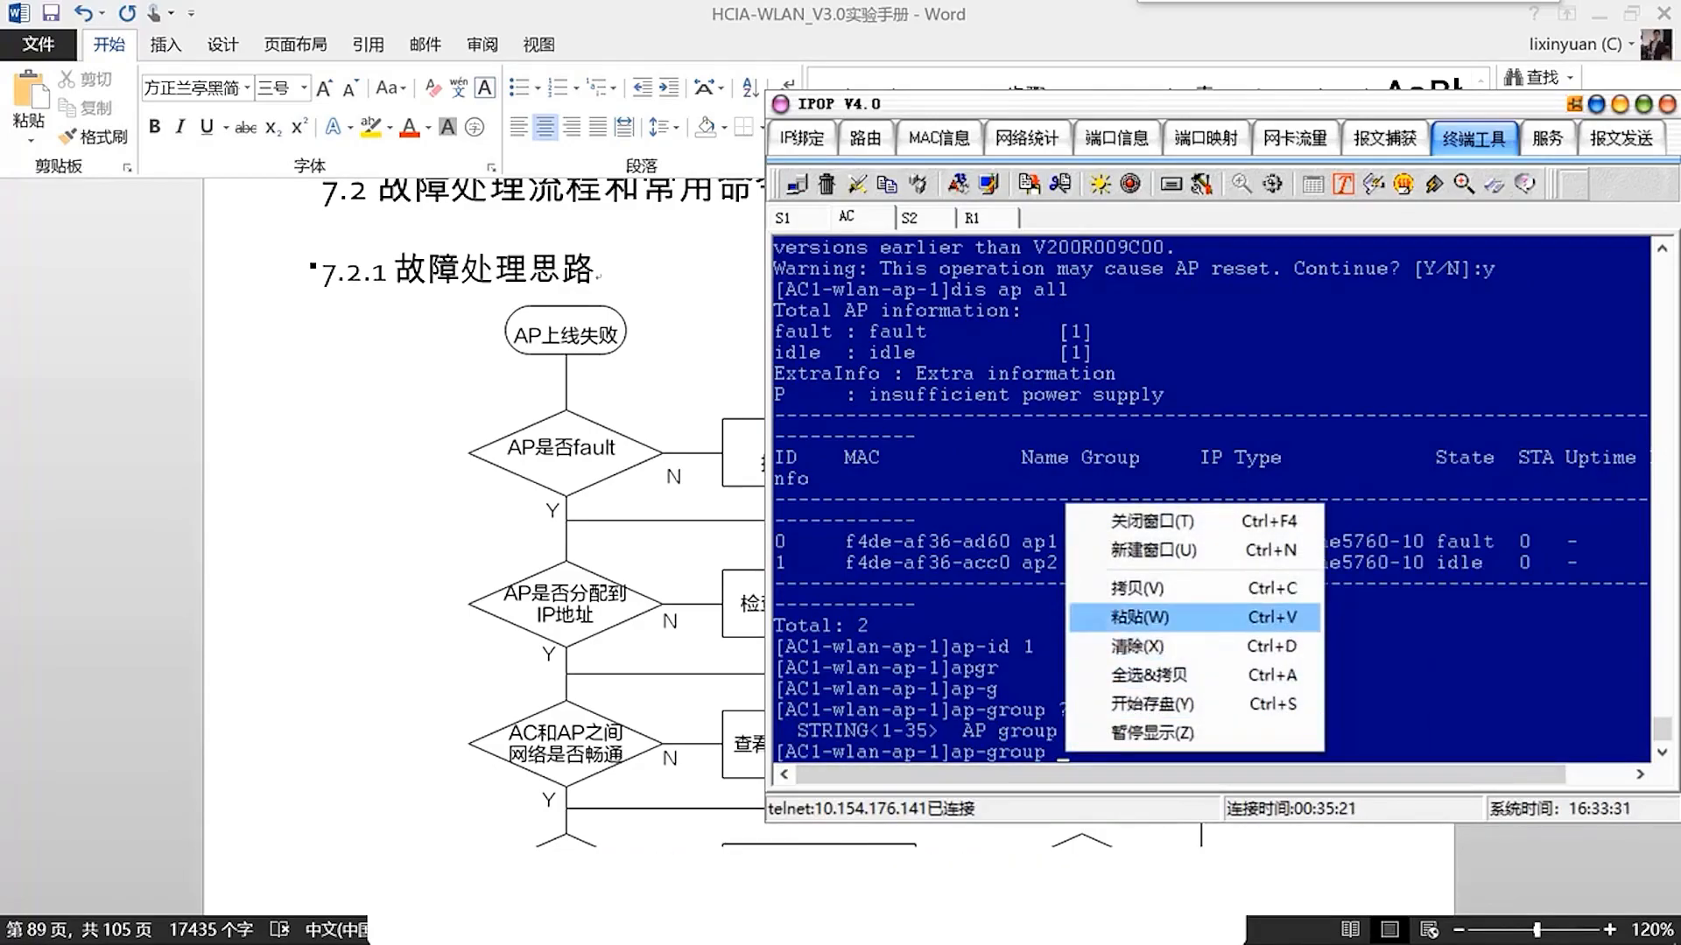
pyautogui.click(1140, 616)
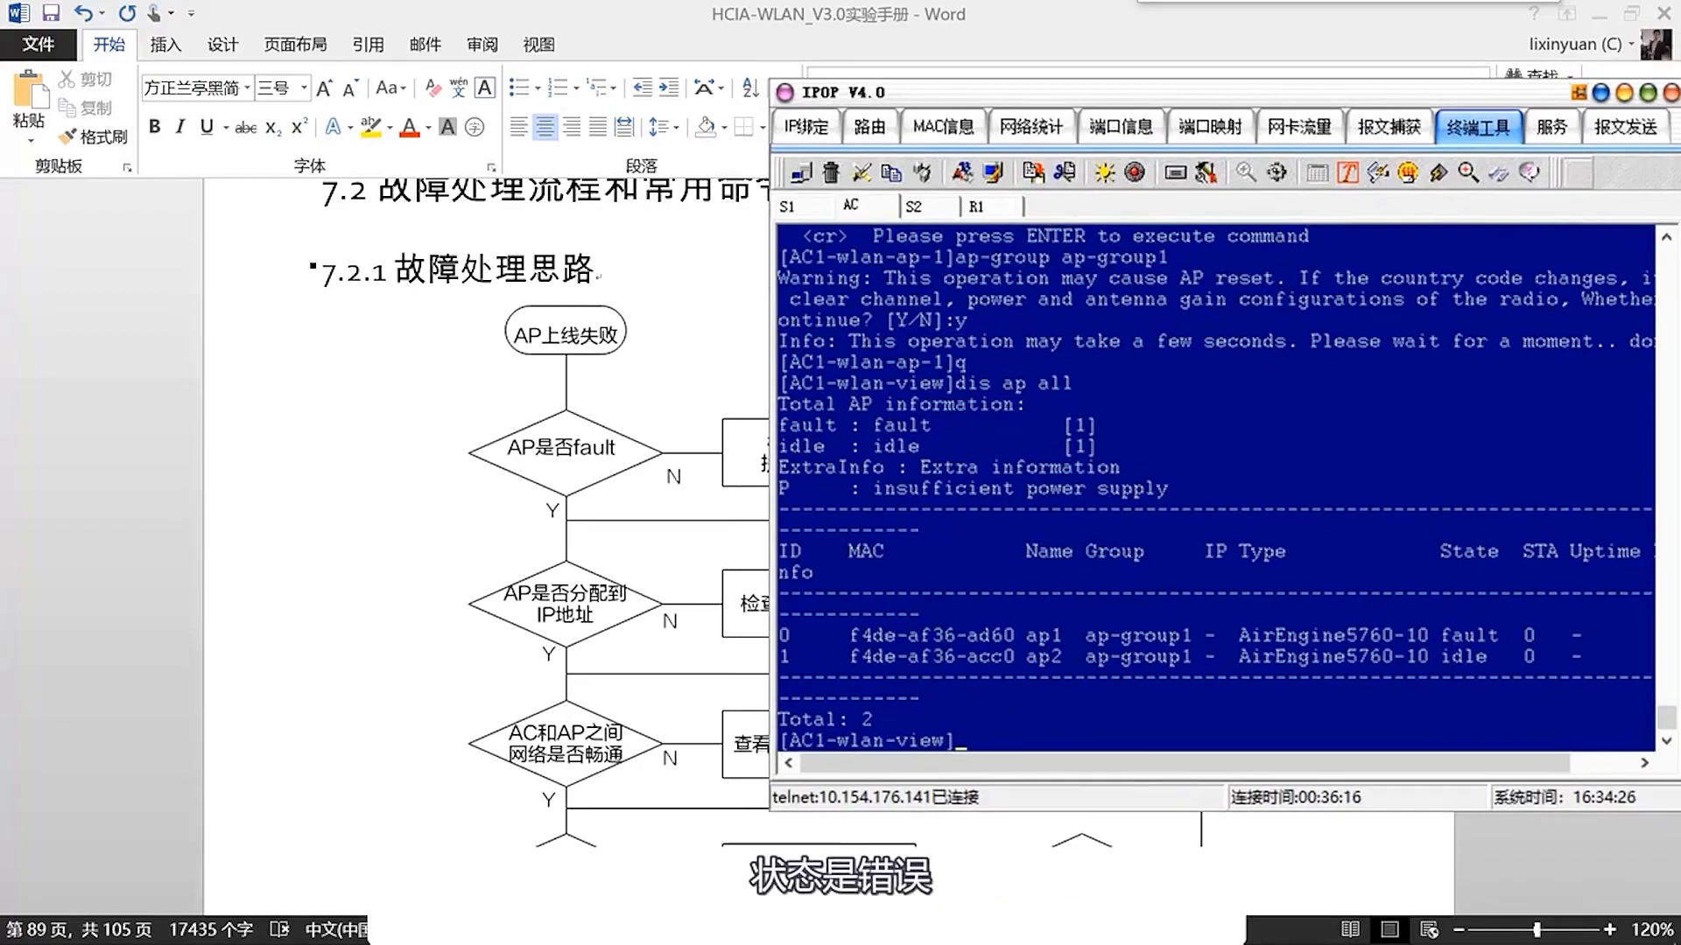
# List the AP blacklist and remove MAC f4de-af36-ad60 with undo ap blacklist mac
pyautogui.write('dis ap blacklist')
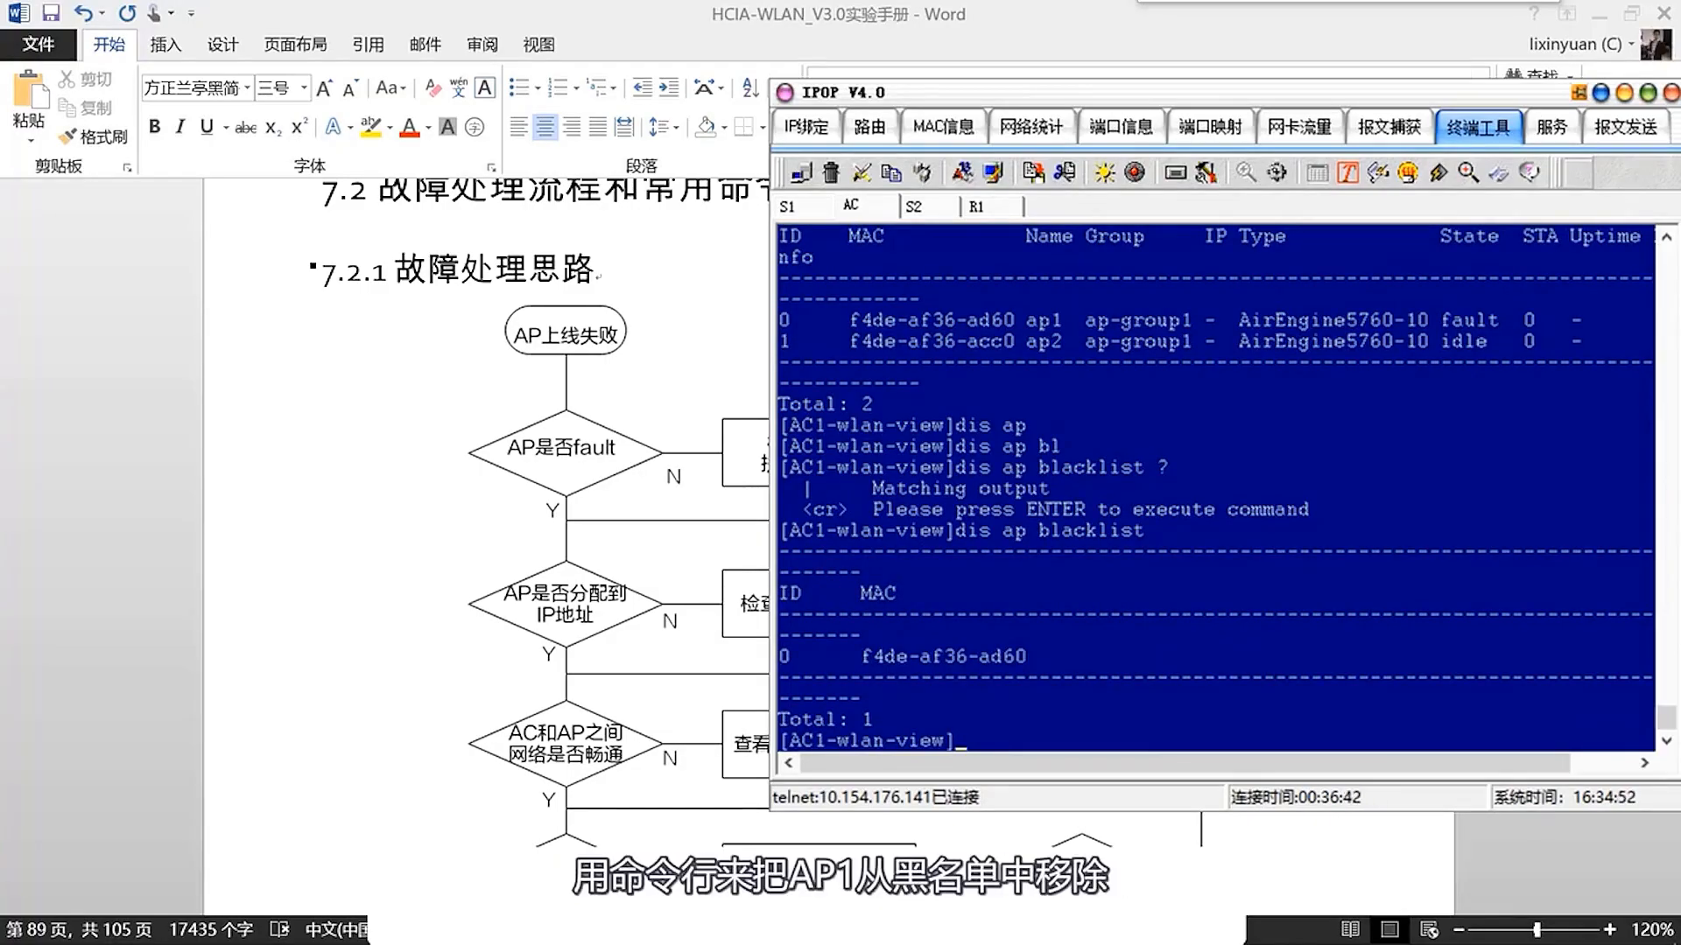
pyautogui.write('undo ap blacklist mac')
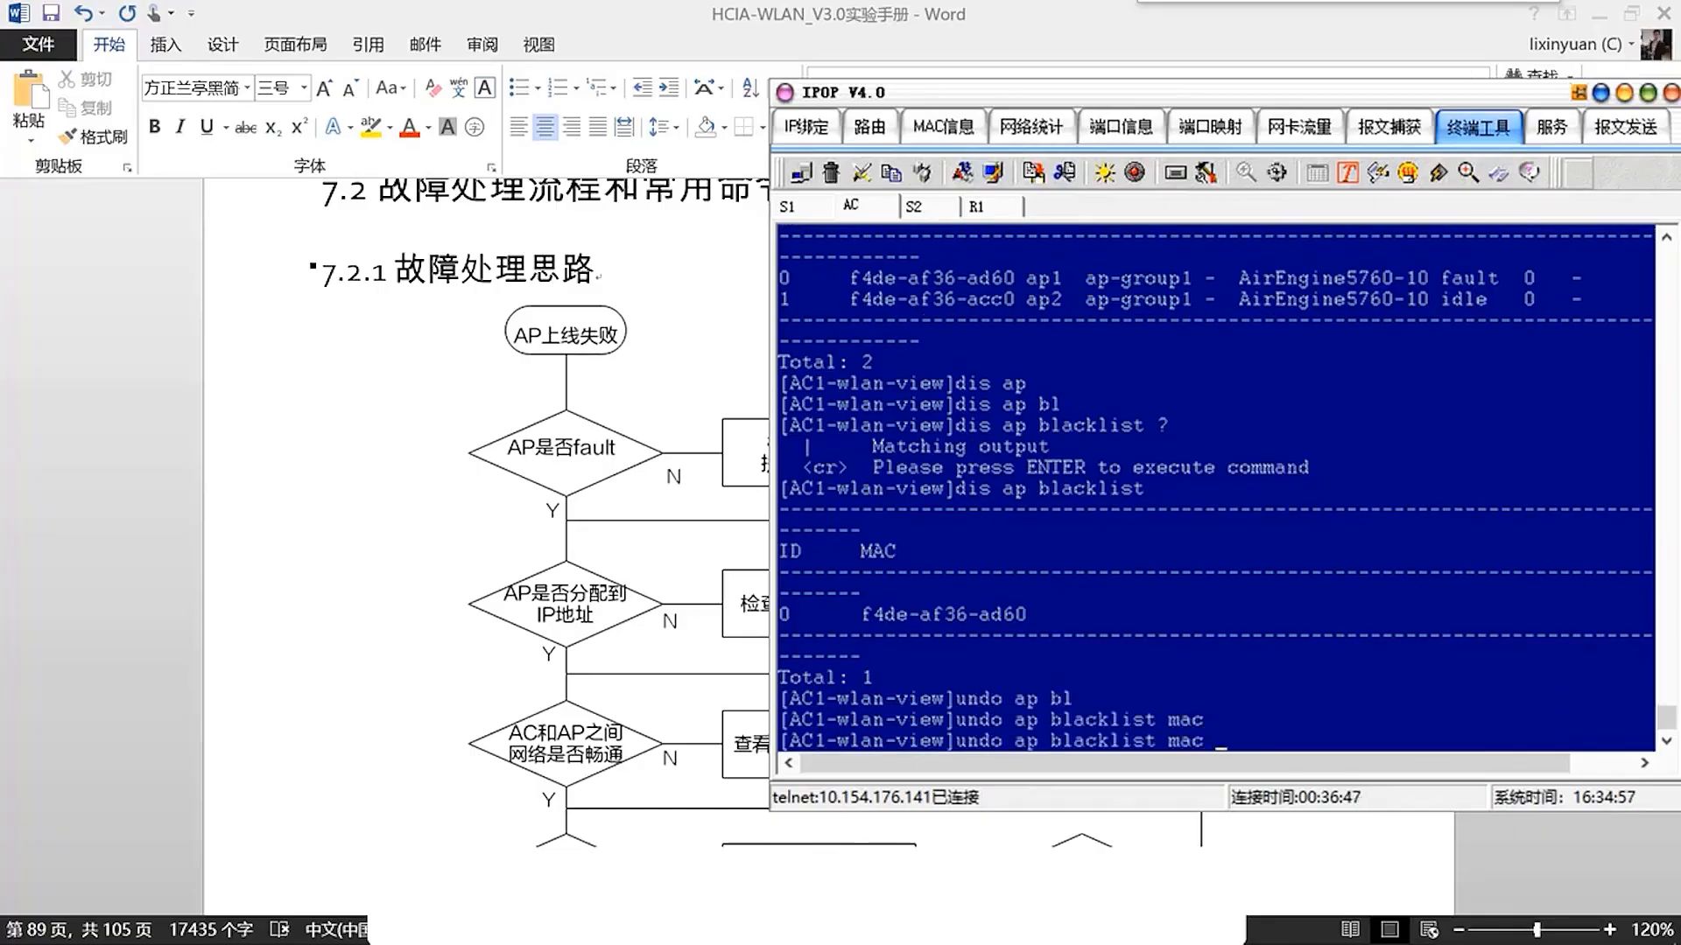
pyautogui.doubleClick(928, 278)
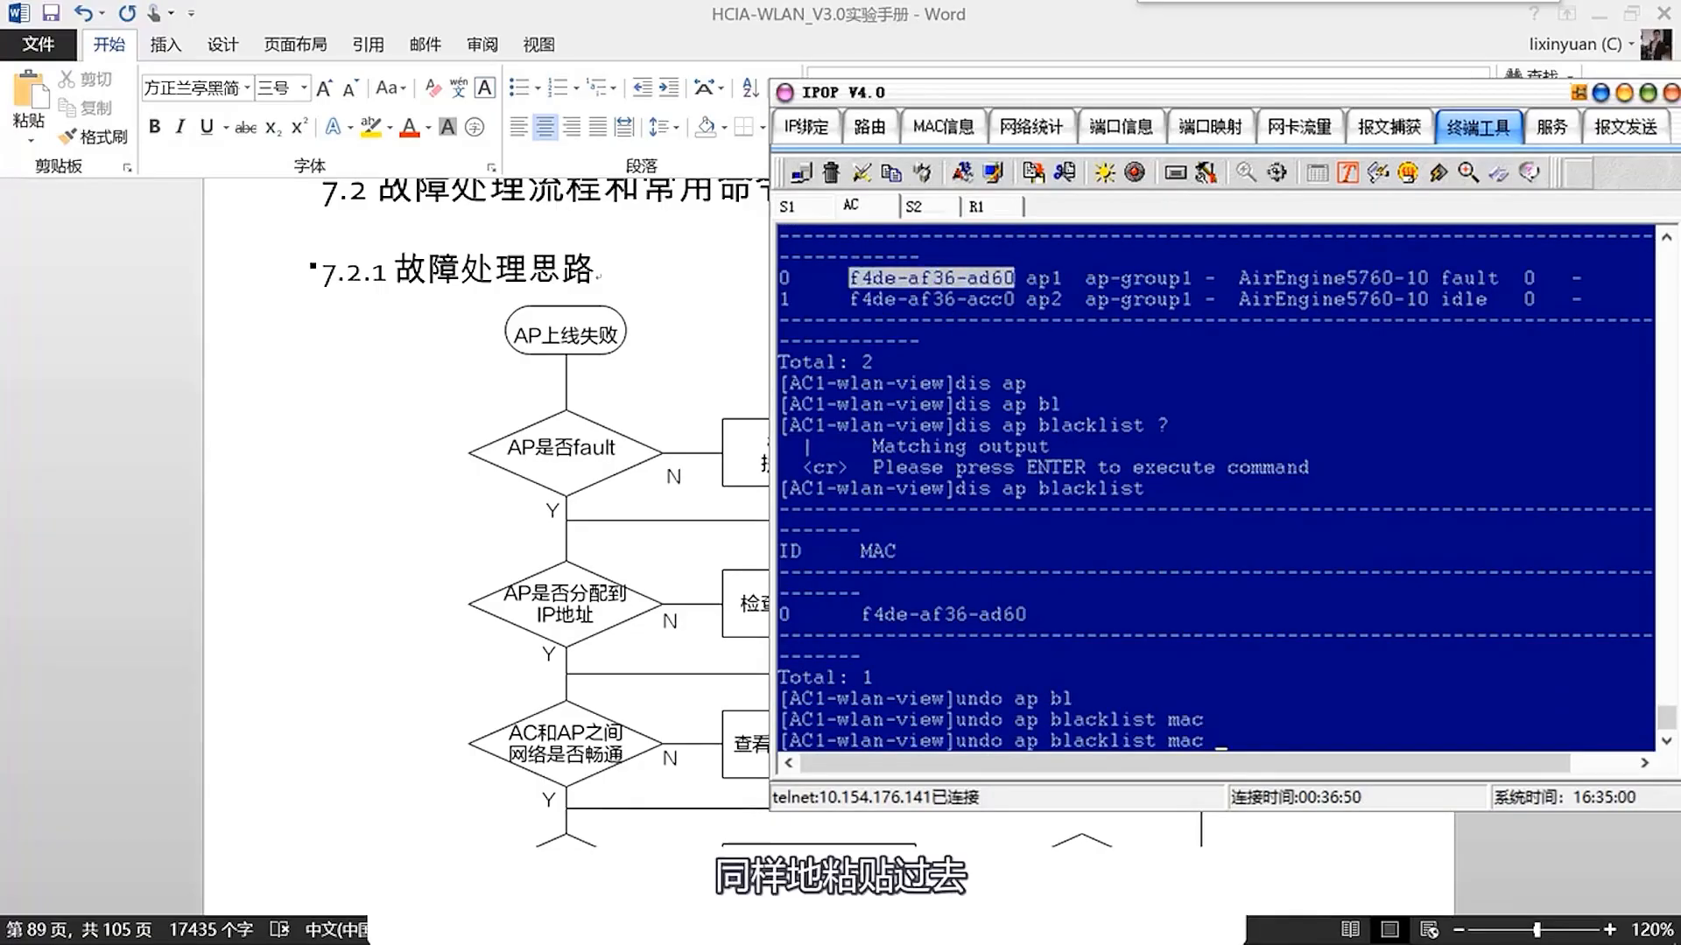
pyautogui.rightClick(1217, 746)
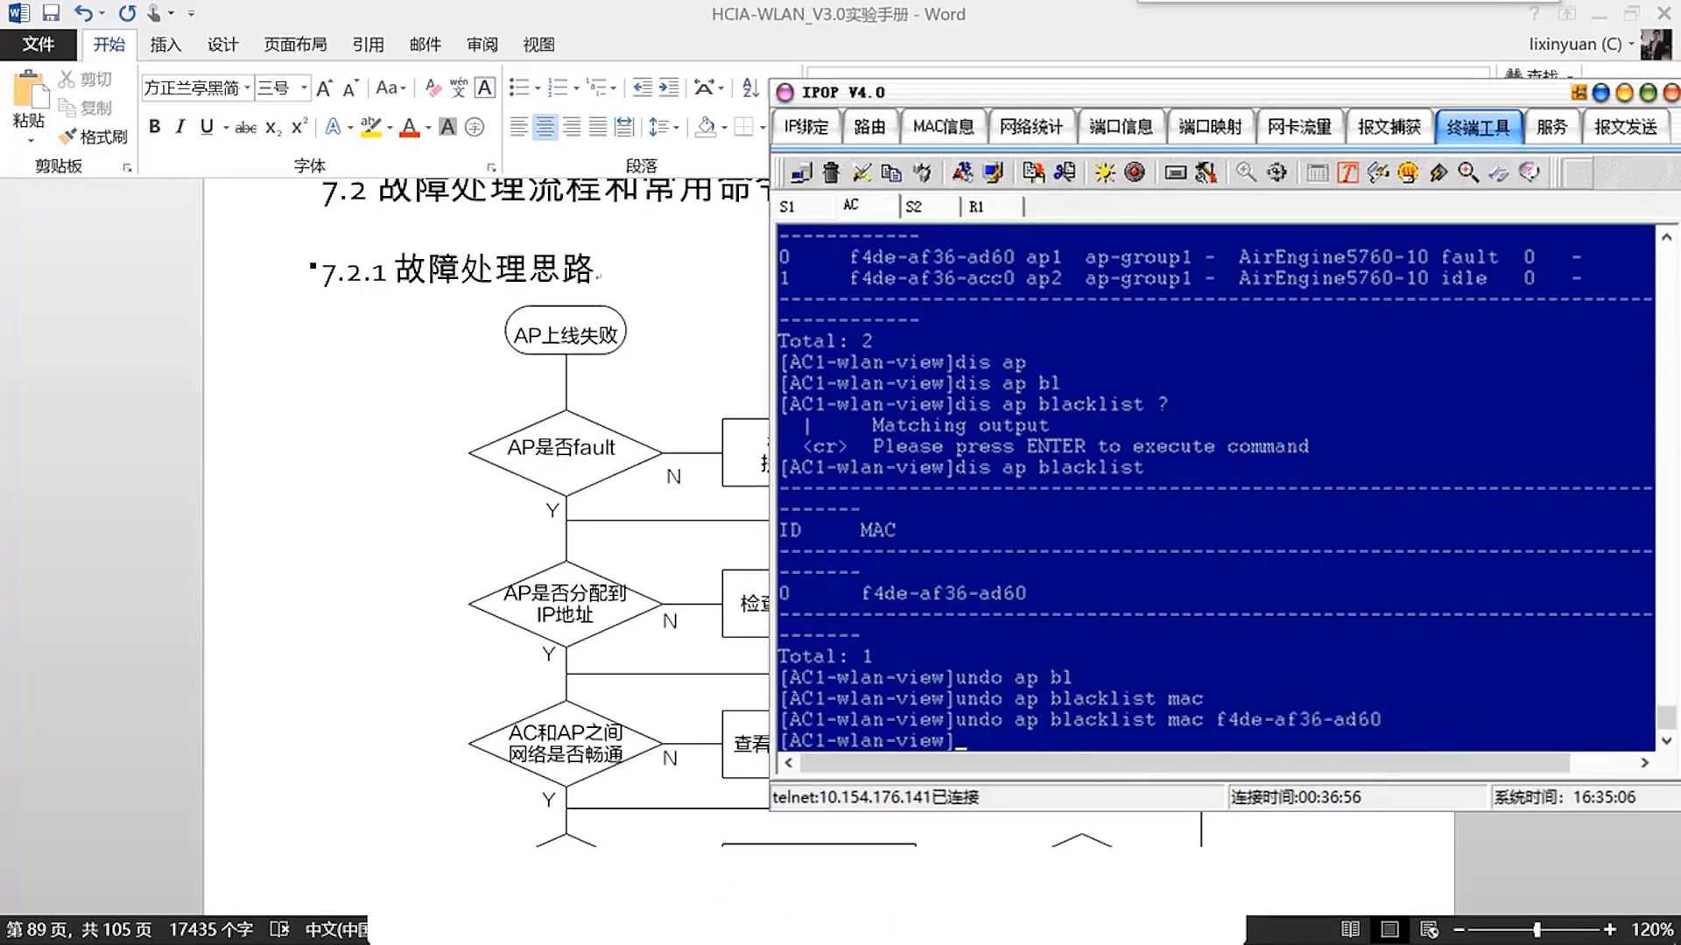
# Recheck dis ap all, then show the current interface configuration with dis cur int
pyautogui.write('dis ap all')
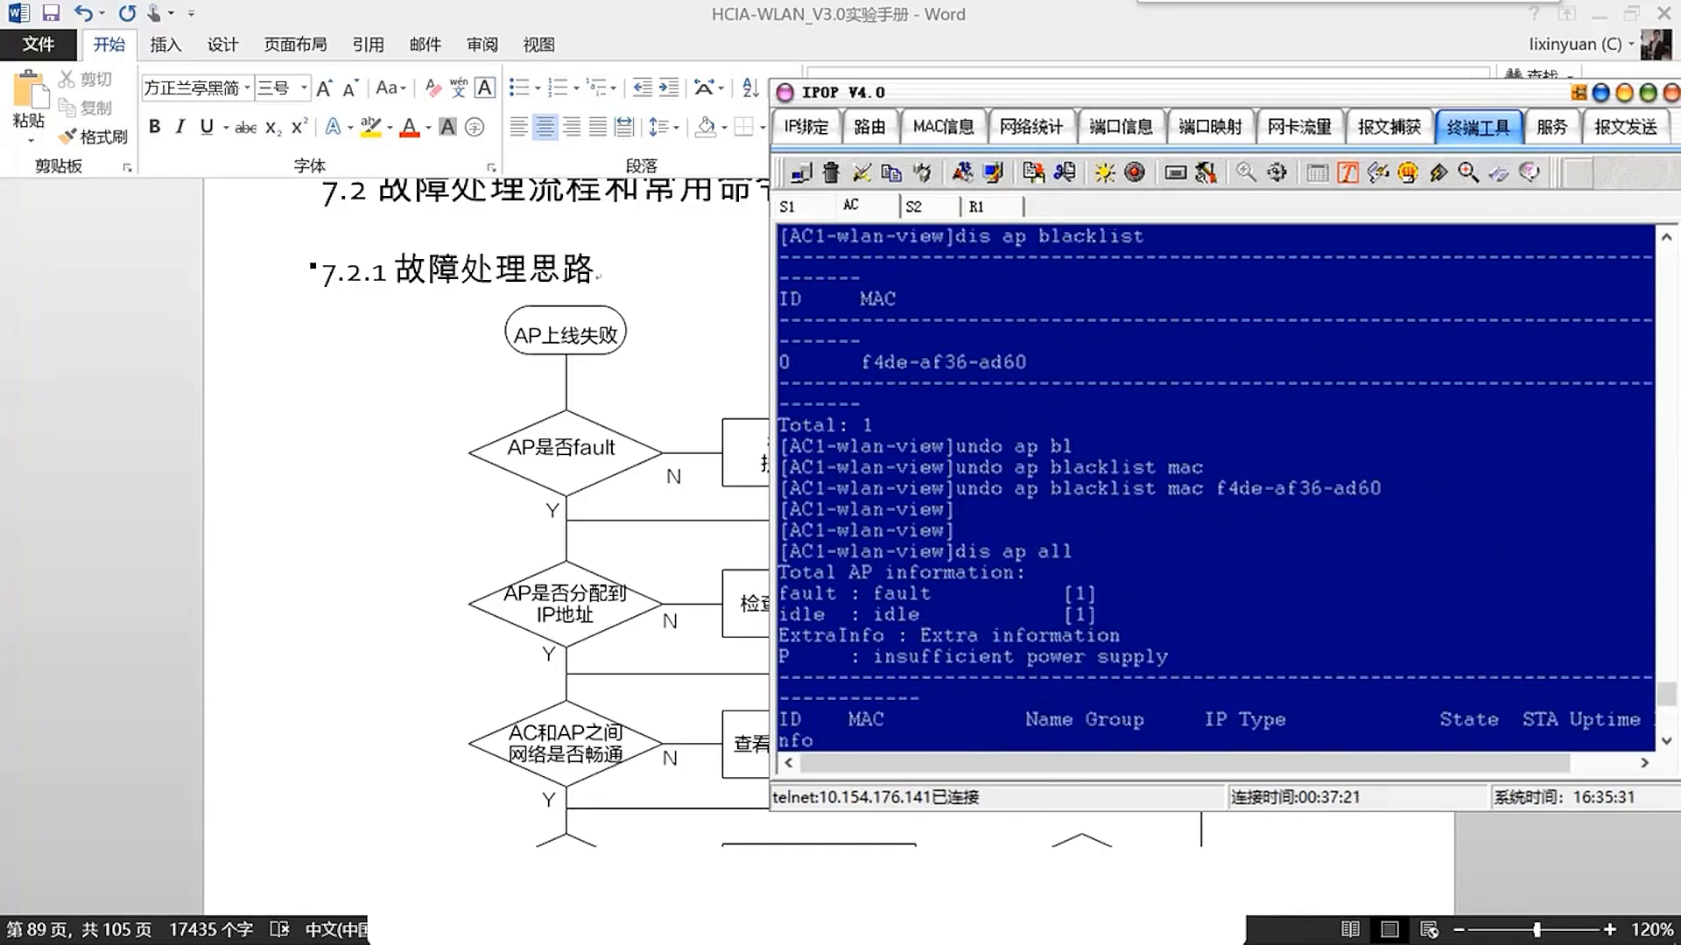
pyautogui.scroll(-3)
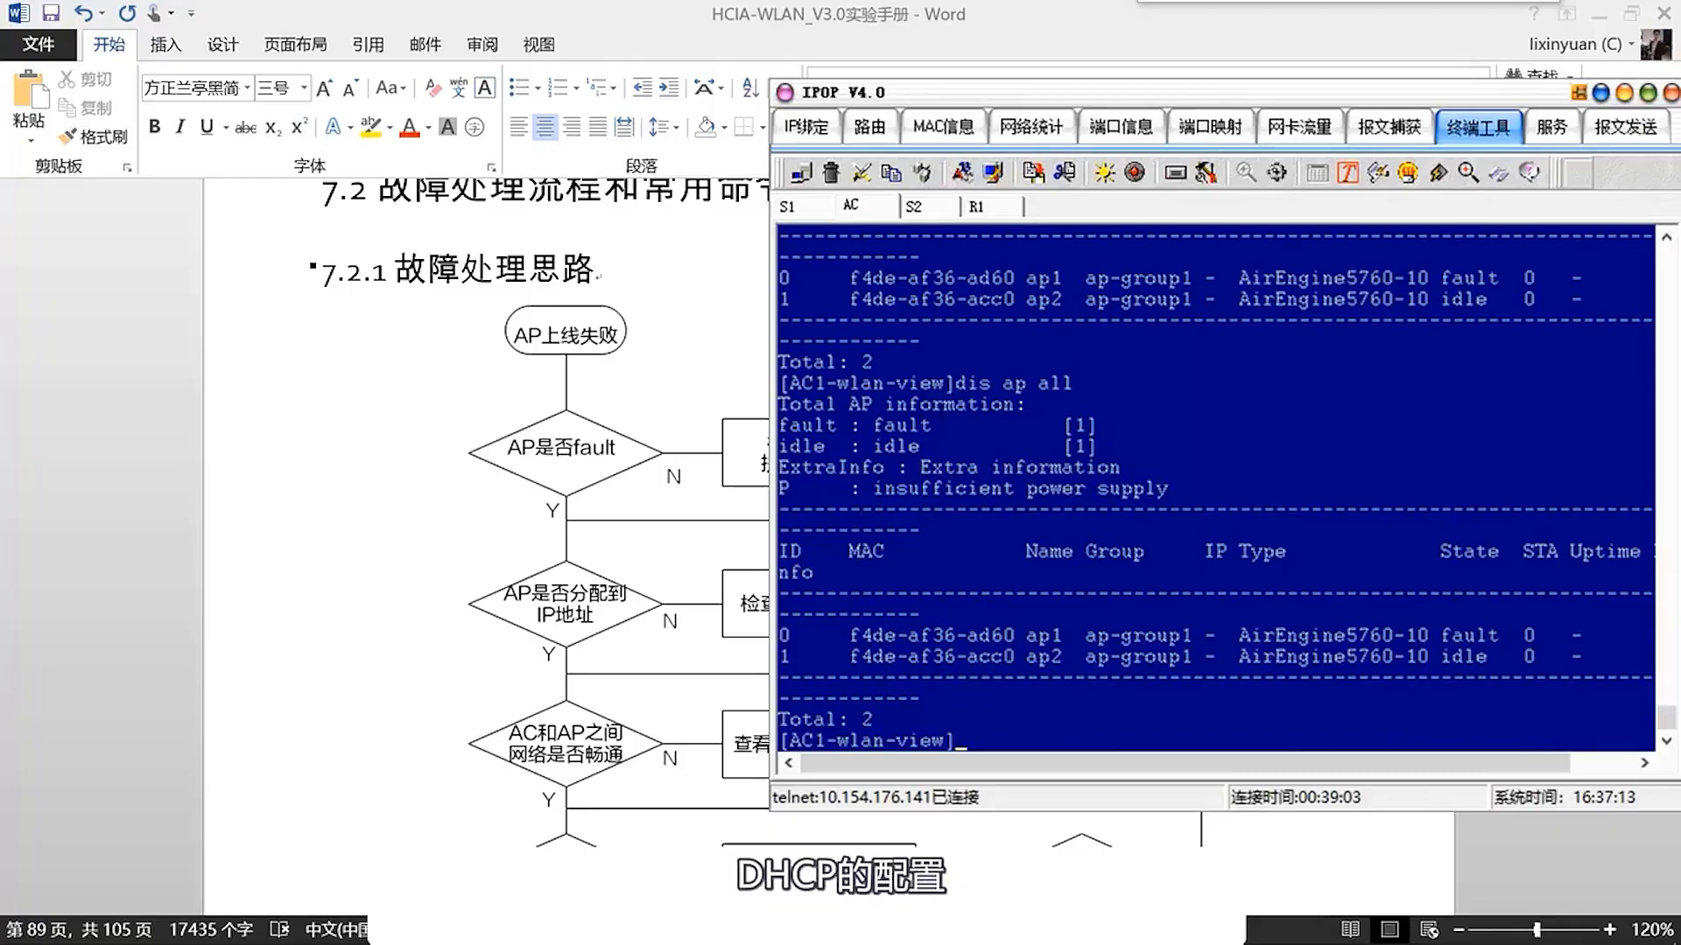
pyautogui.write('dis cur int')
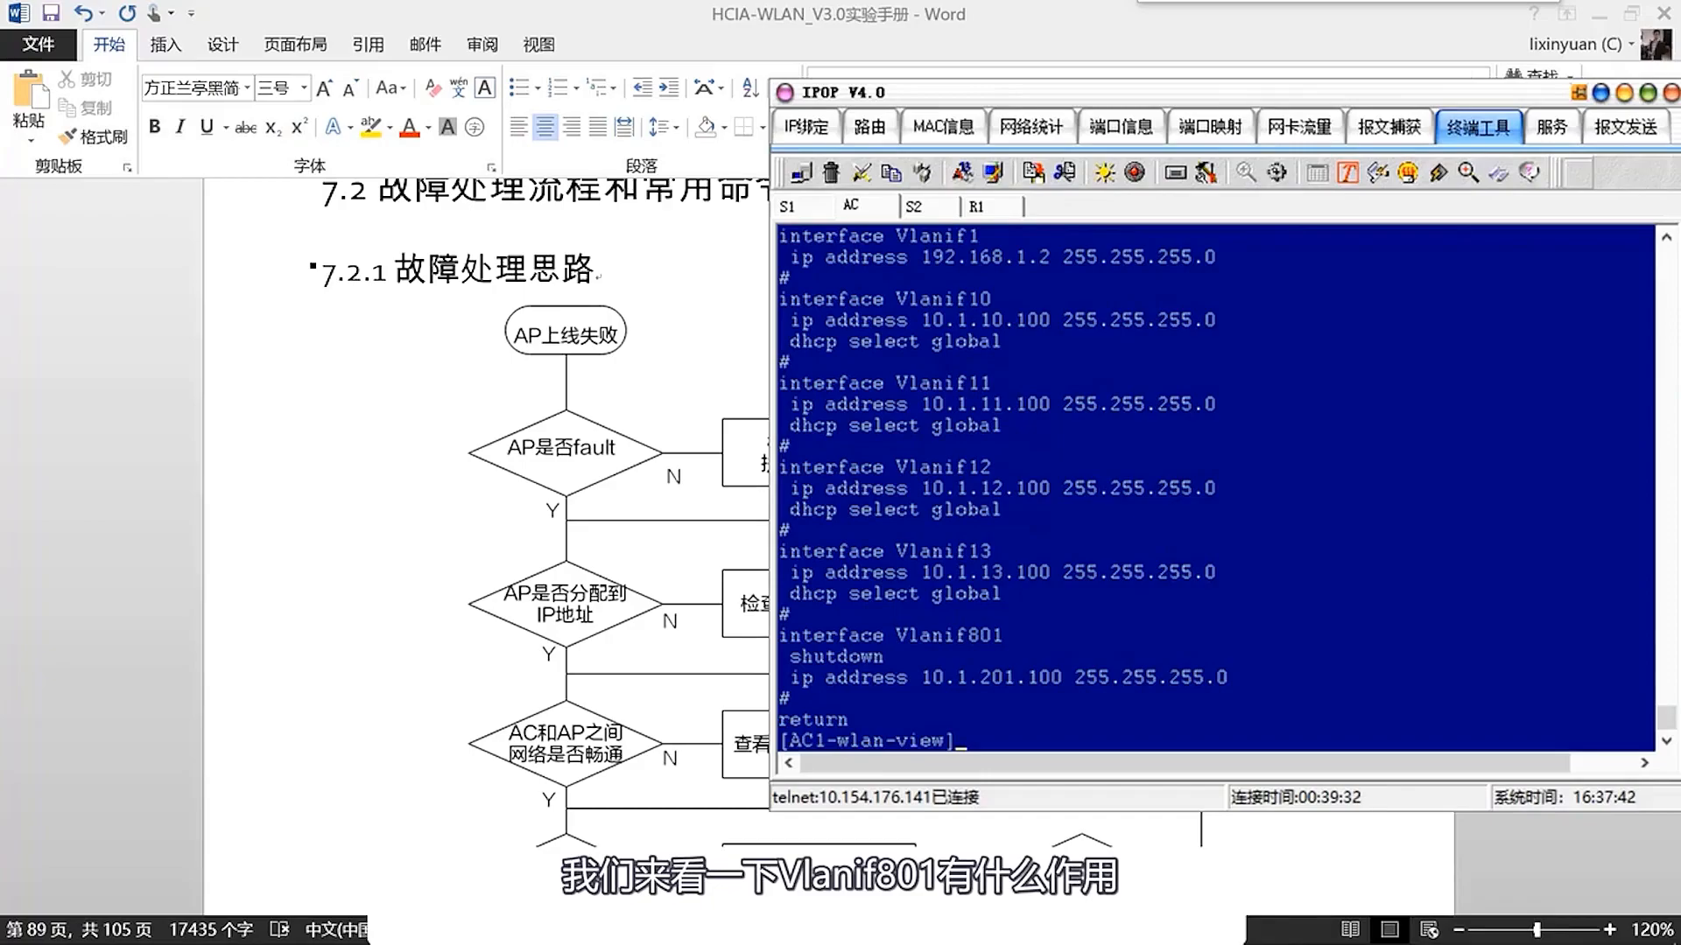
# Find CAPWAP uses Vlanif801 via dis cur | include capwap, then undo shutdown on int vlanif 801
pyautogui.write('dis cur | include')
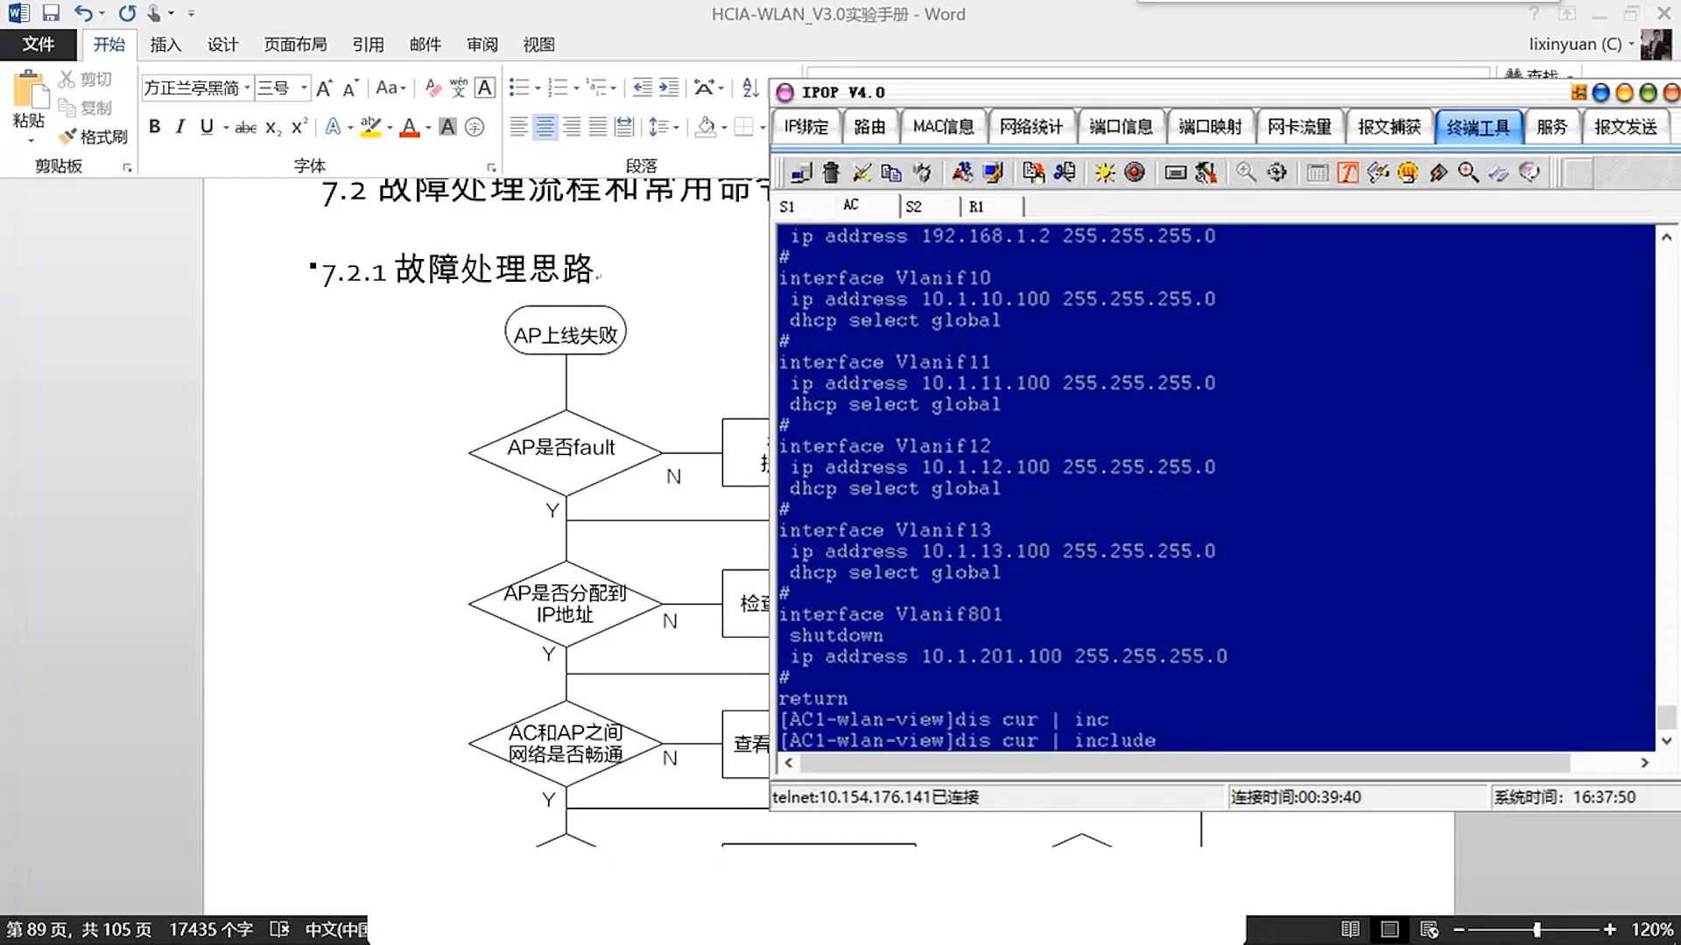
pyautogui.write('capwap')
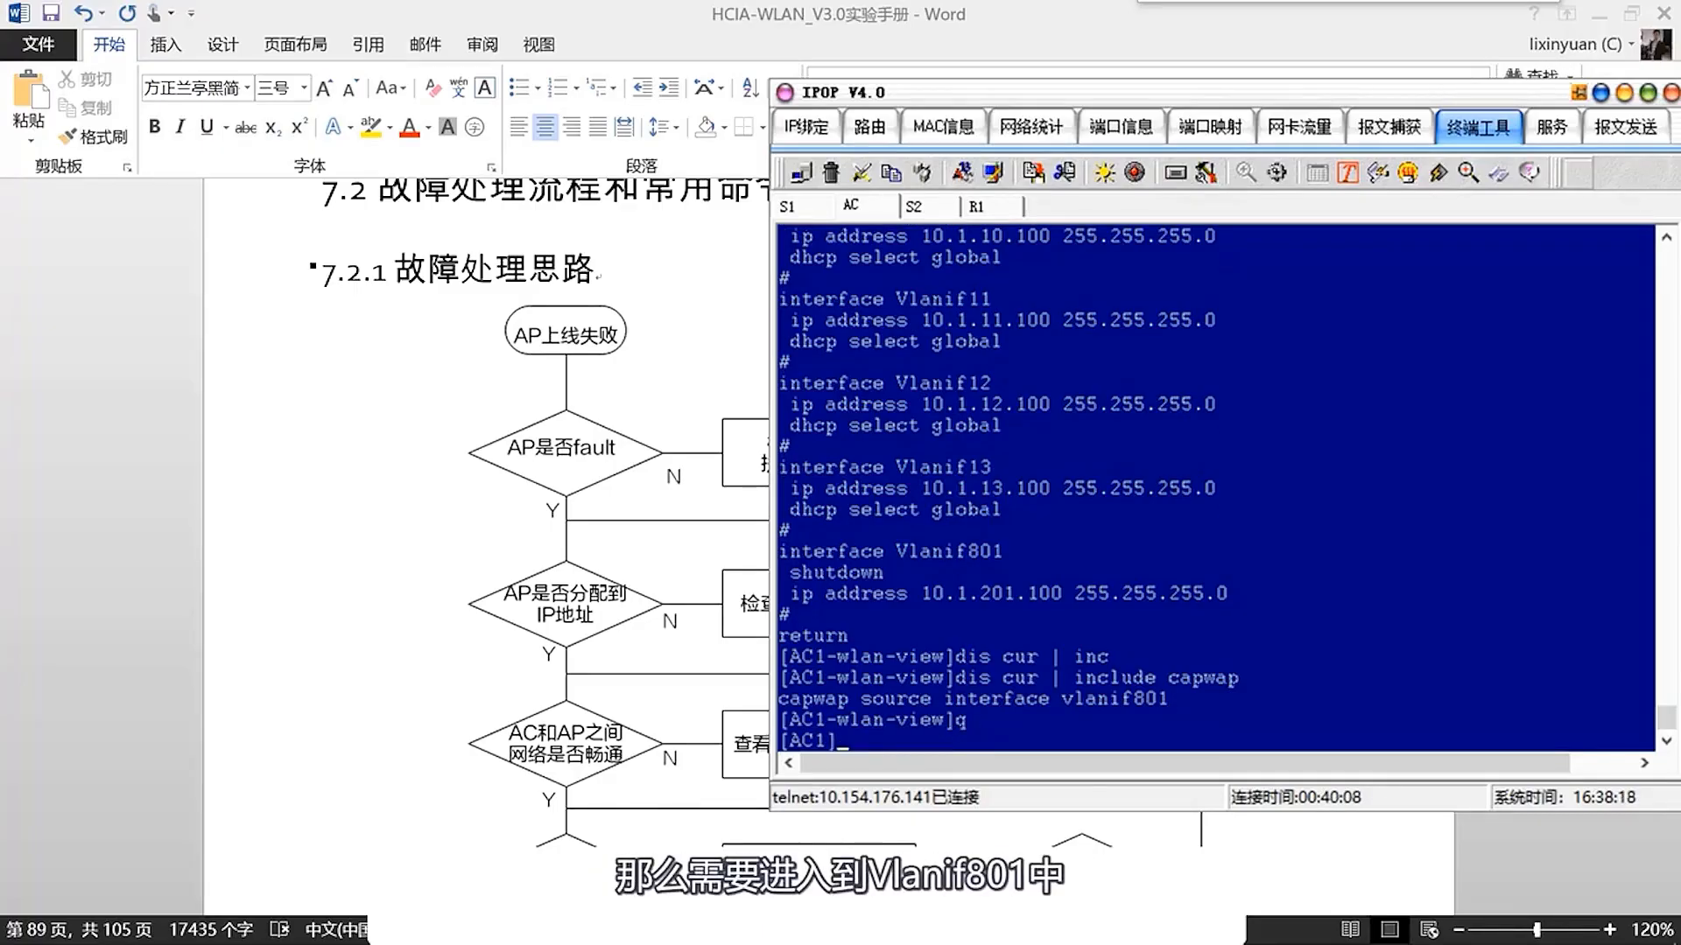
pyautogui.write('int')
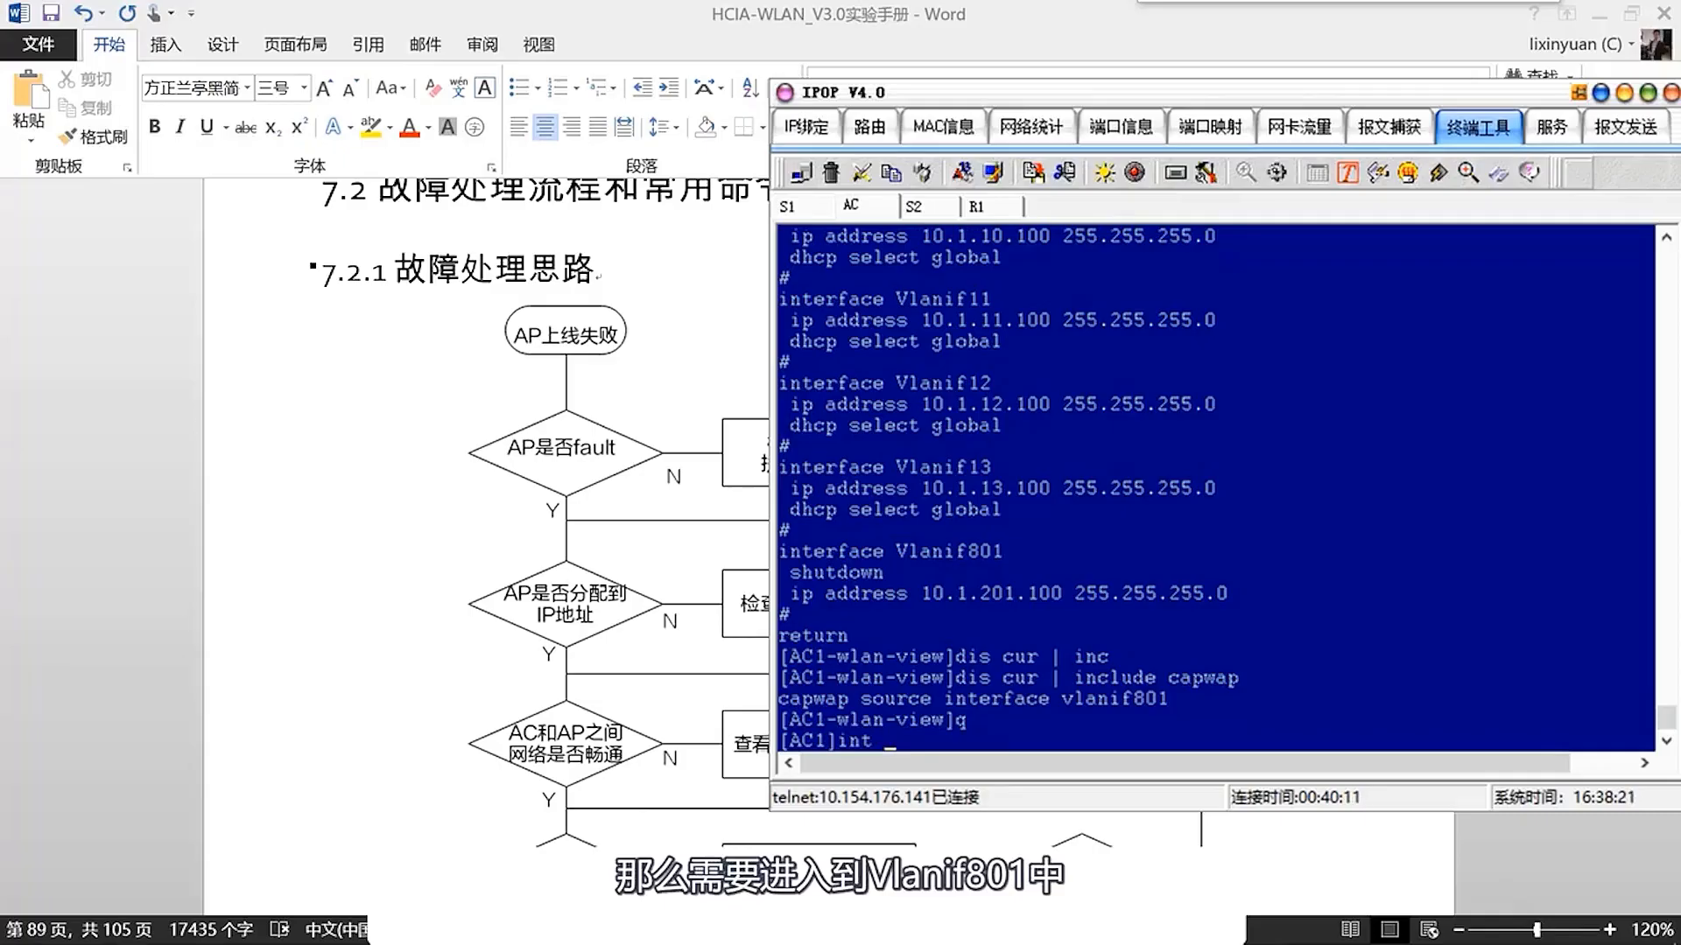
pyautogui.write('vlanif 801')
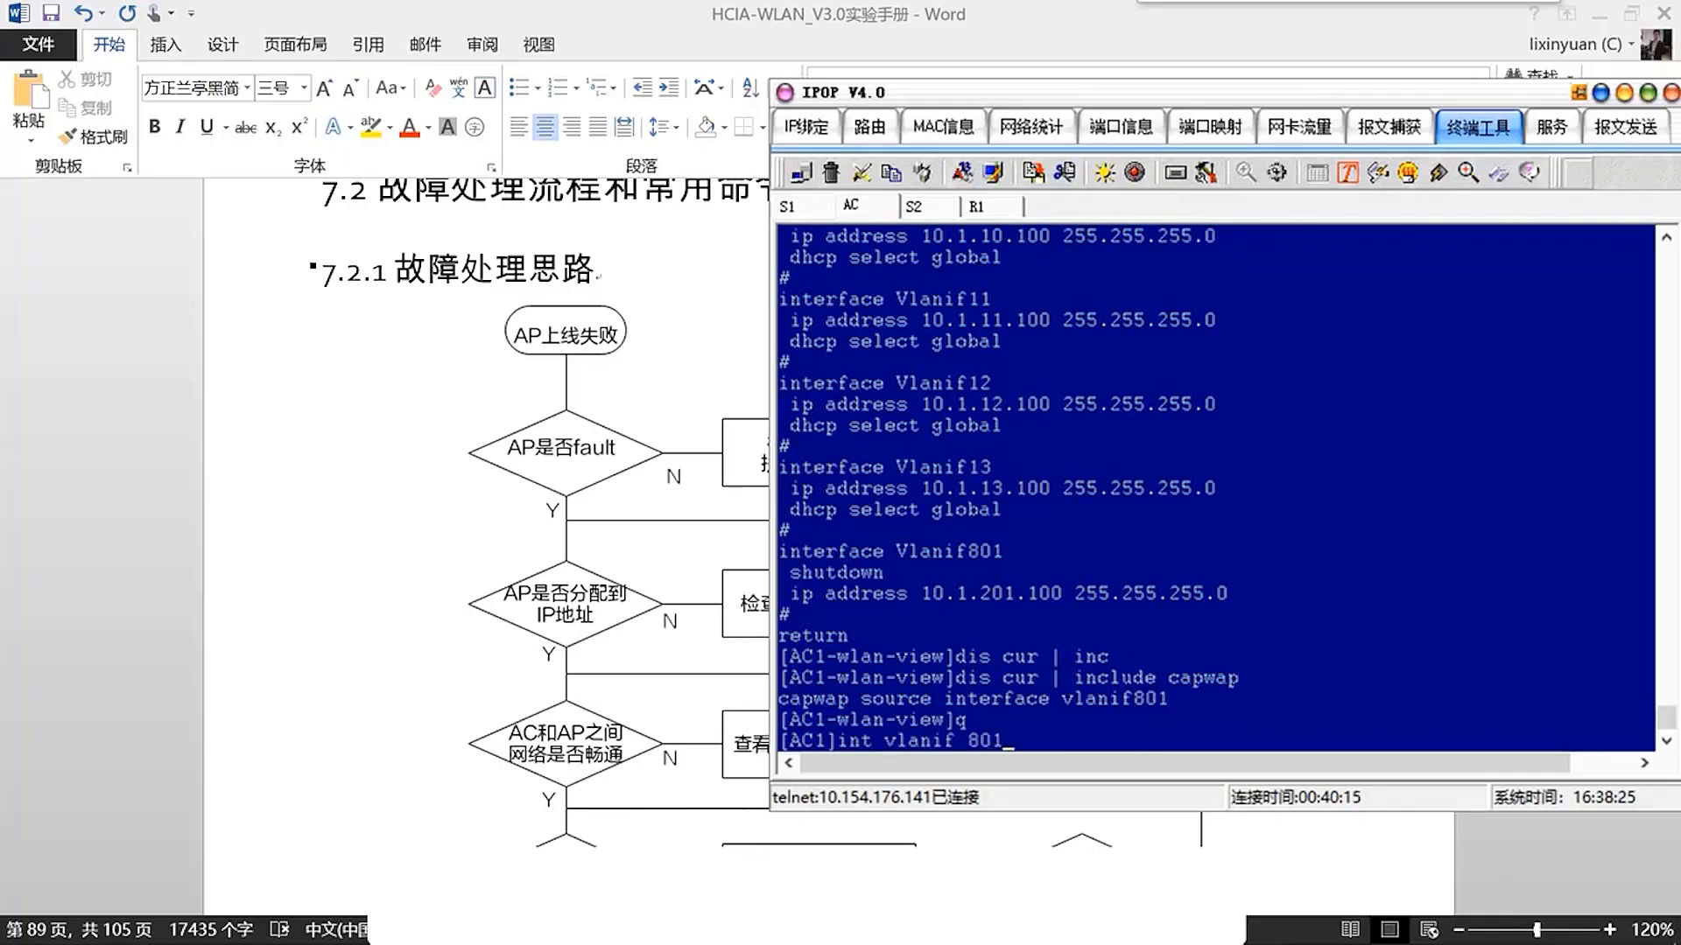
pyautogui.write('undo shutdown')
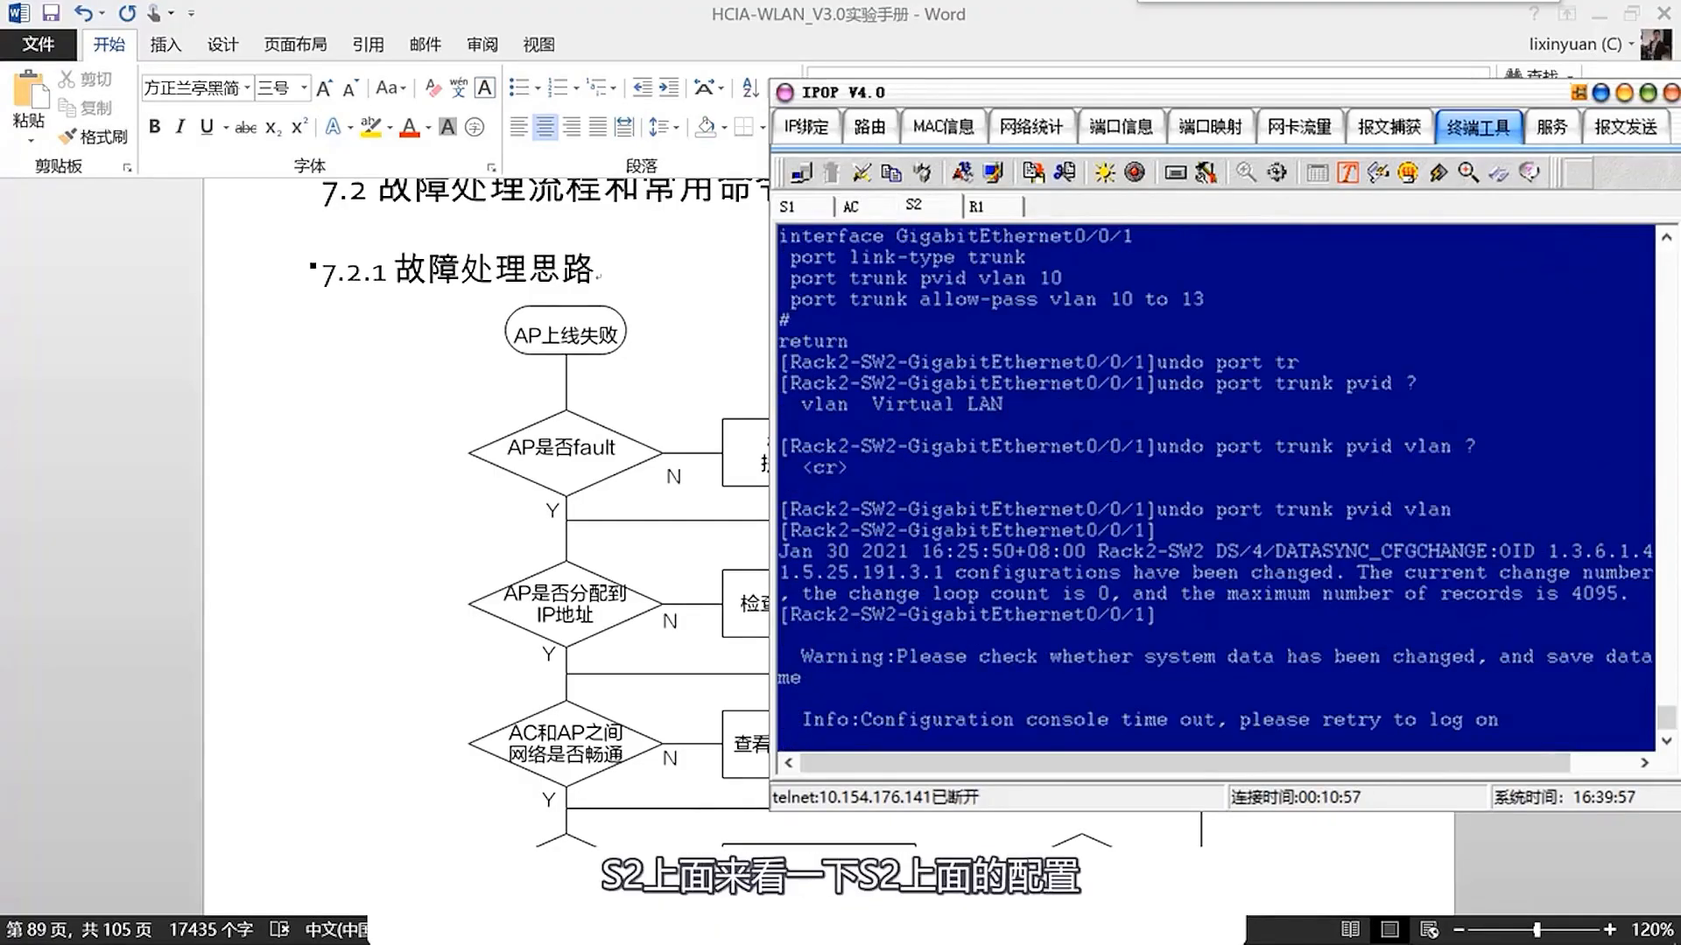
# Log back in to S2 as admin, show LLDP neighbors and the configs of ports g0/0/1 and g0/0/2
pyautogui.click(829, 172)
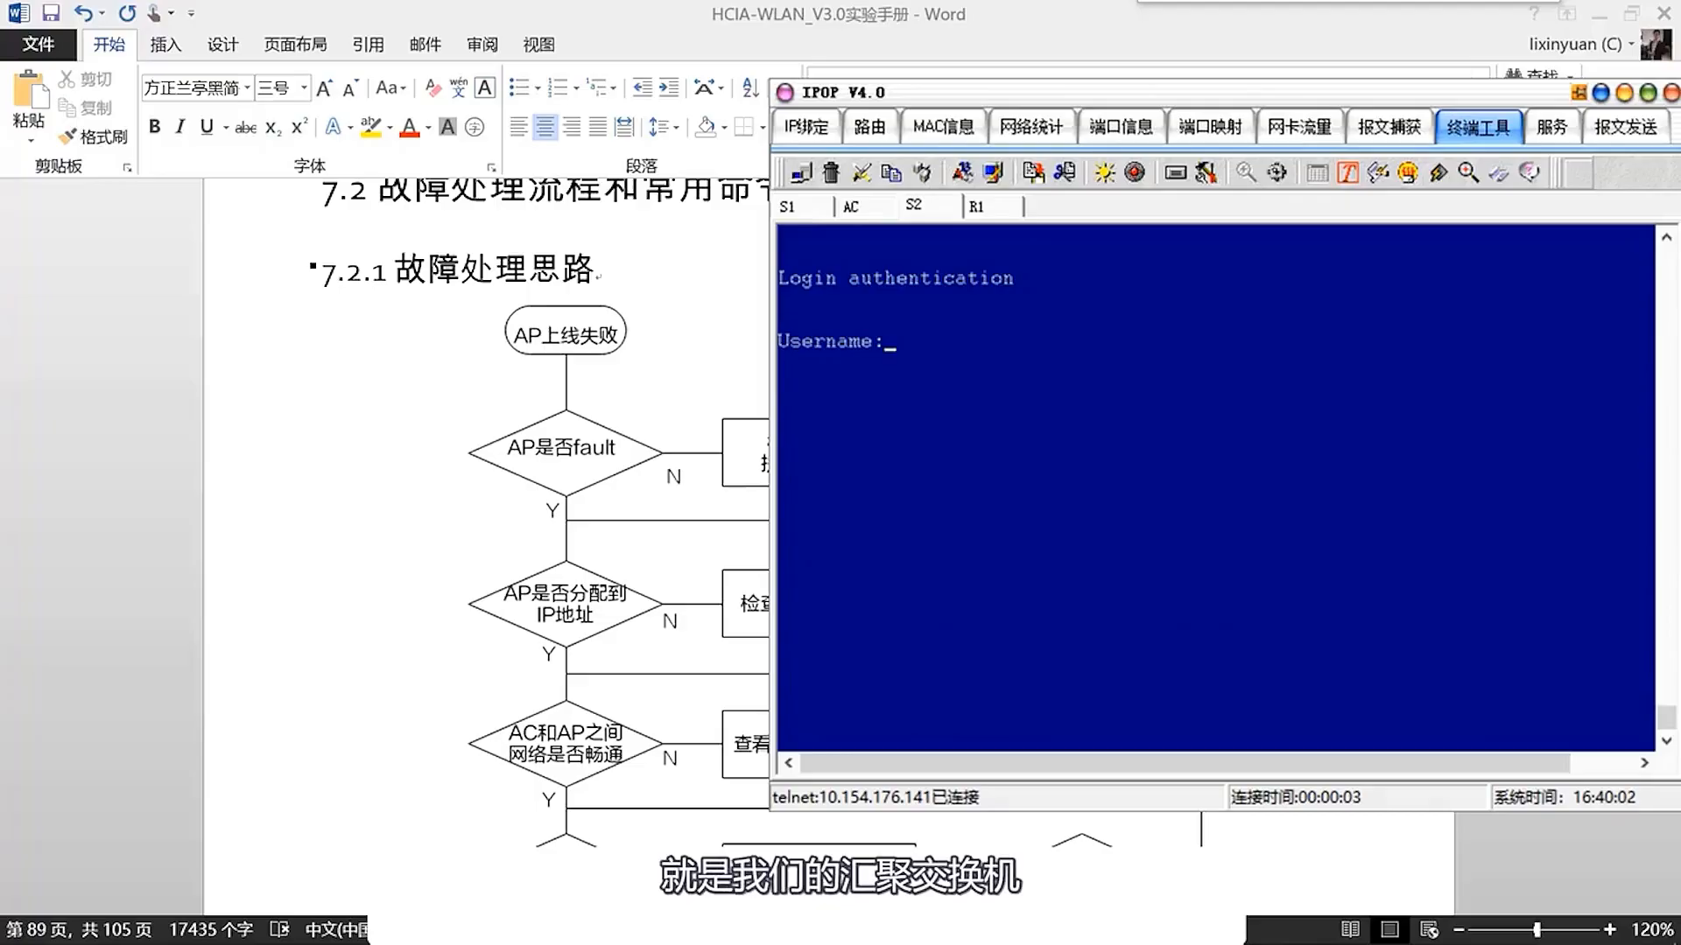
pyautogui.write('admin')
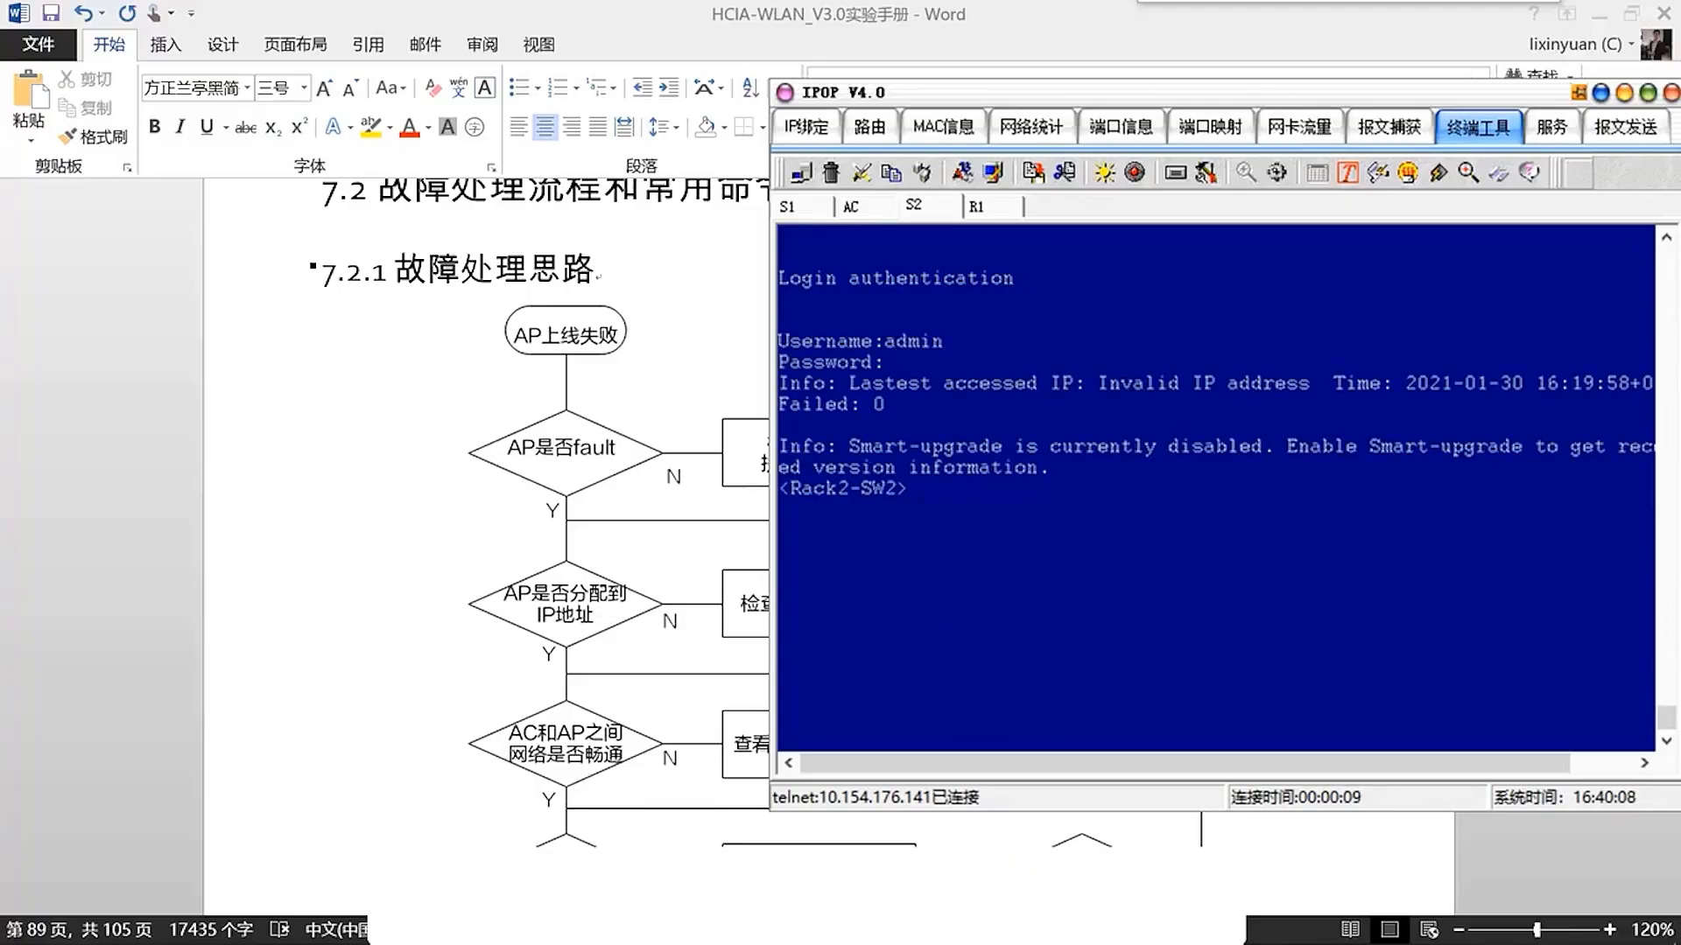
pyautogui.write('dis')
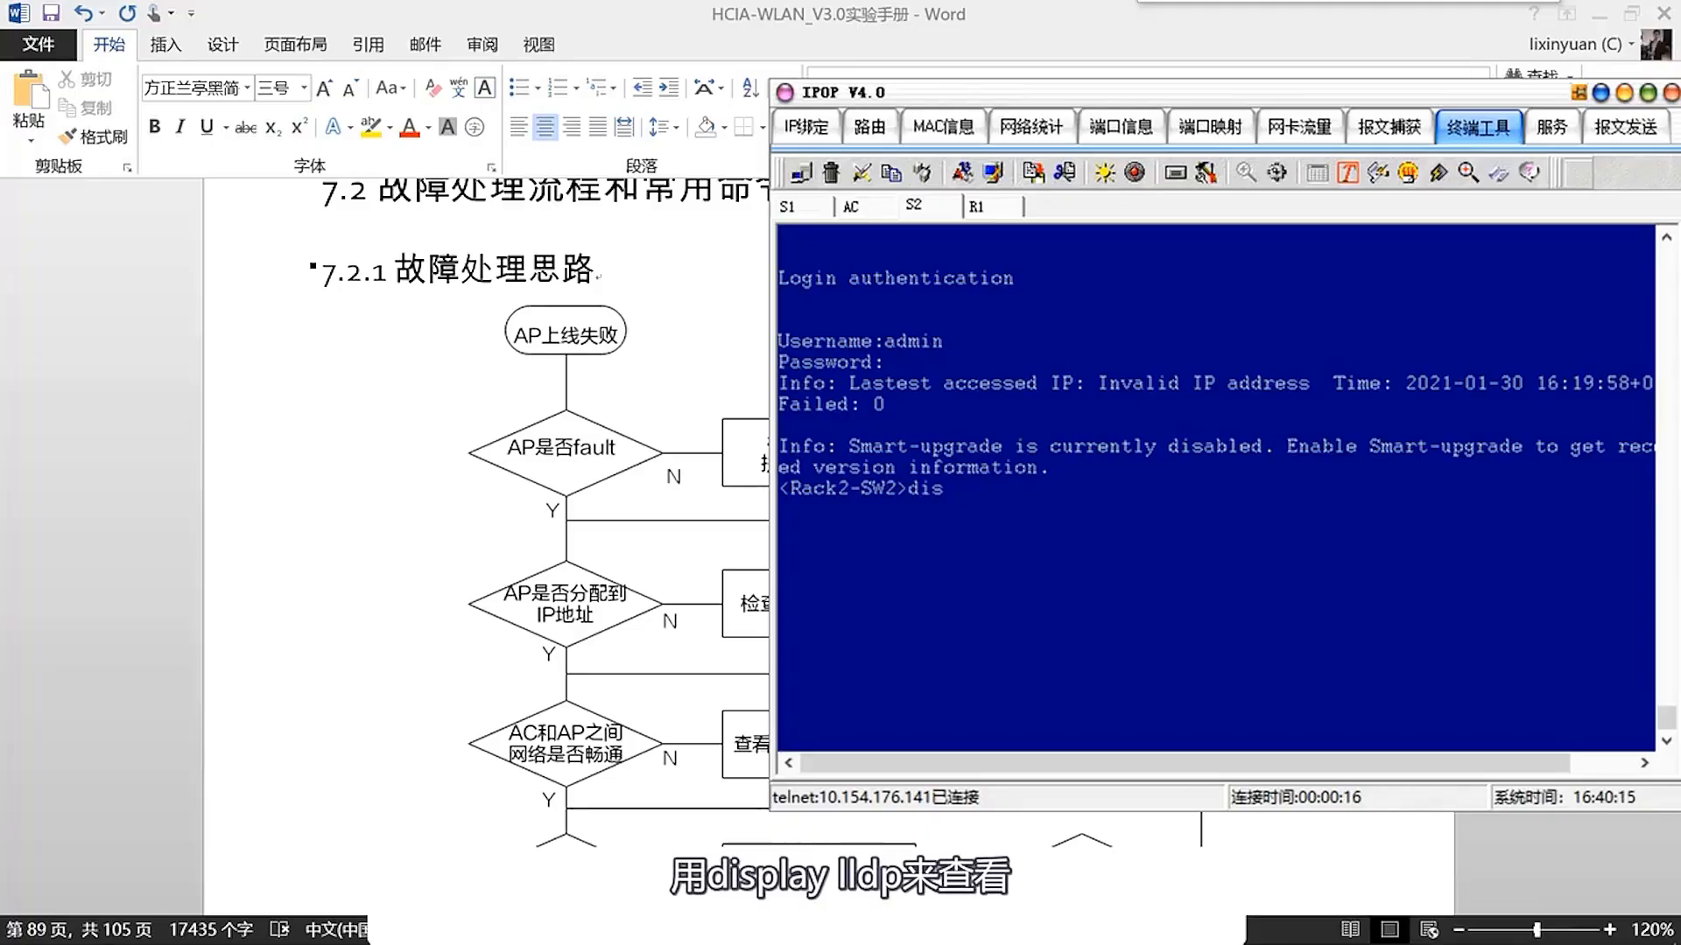
pyautogui.write('lldp nei bri')
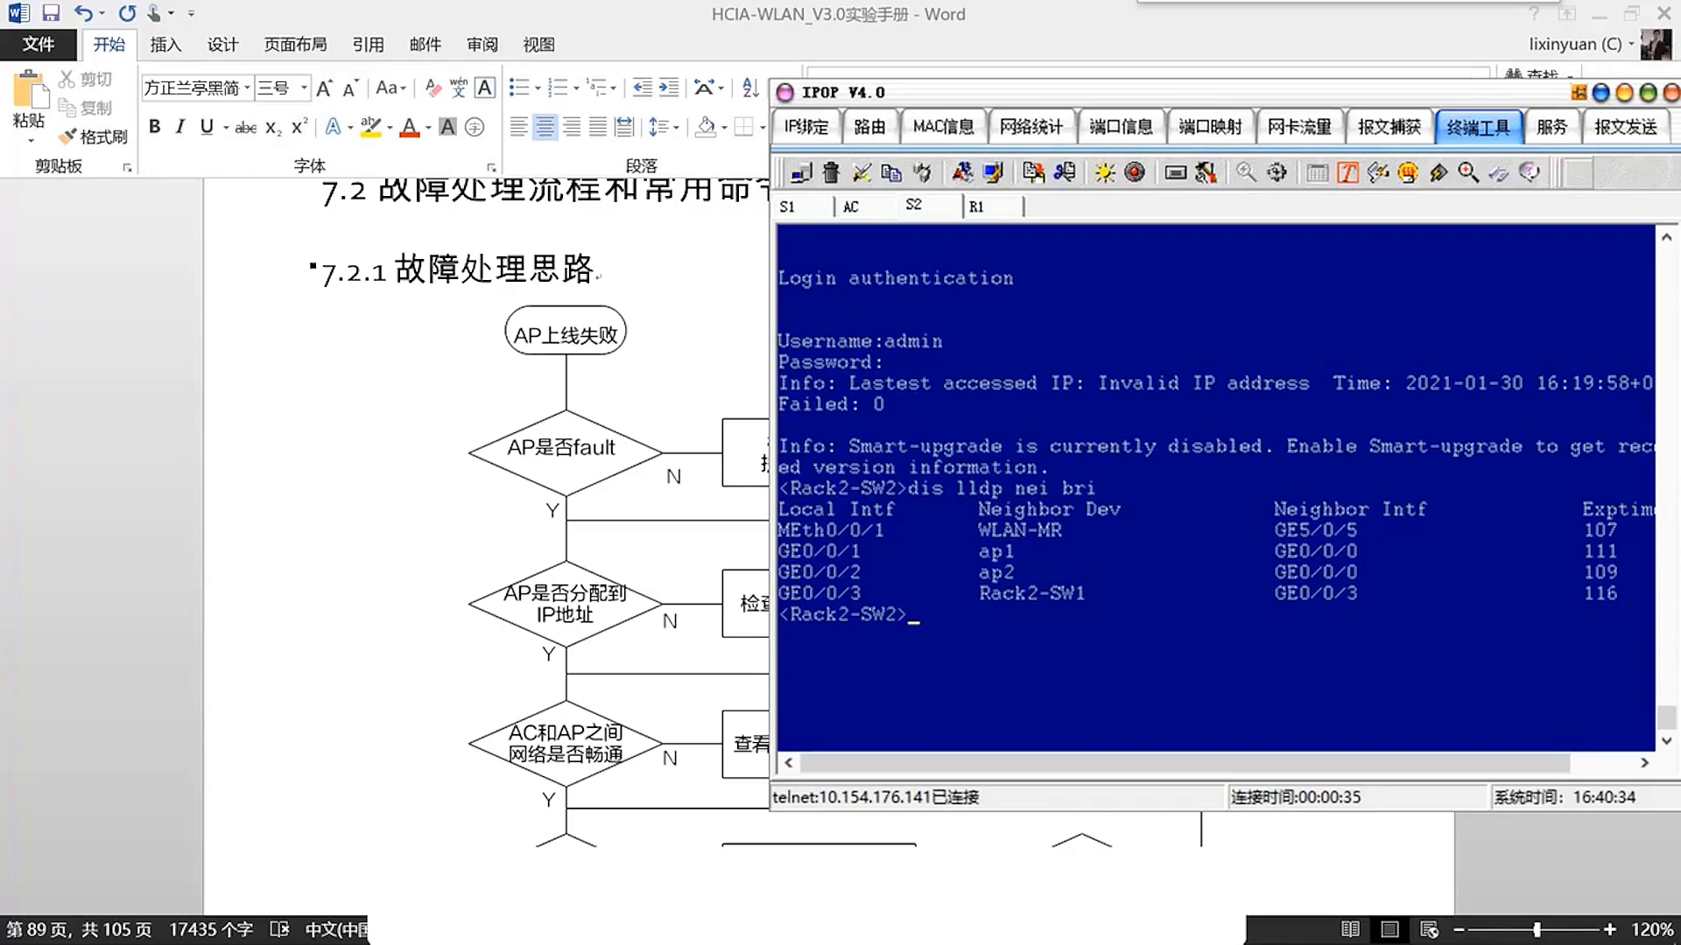
pyautogui.write('dis cur int g0/0/1')
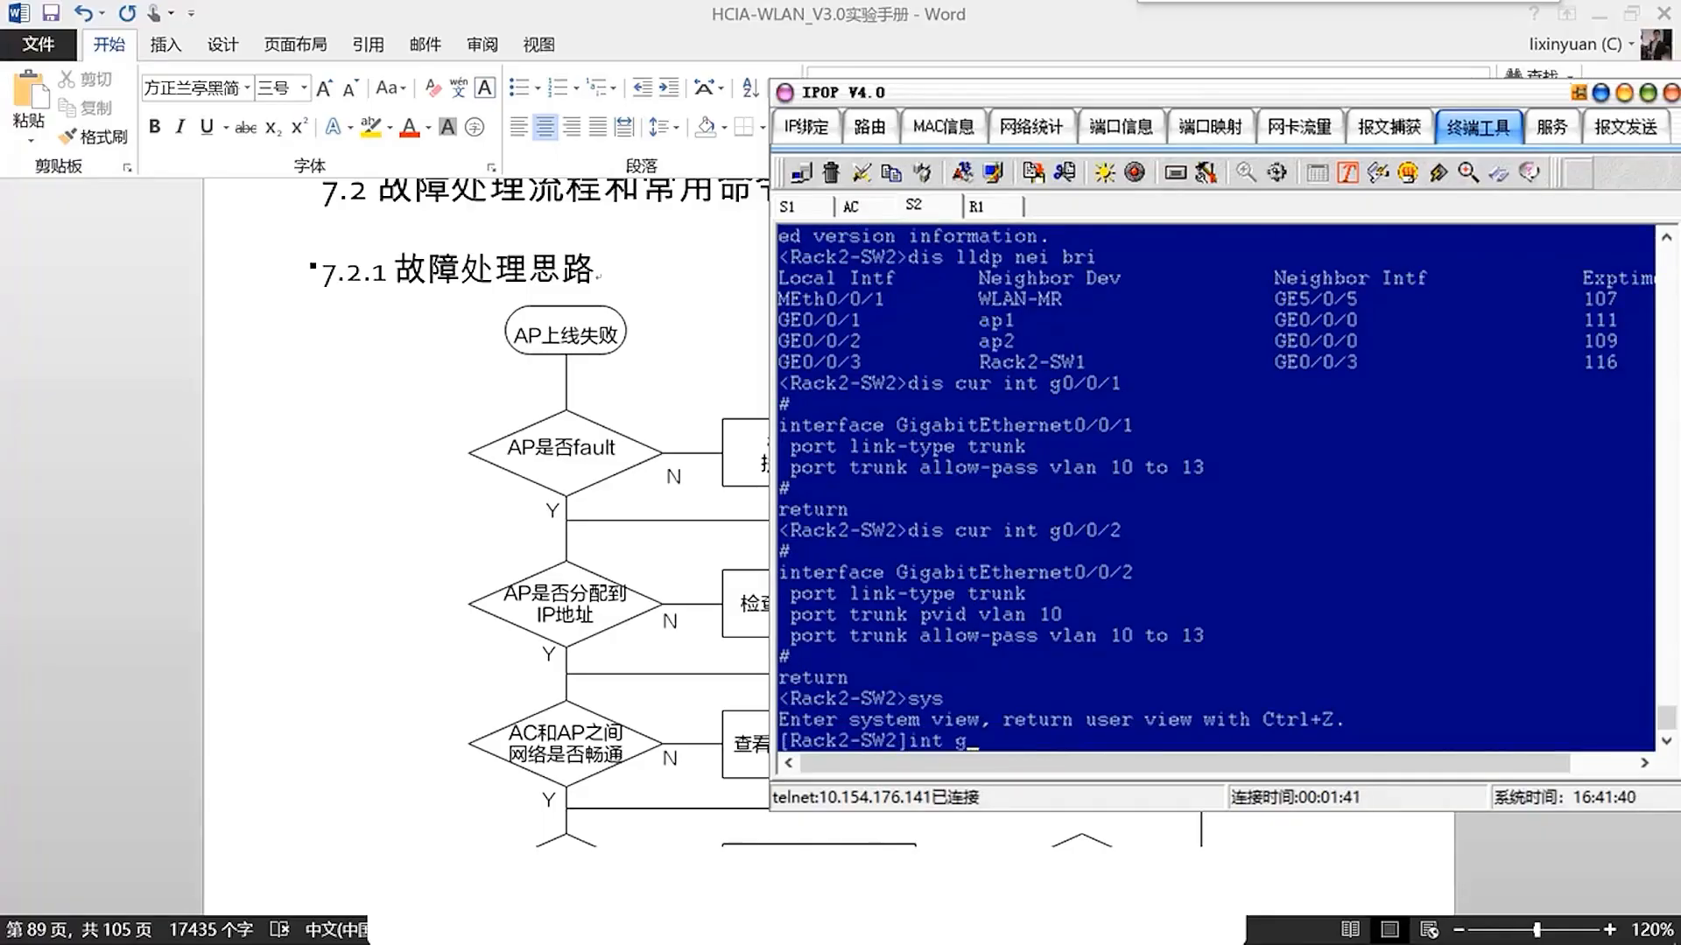
# Set port trunk pvid vlan 10 on GigabitEthernet0/0/1 and verify it, then quit the interface
pyautogui.write('port trunk pvid vlan 10')
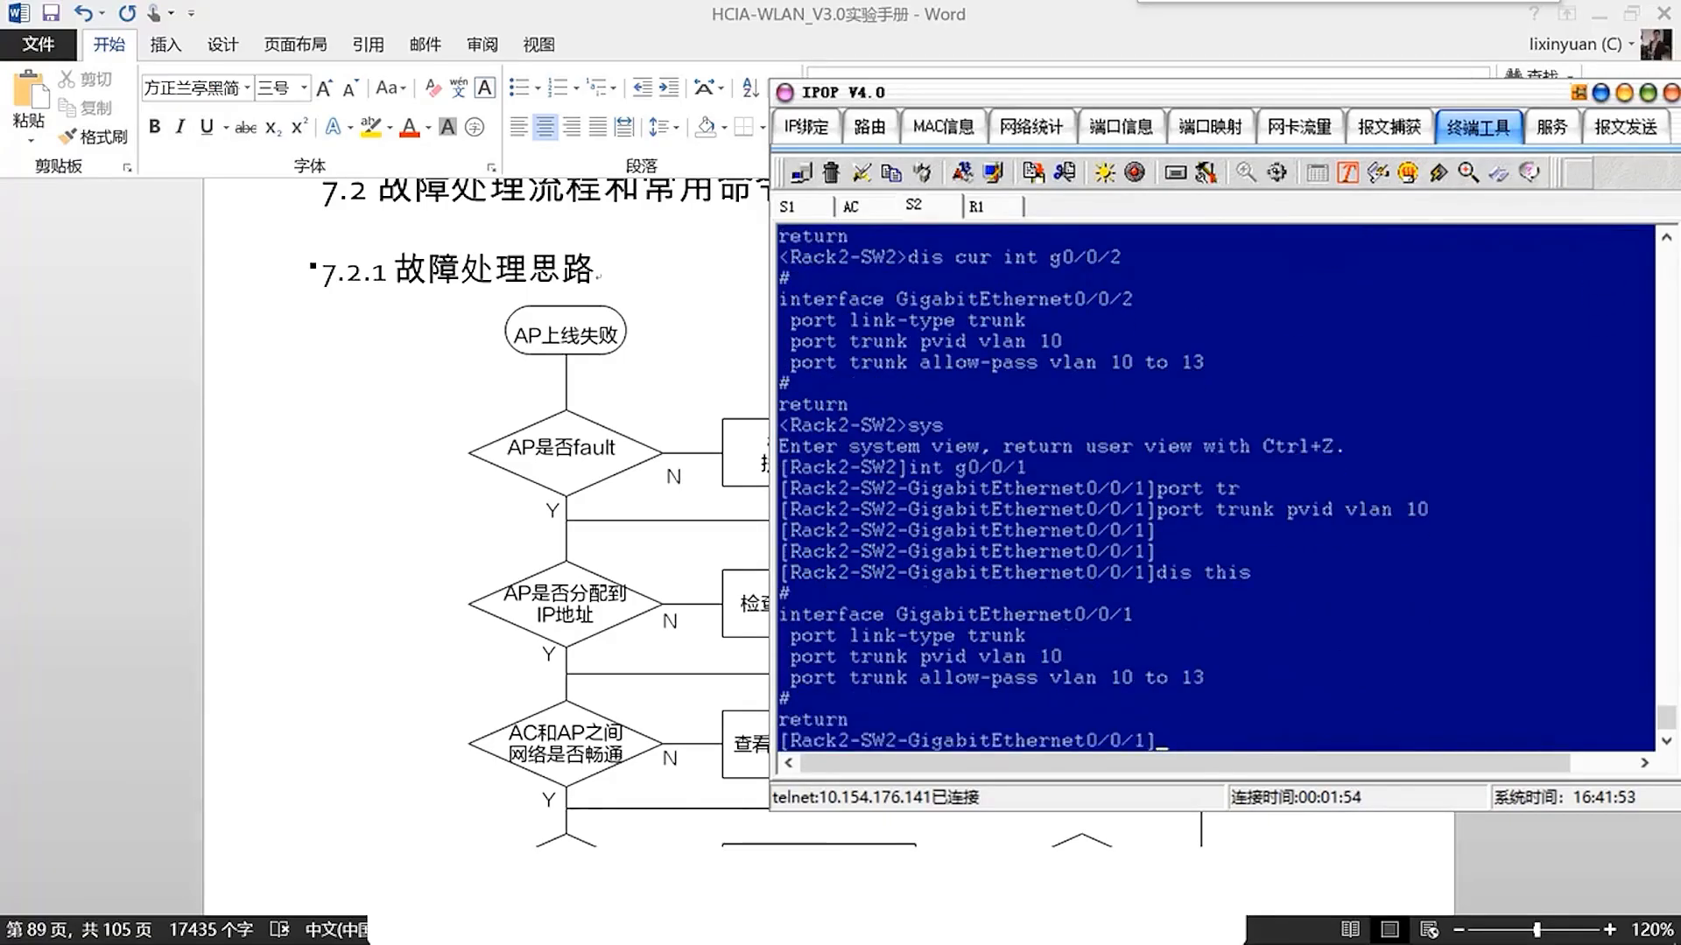
pyautogui.write('q')
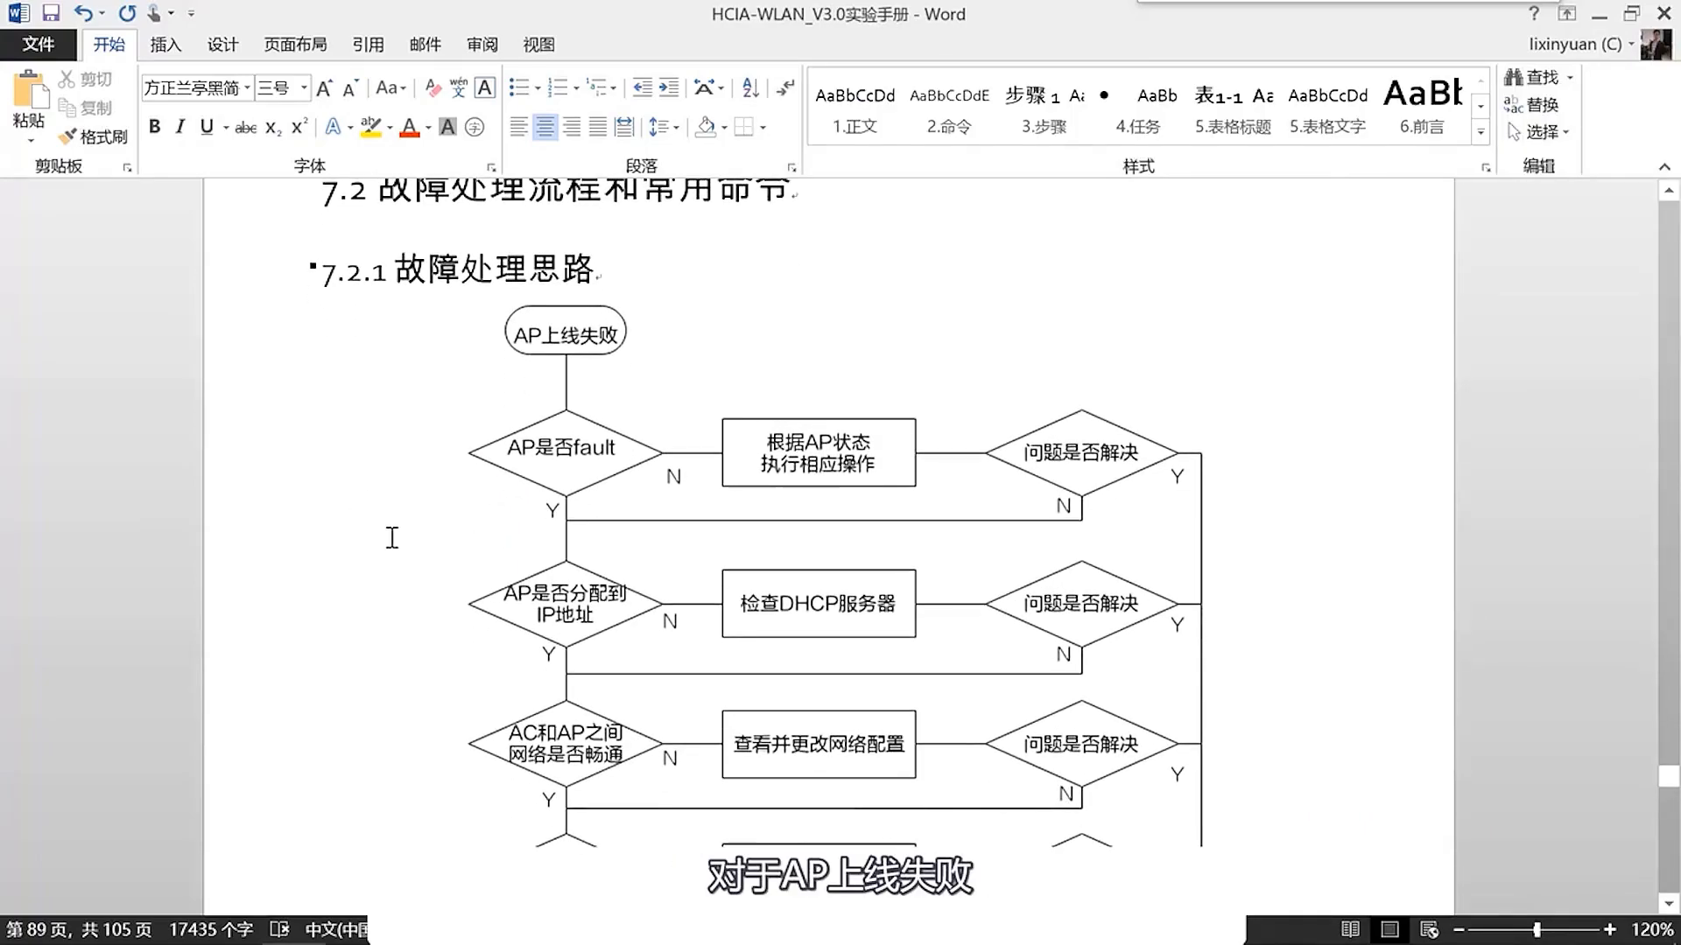
pyautogui.scroll(-3)
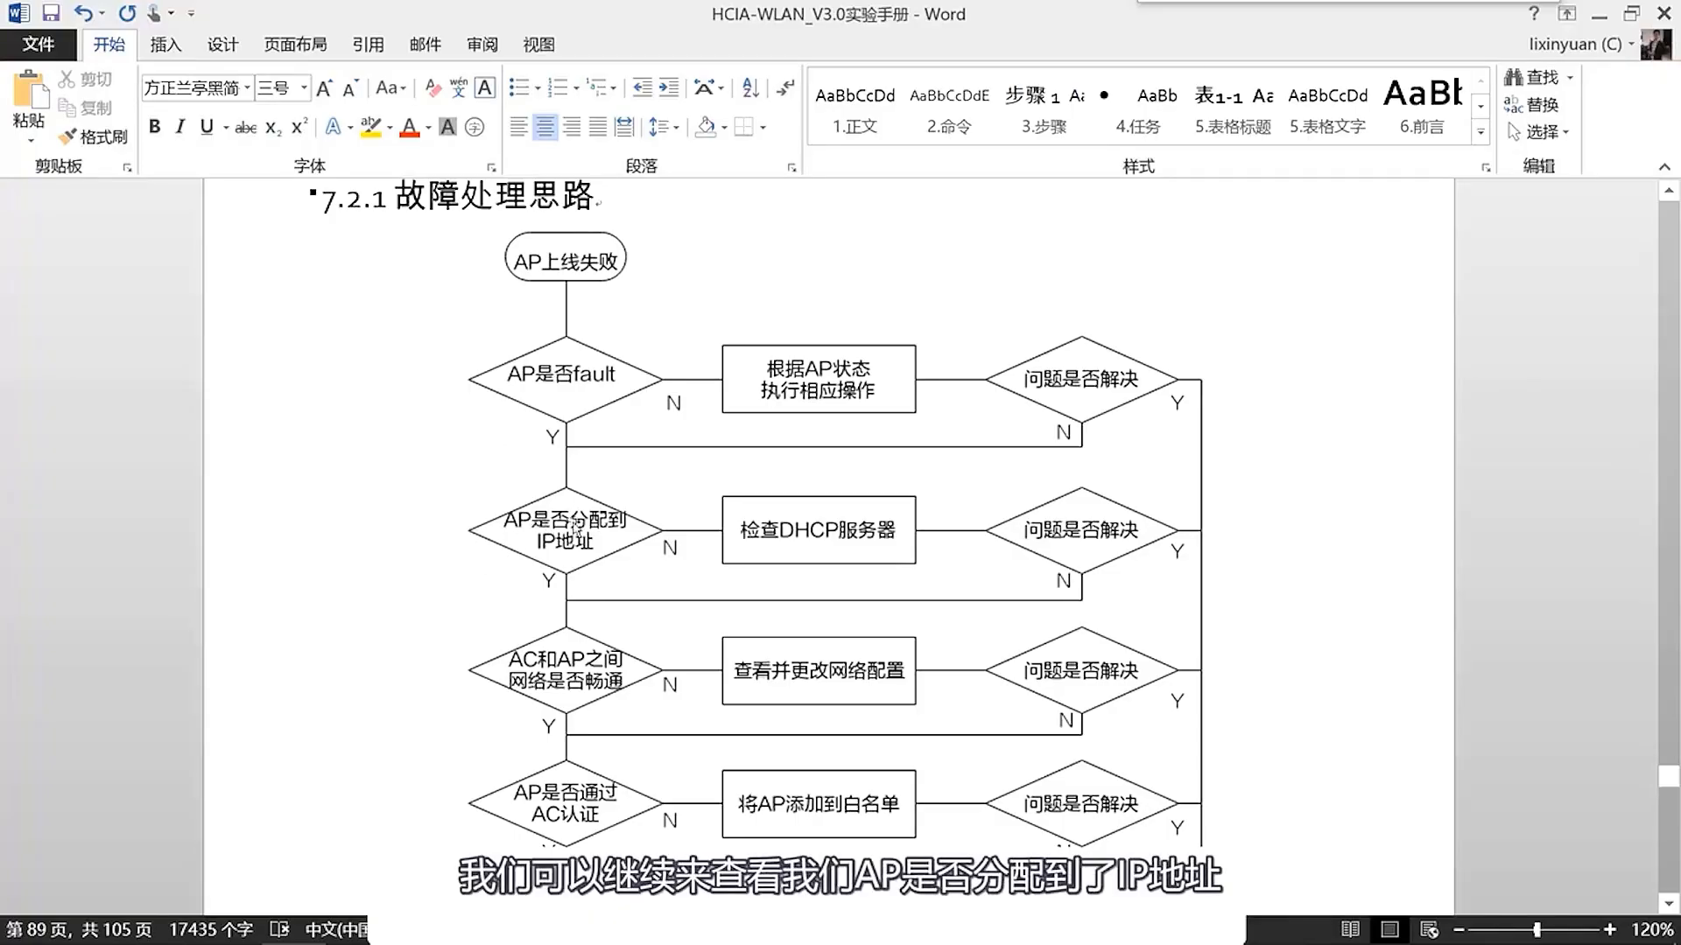
pyautogui.scroll(-3)
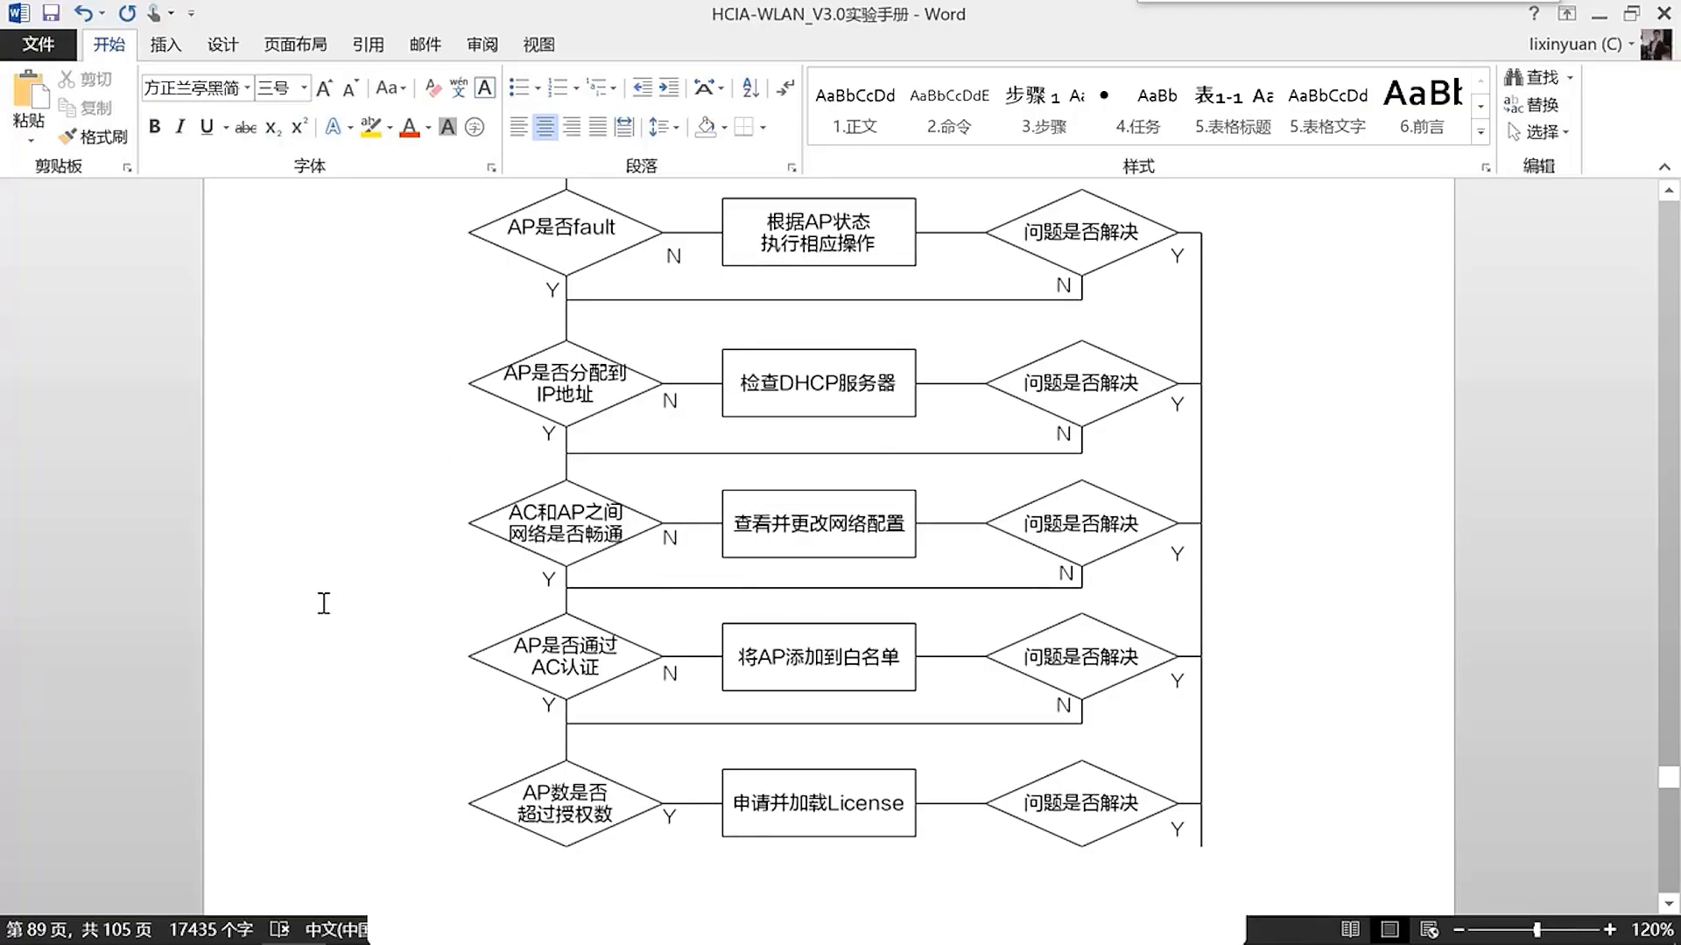
pyautogui.scroll(-3)
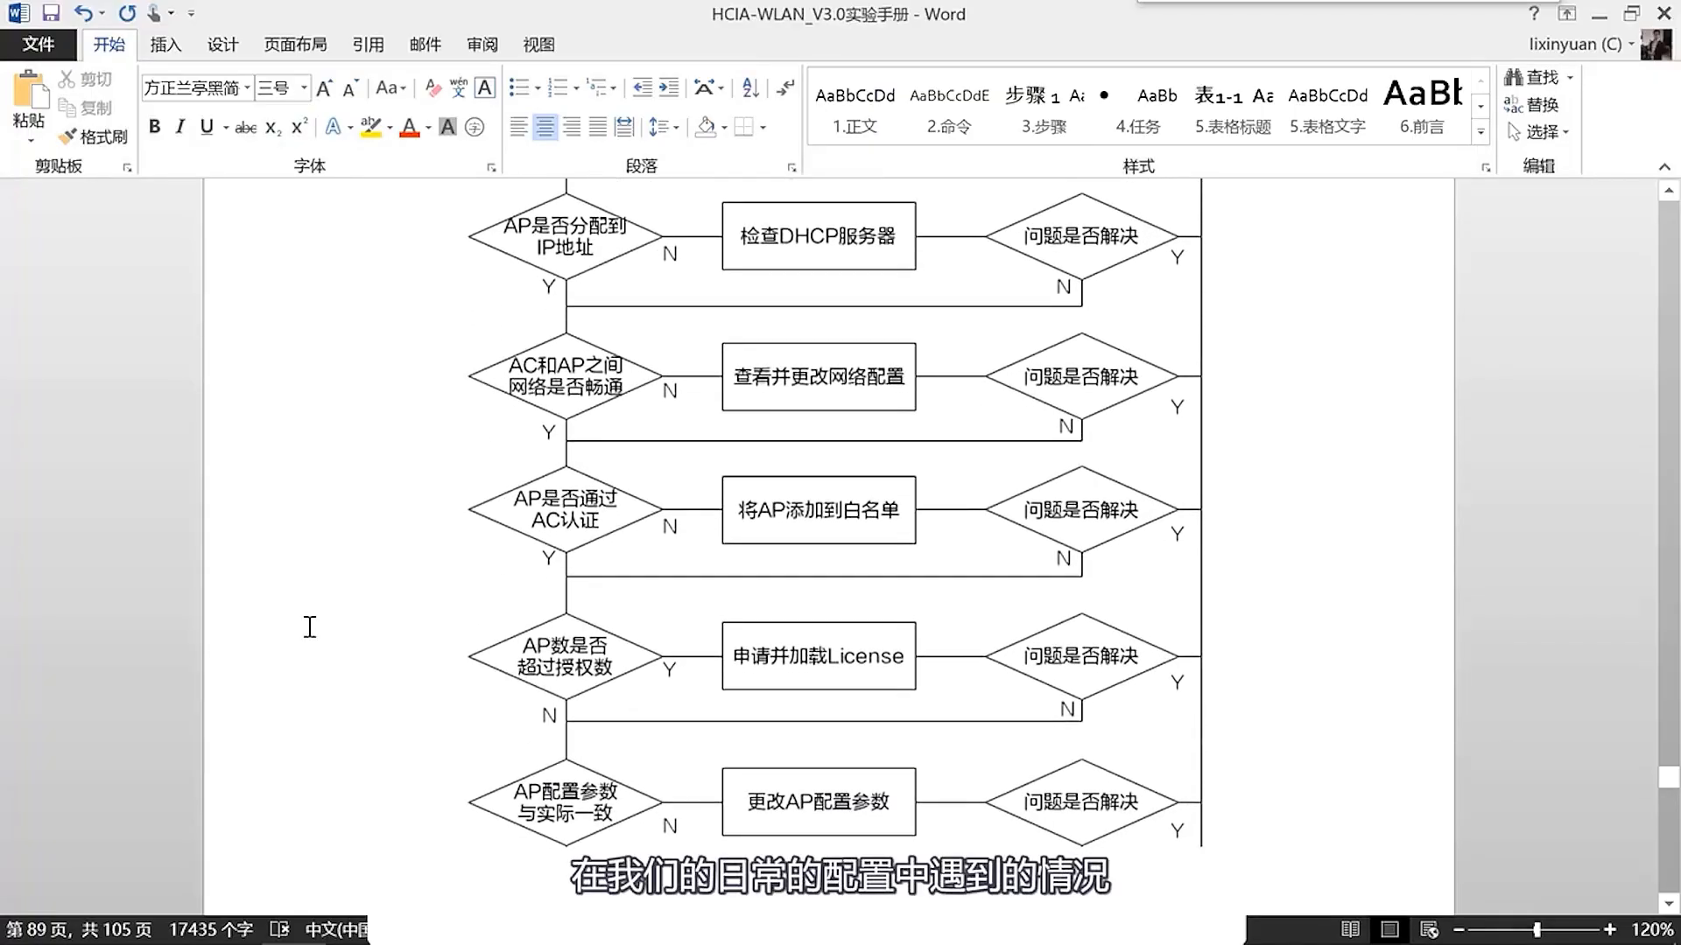
pyautogui.scroll(-3)
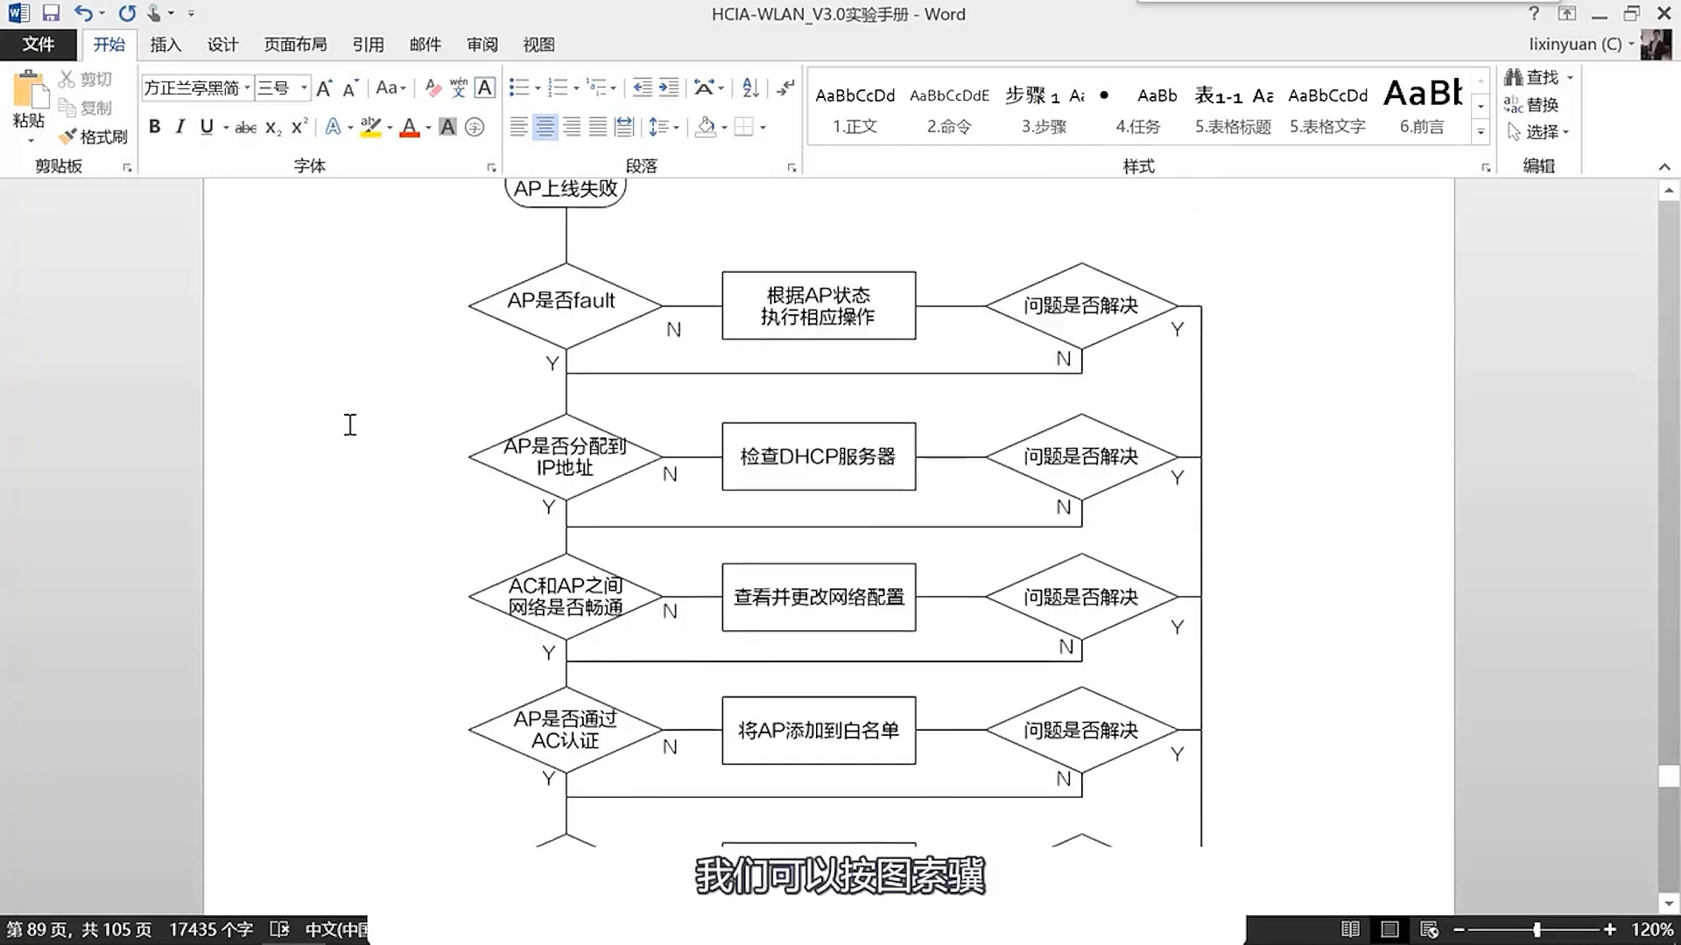
pyautogui.scroll(-3)
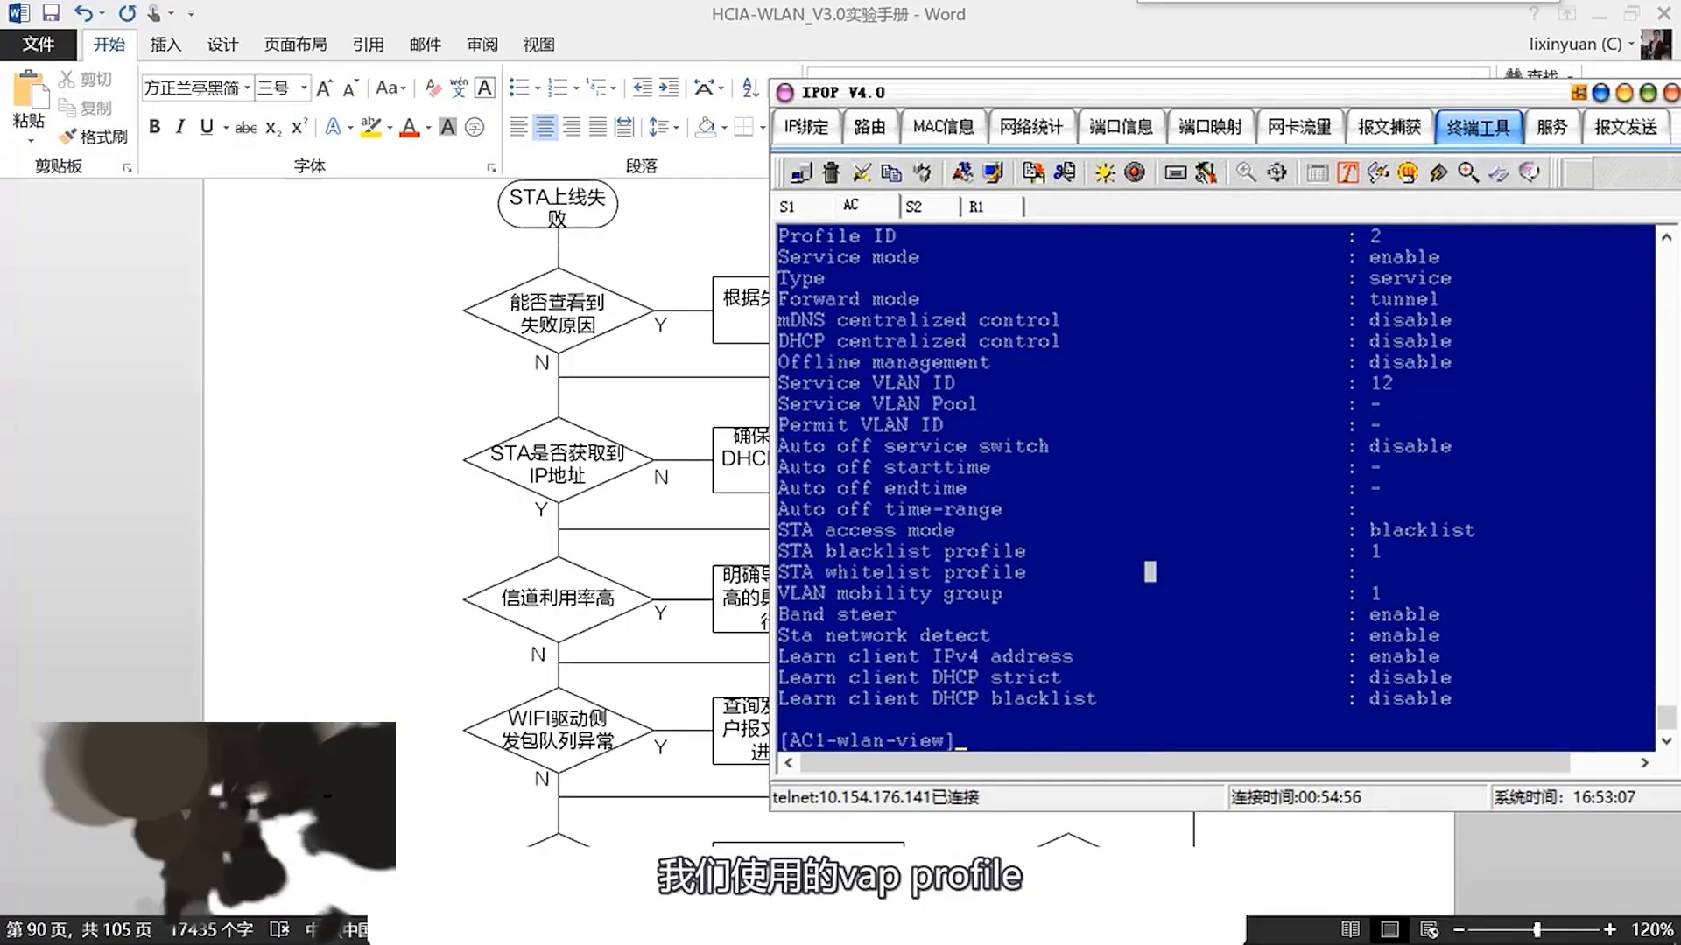
# Run dis vap-profile name voice1 and select the STA blacklist profile 1 entry it names
pyautogui.write('dis vap-profile name')
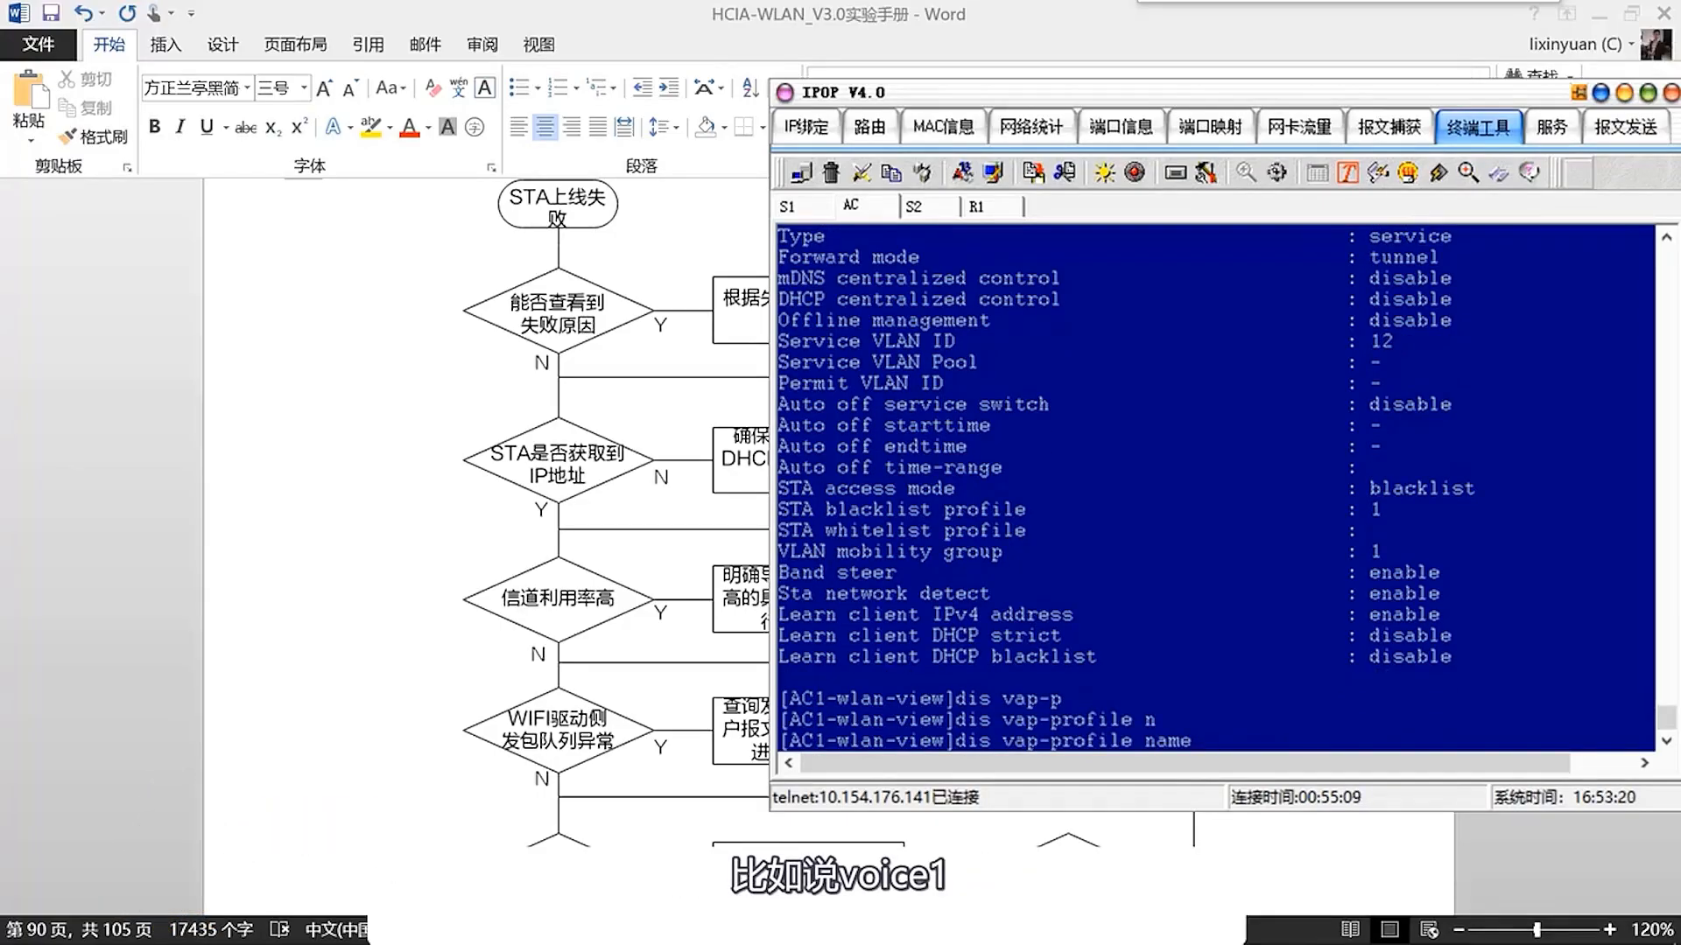
pyautogui.write('voice1')
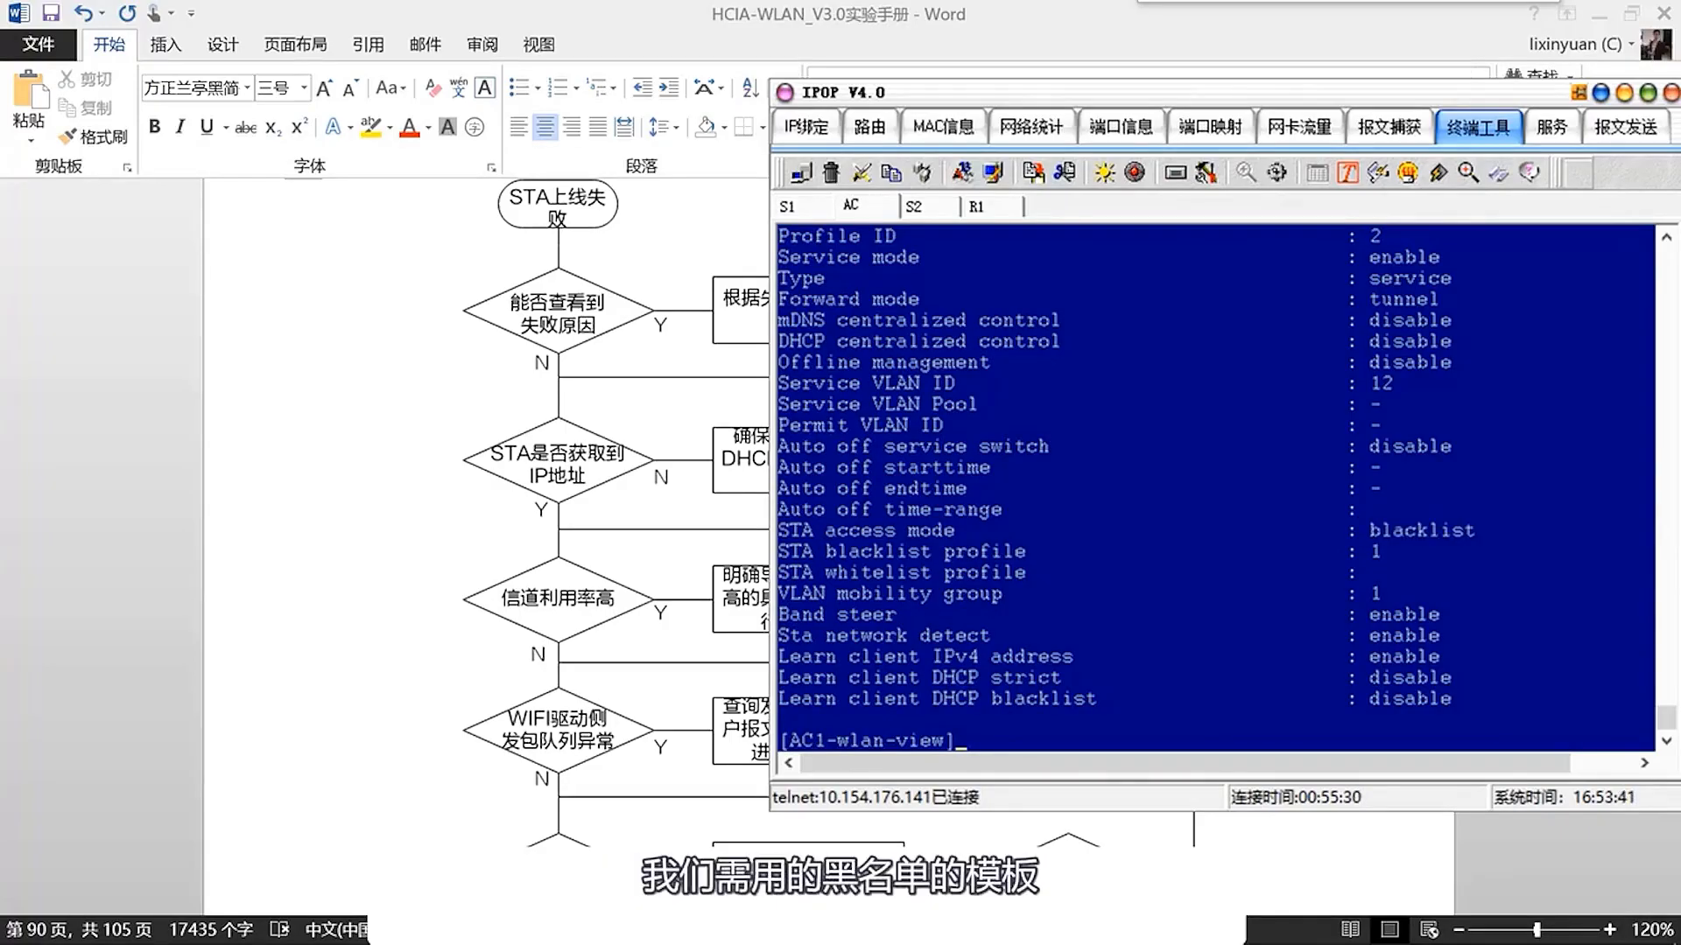
pyautogui.doubleClick(898, 551)
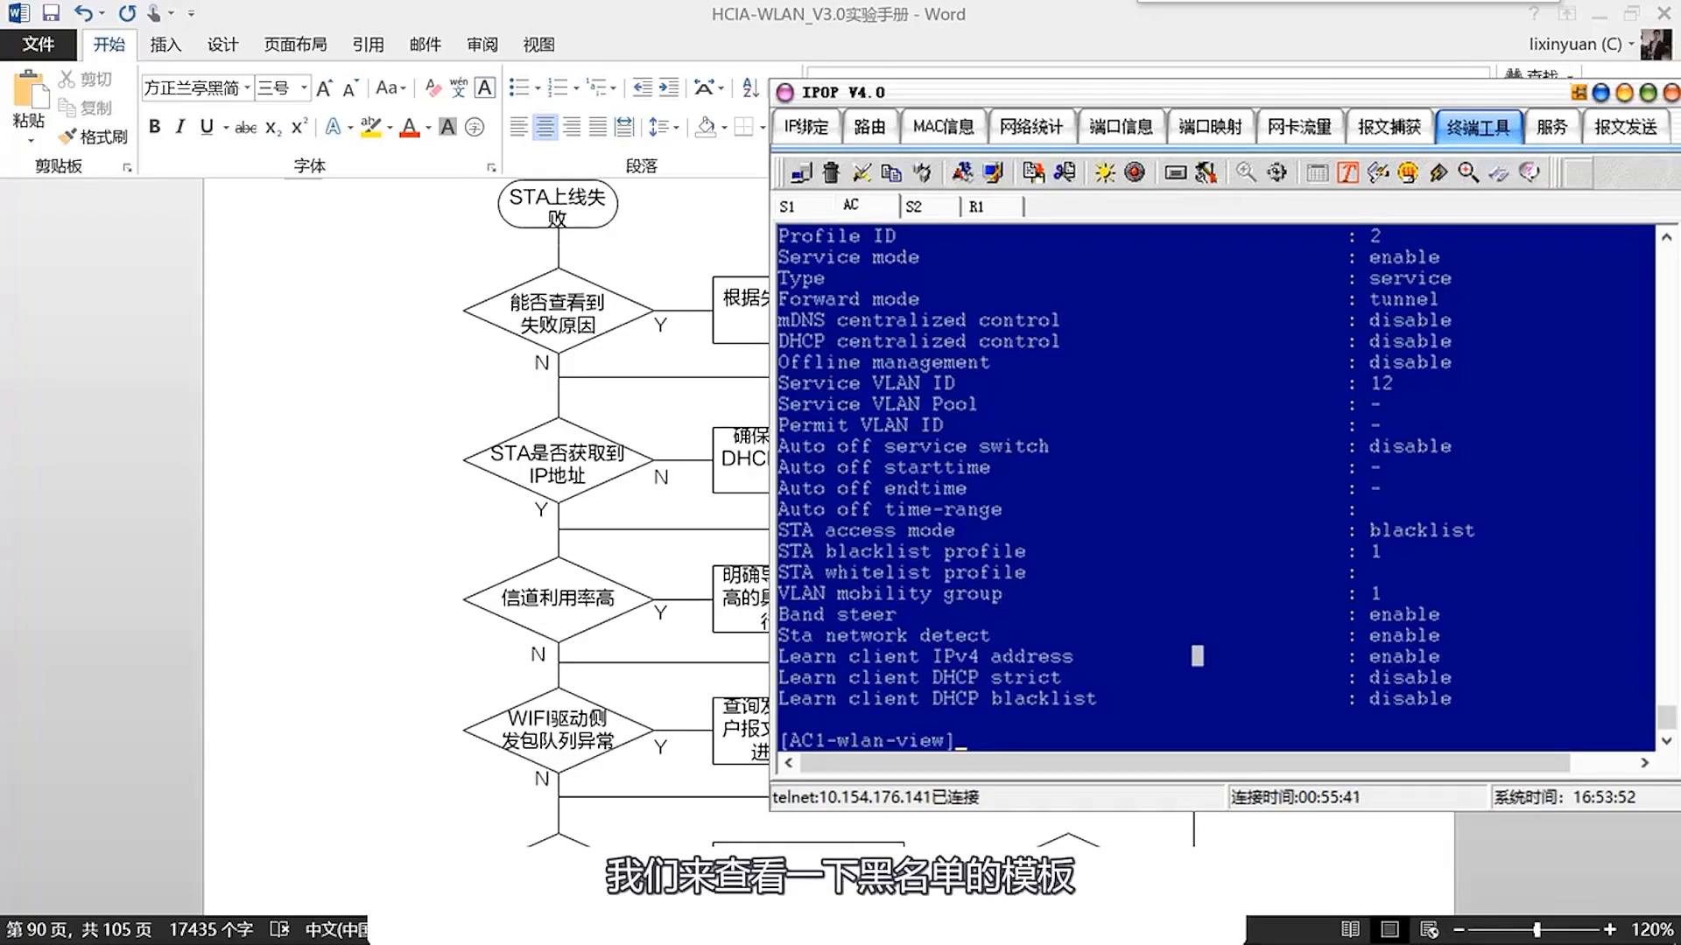
# Enter sta-blacklist-profile name 1, select the listed MAC f4de-af95-61e2 and remove it with undo sta-mac
pyautogui.write('s')
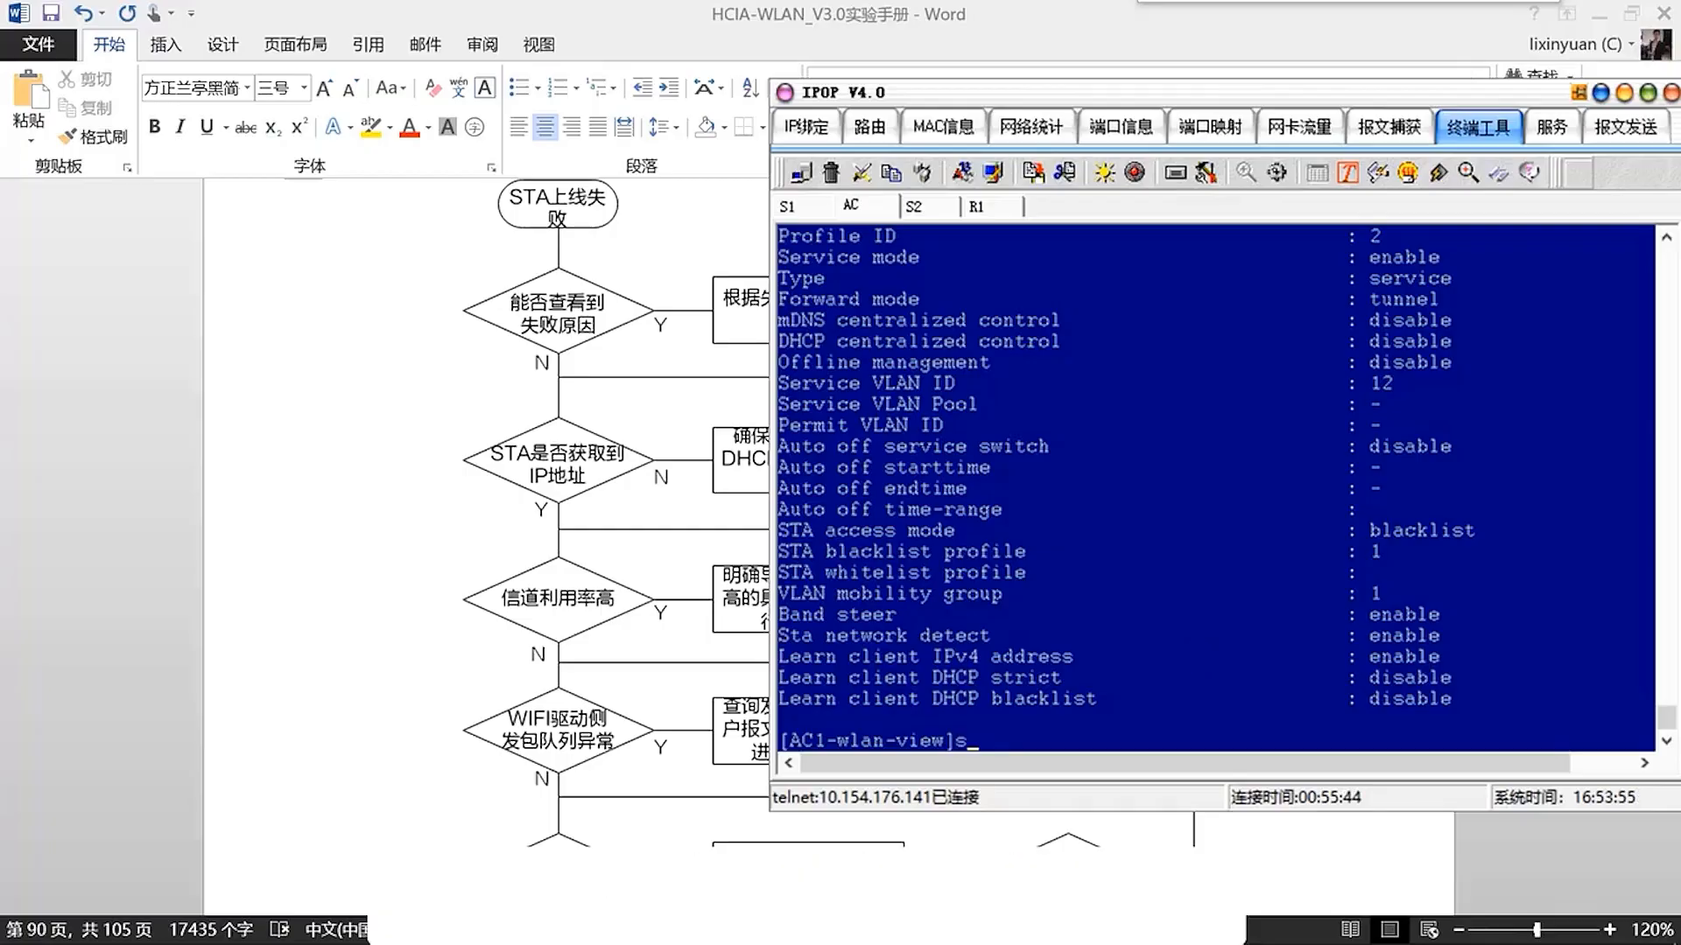
pyautogui.write('sta-bl')
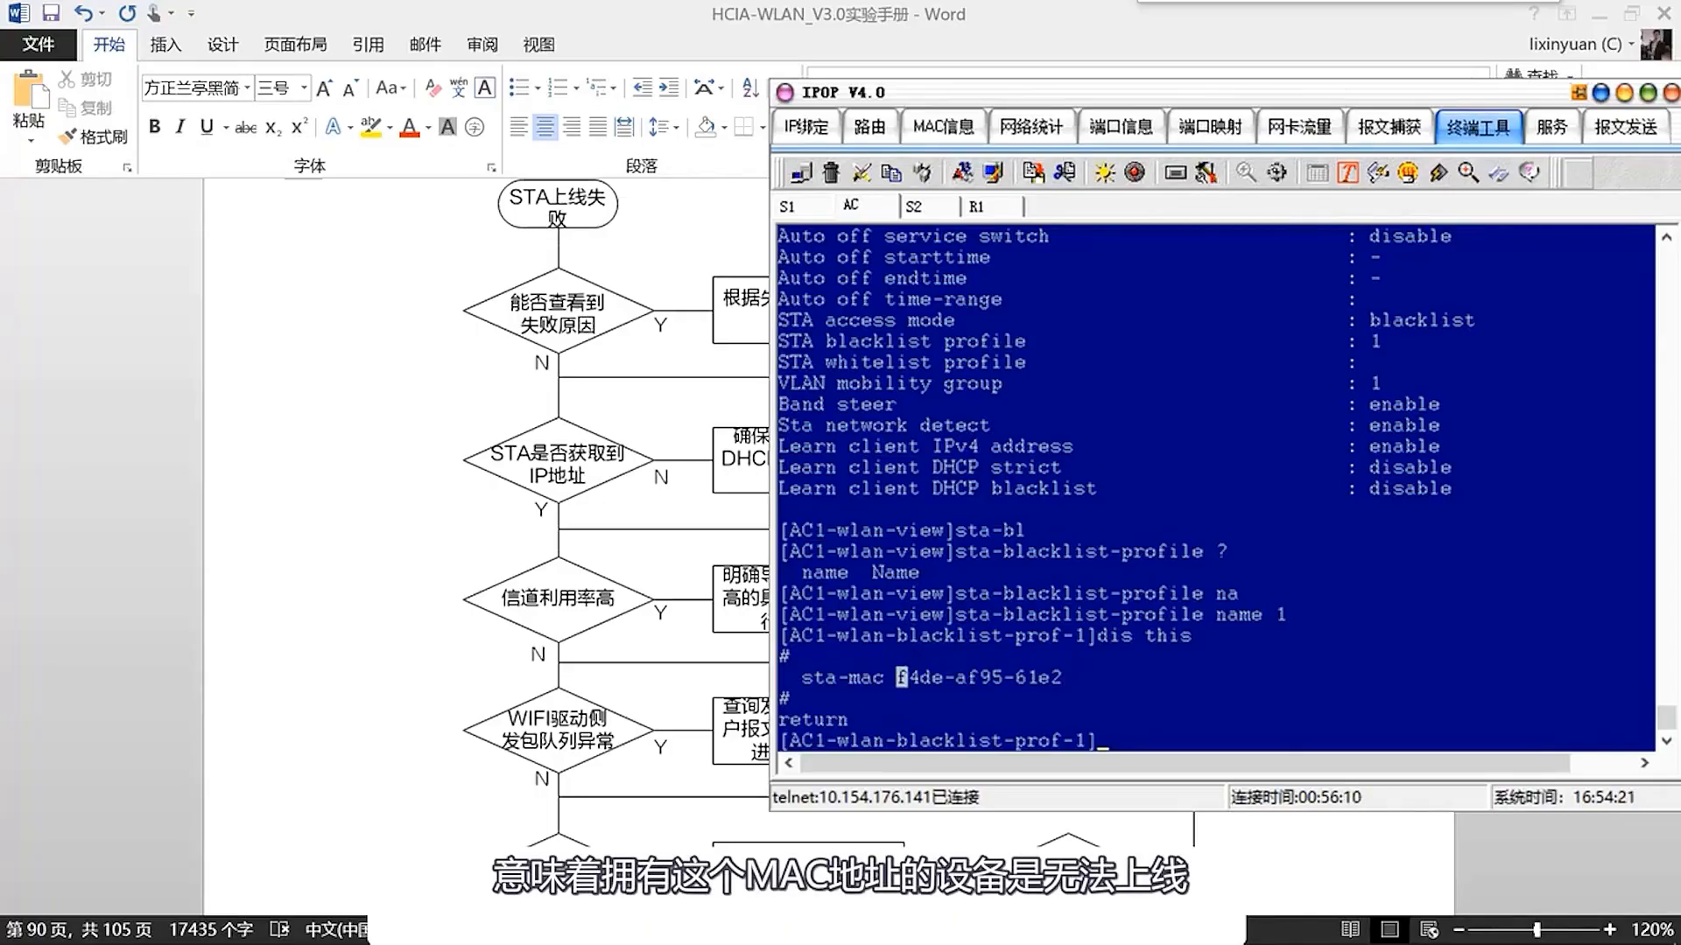
pyautogui.doubleClick(977, 676)
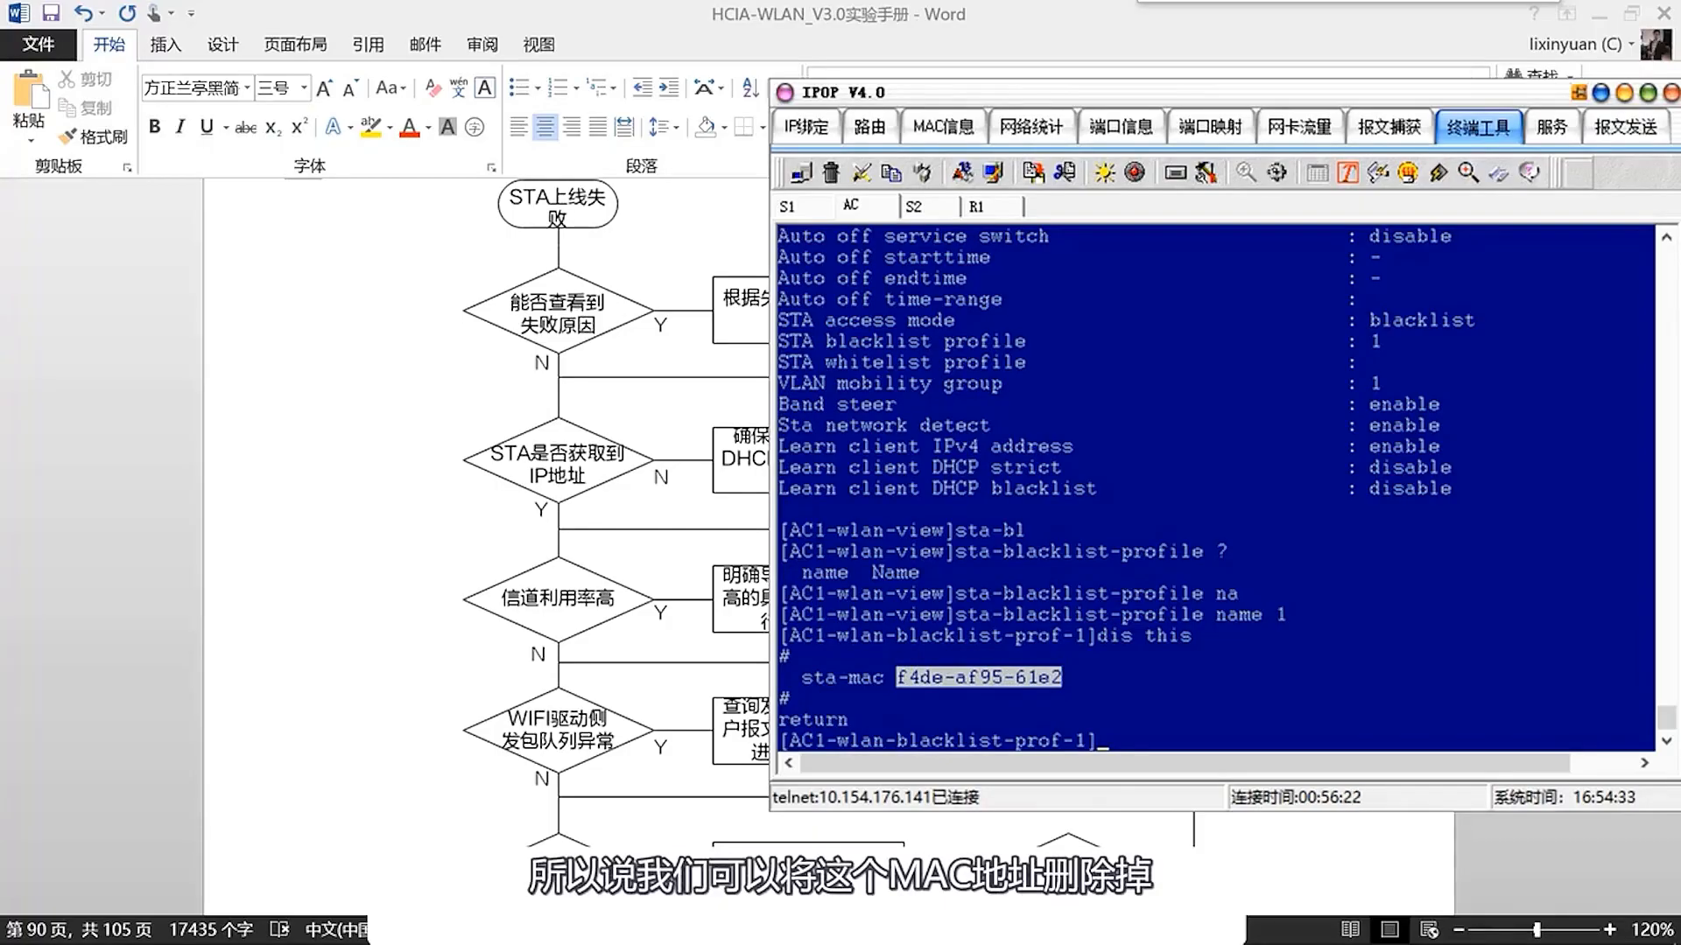
pyautogui.write('undo')
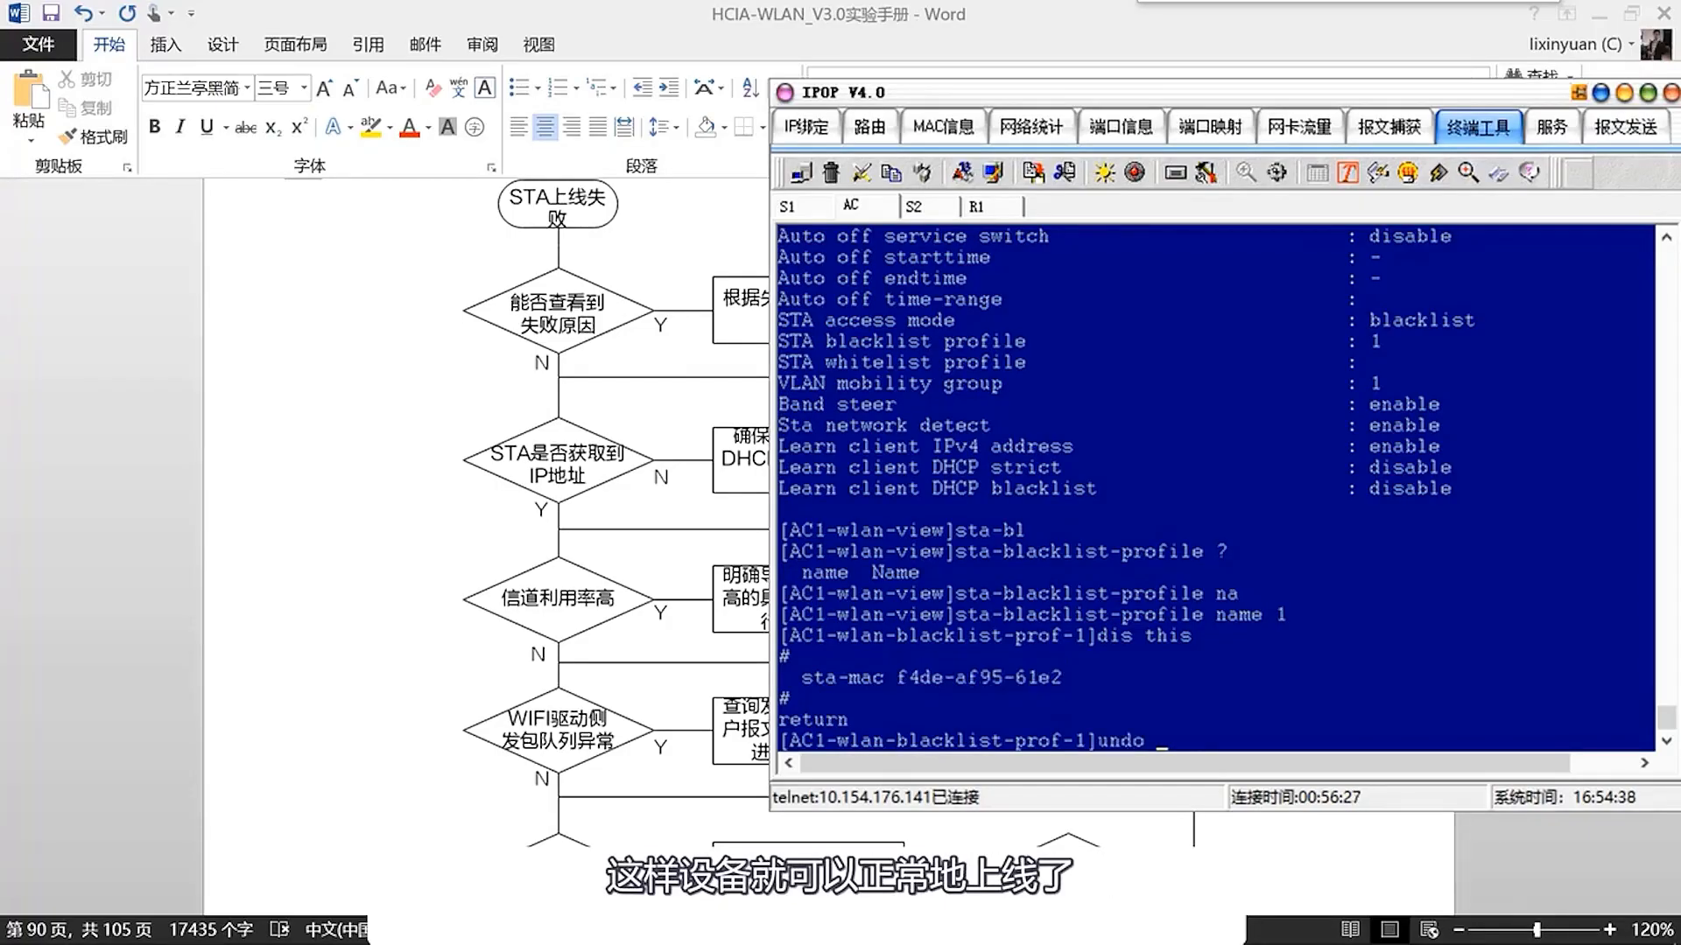
pyautogui.write('undo sta-mac ?')
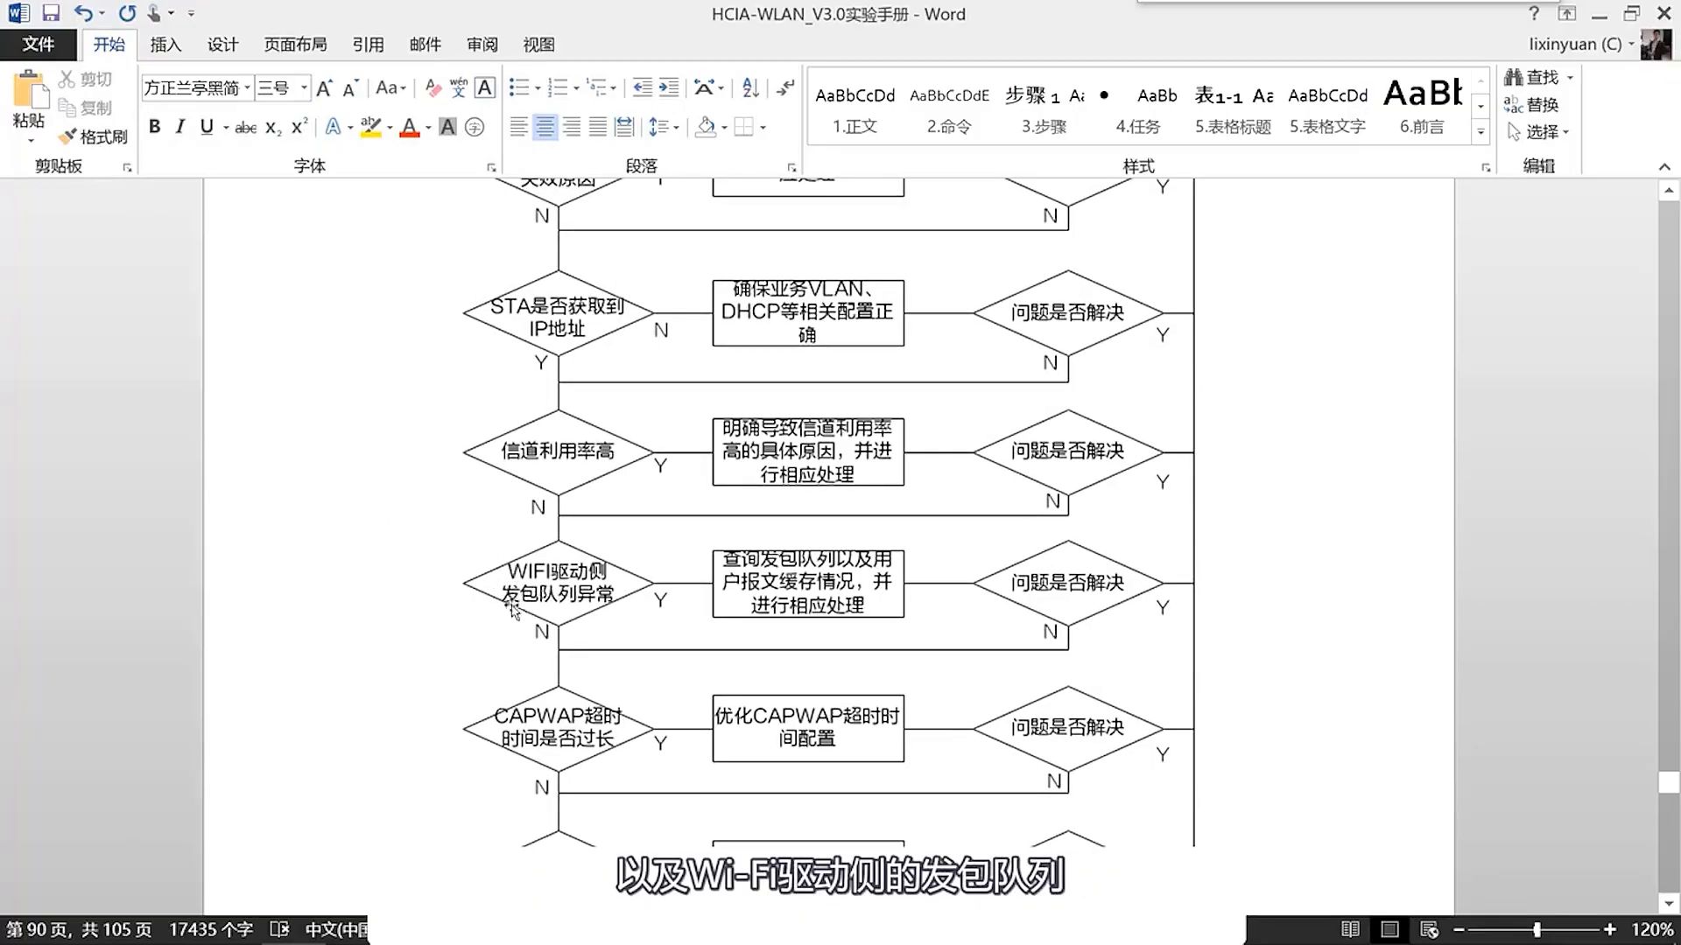
pyautogui.scroll(-3)
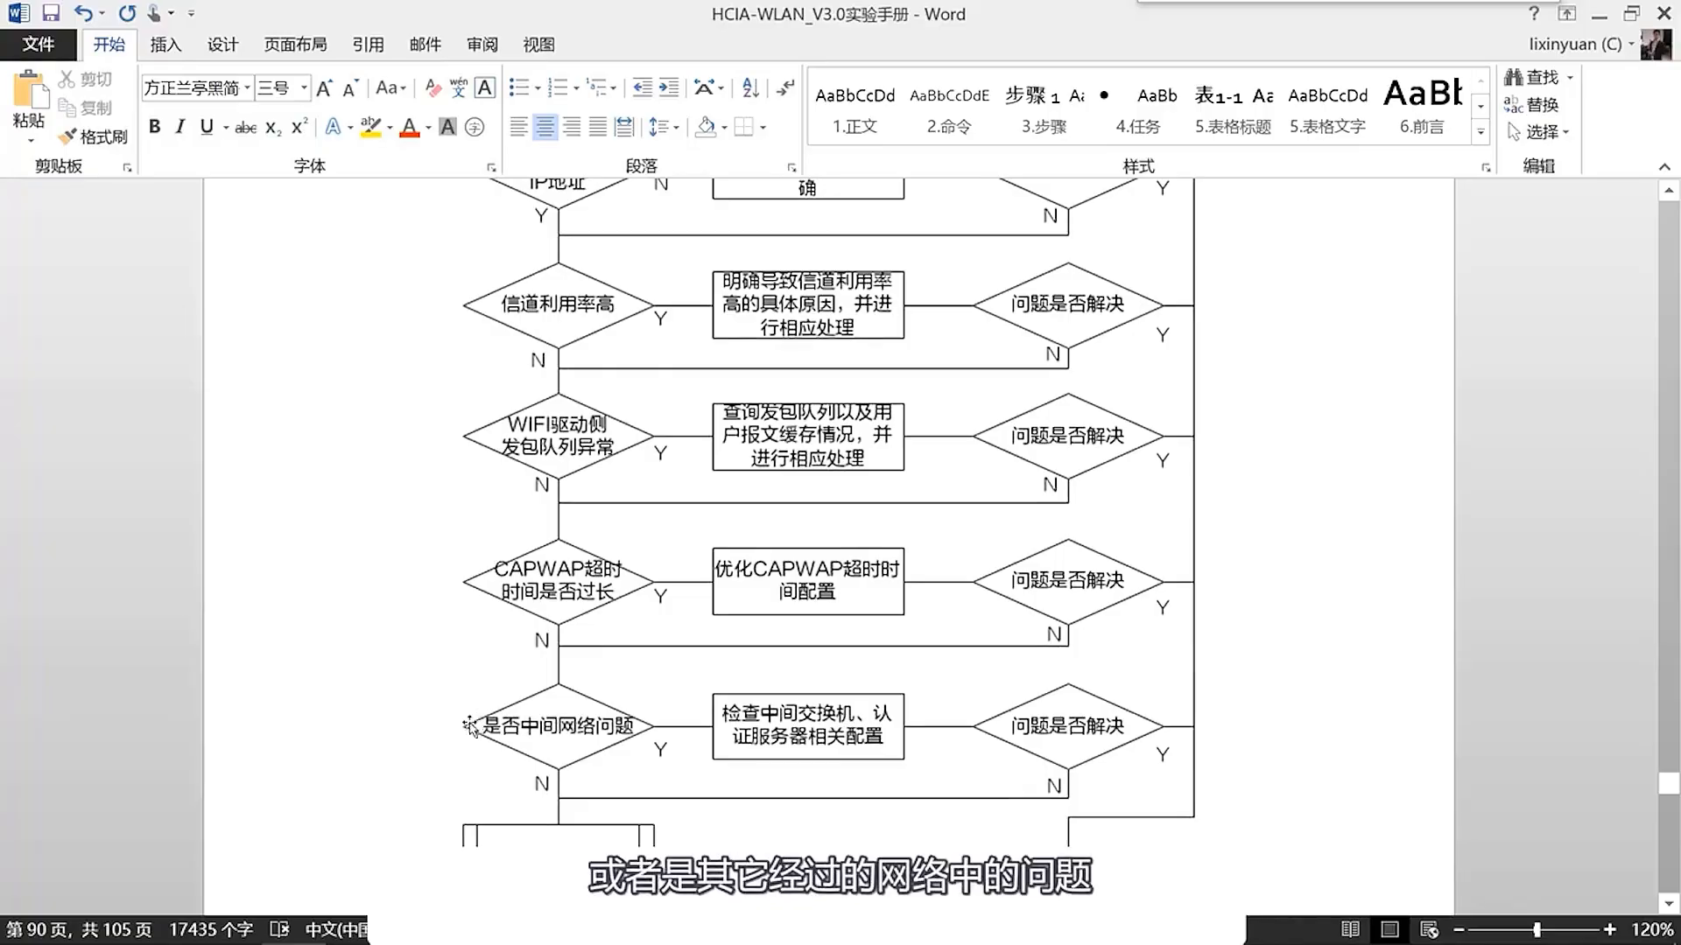
pyautogui.moveTo(383, 515)
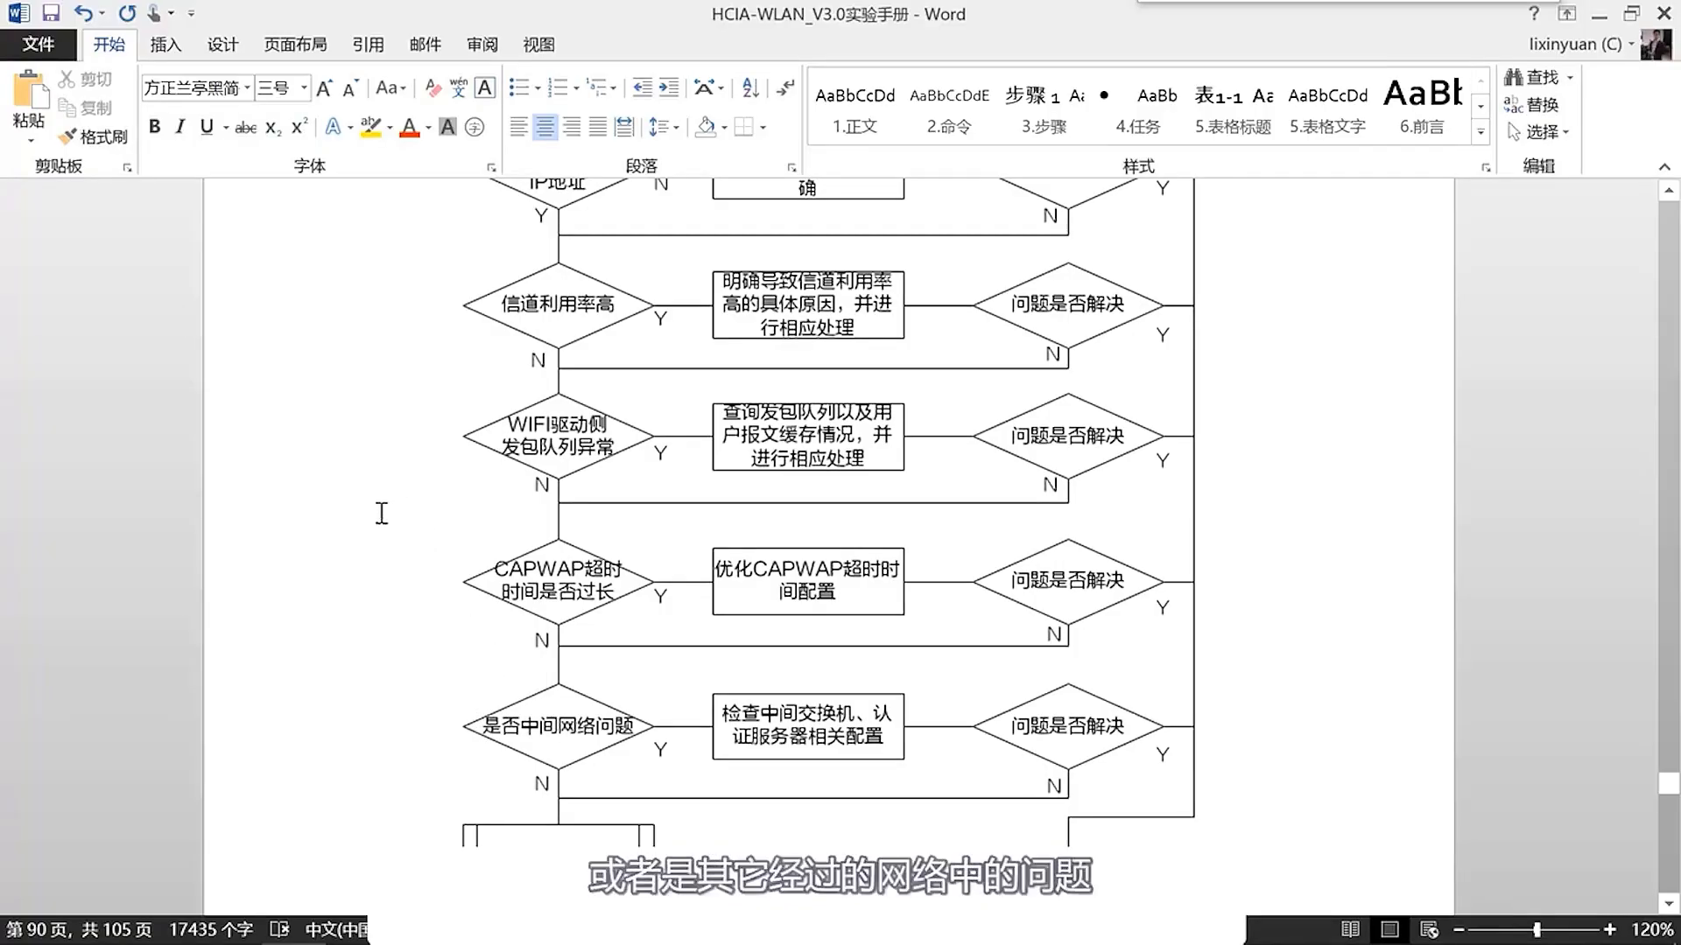